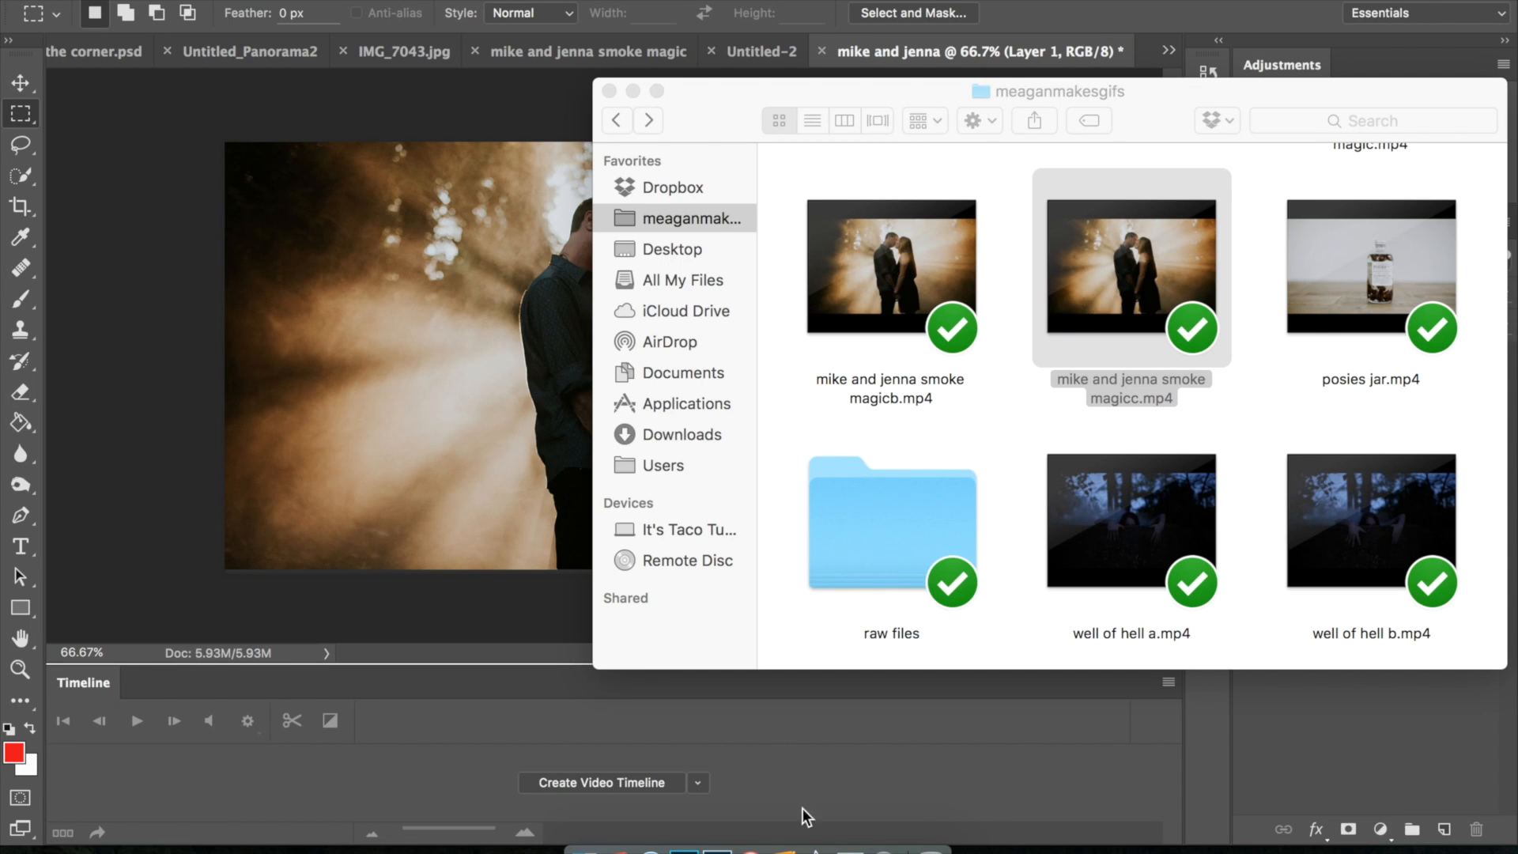
mouse_move(643, 373)
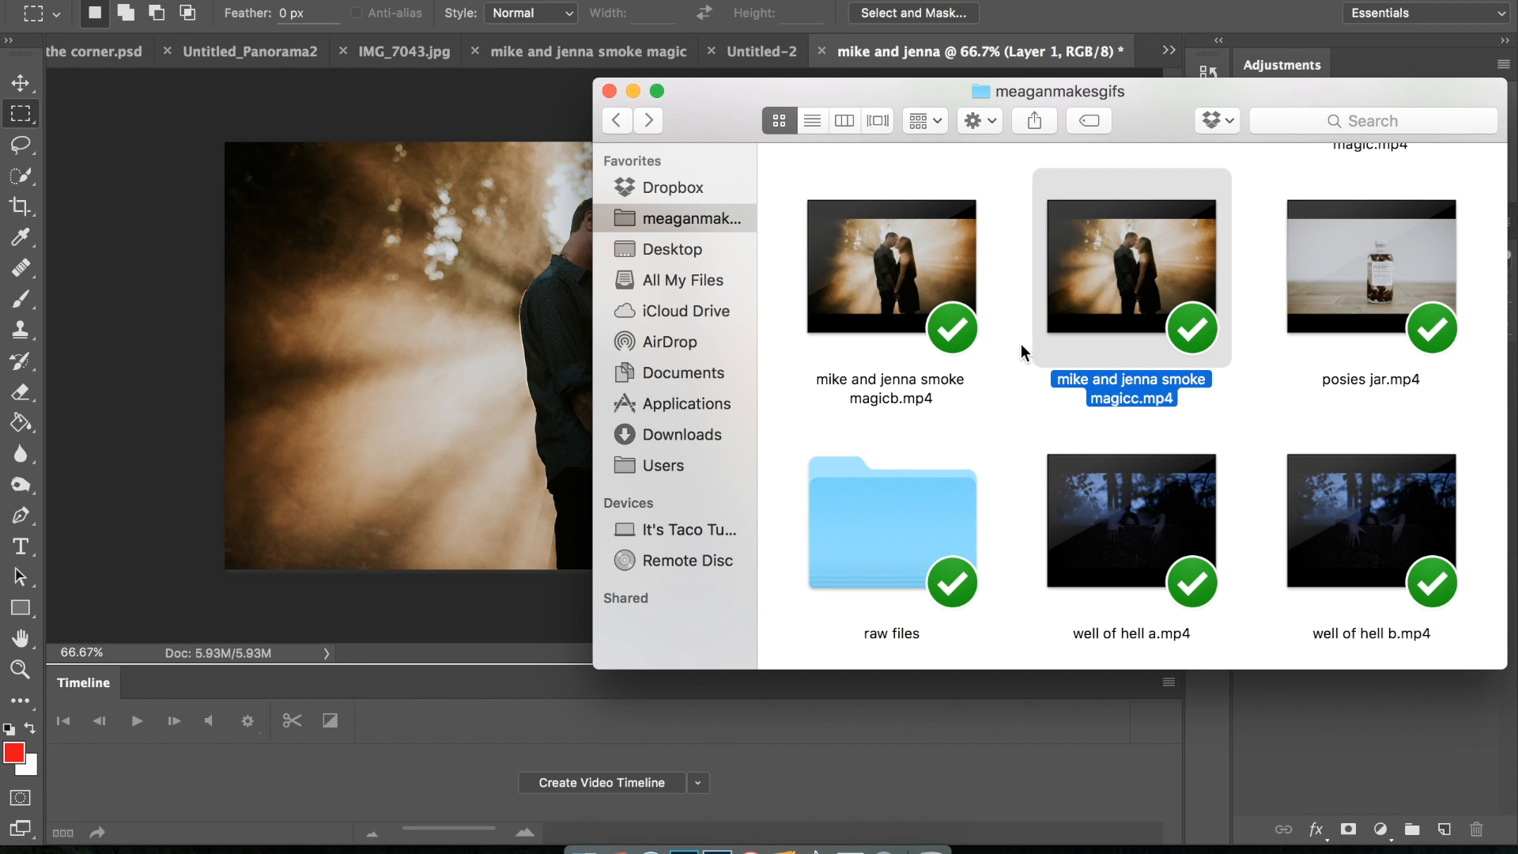
mouse_move(1196, 271)
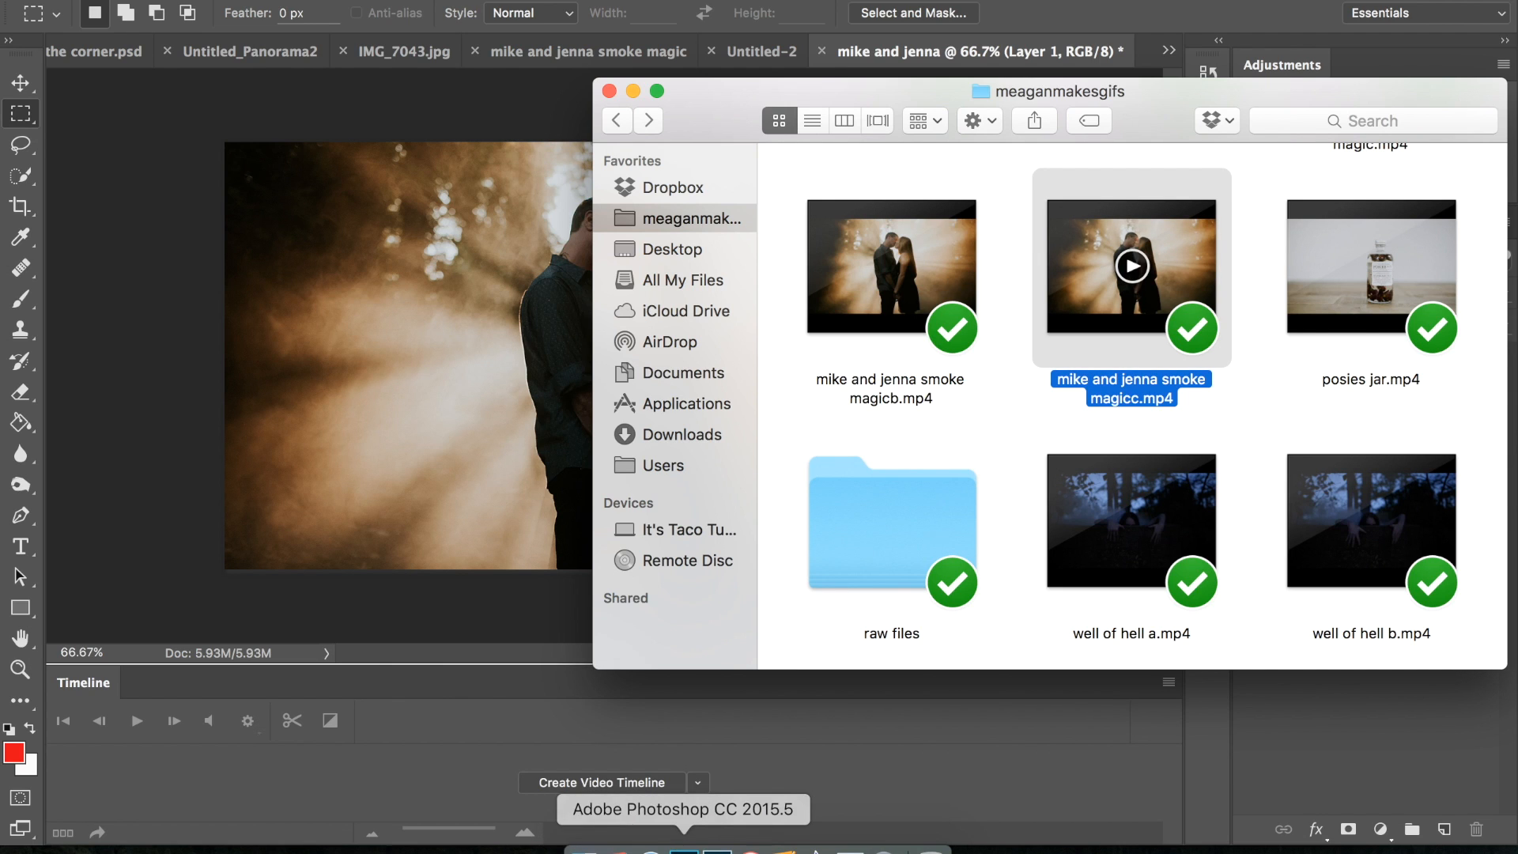
Open the 'mike and jenna smoke magicc' .mp4 in Photoshop as Video Group 1 on the timeline.
click(602, 92)
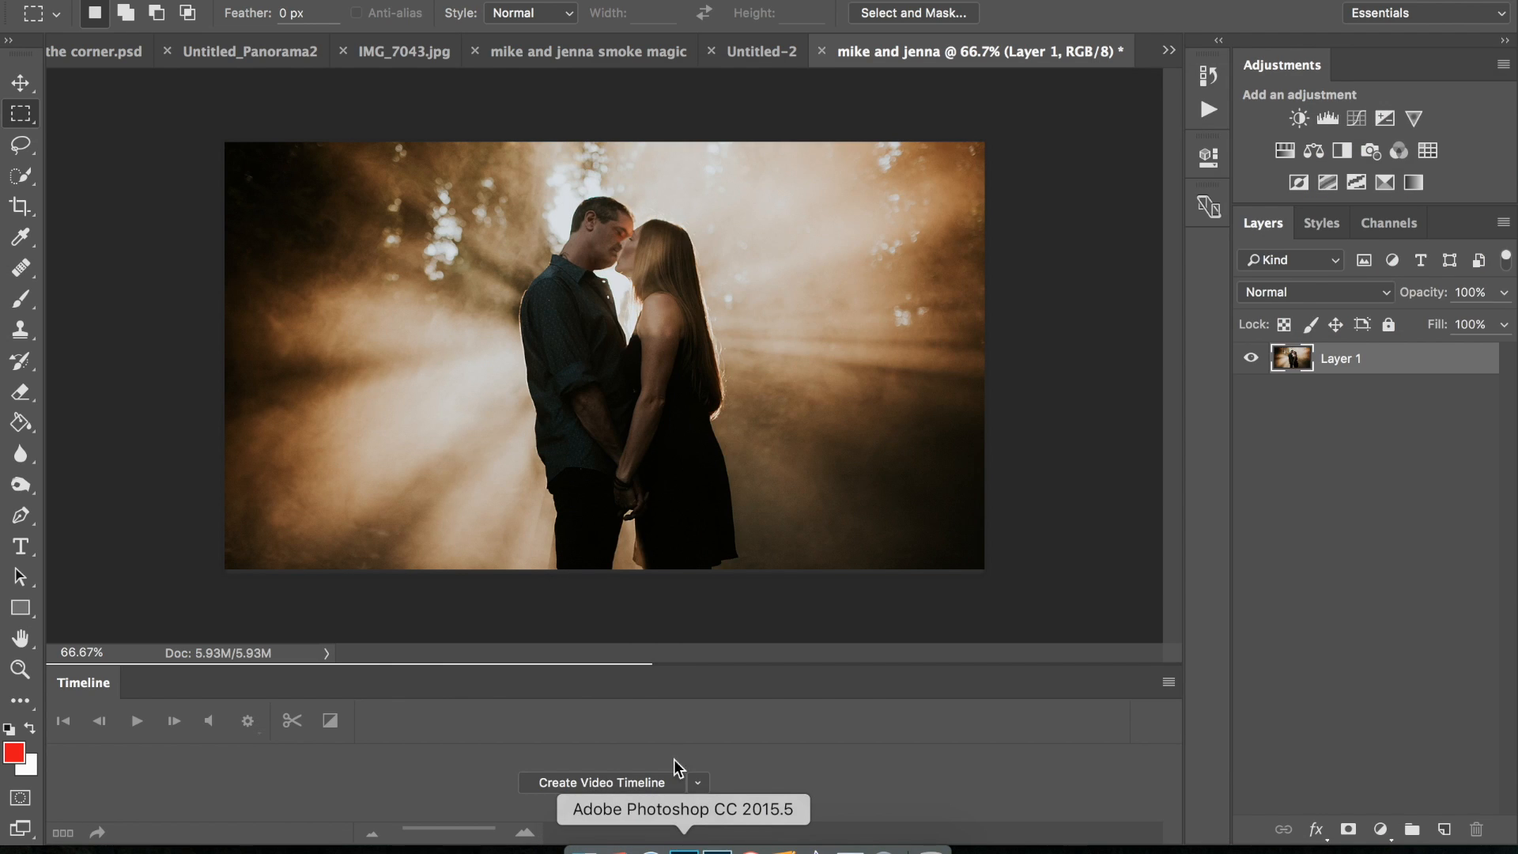
click(599, 782)
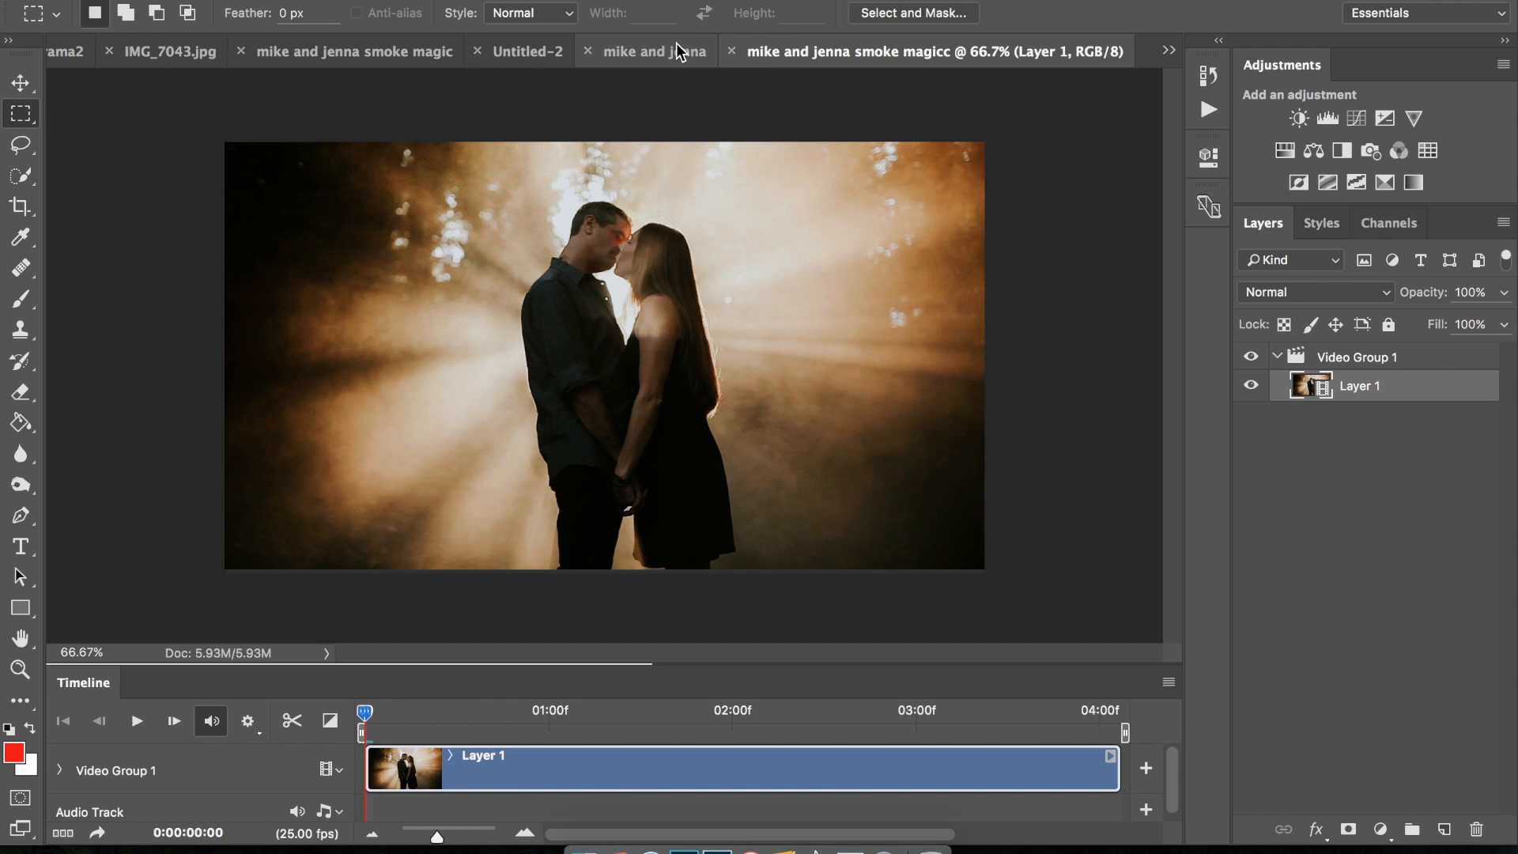
click(652, 51)
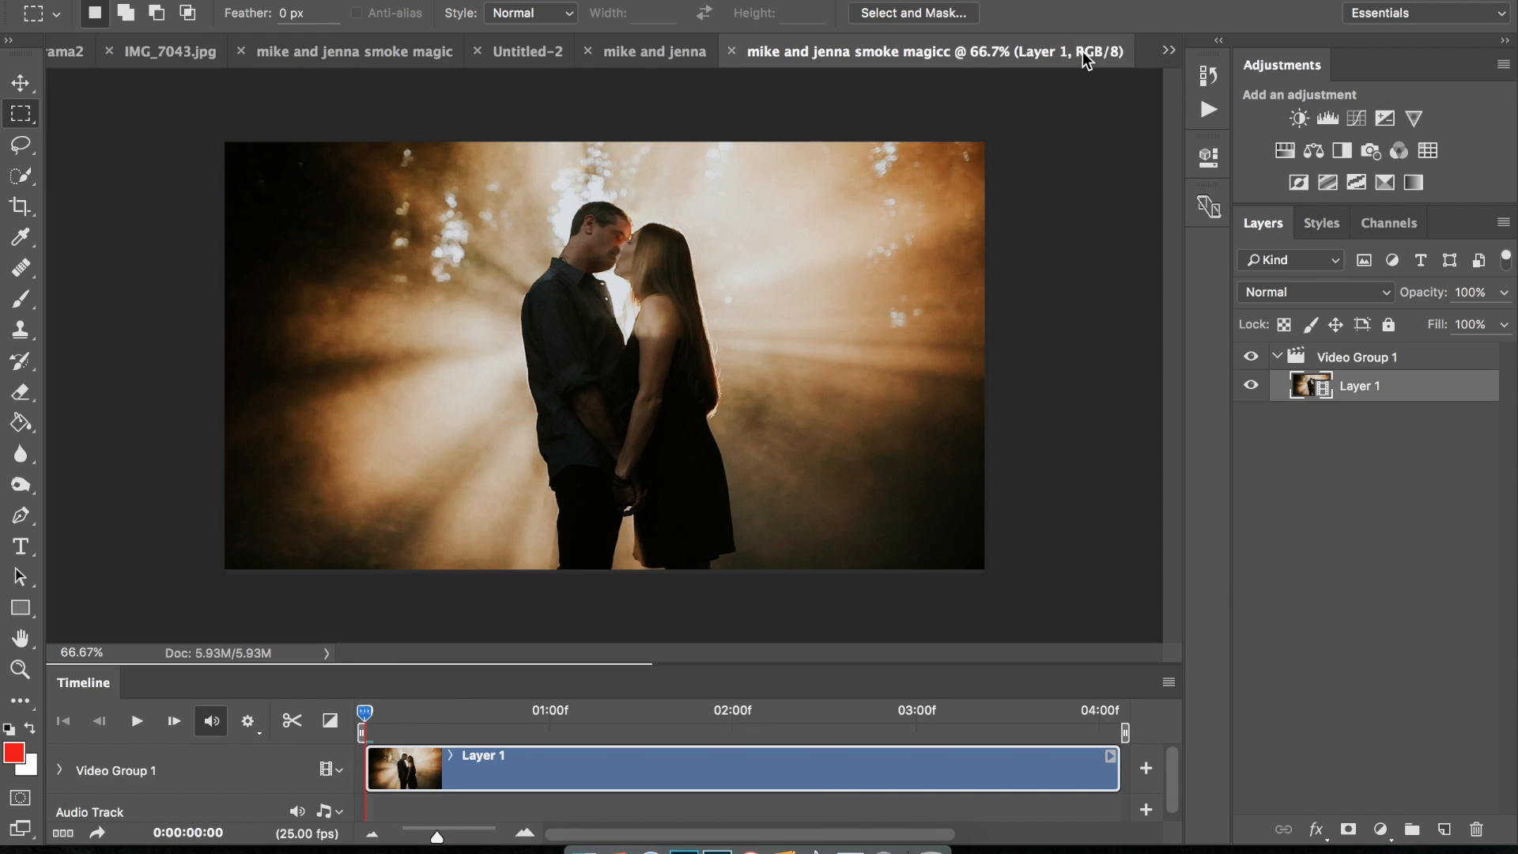
mouse_move(1050, 211)
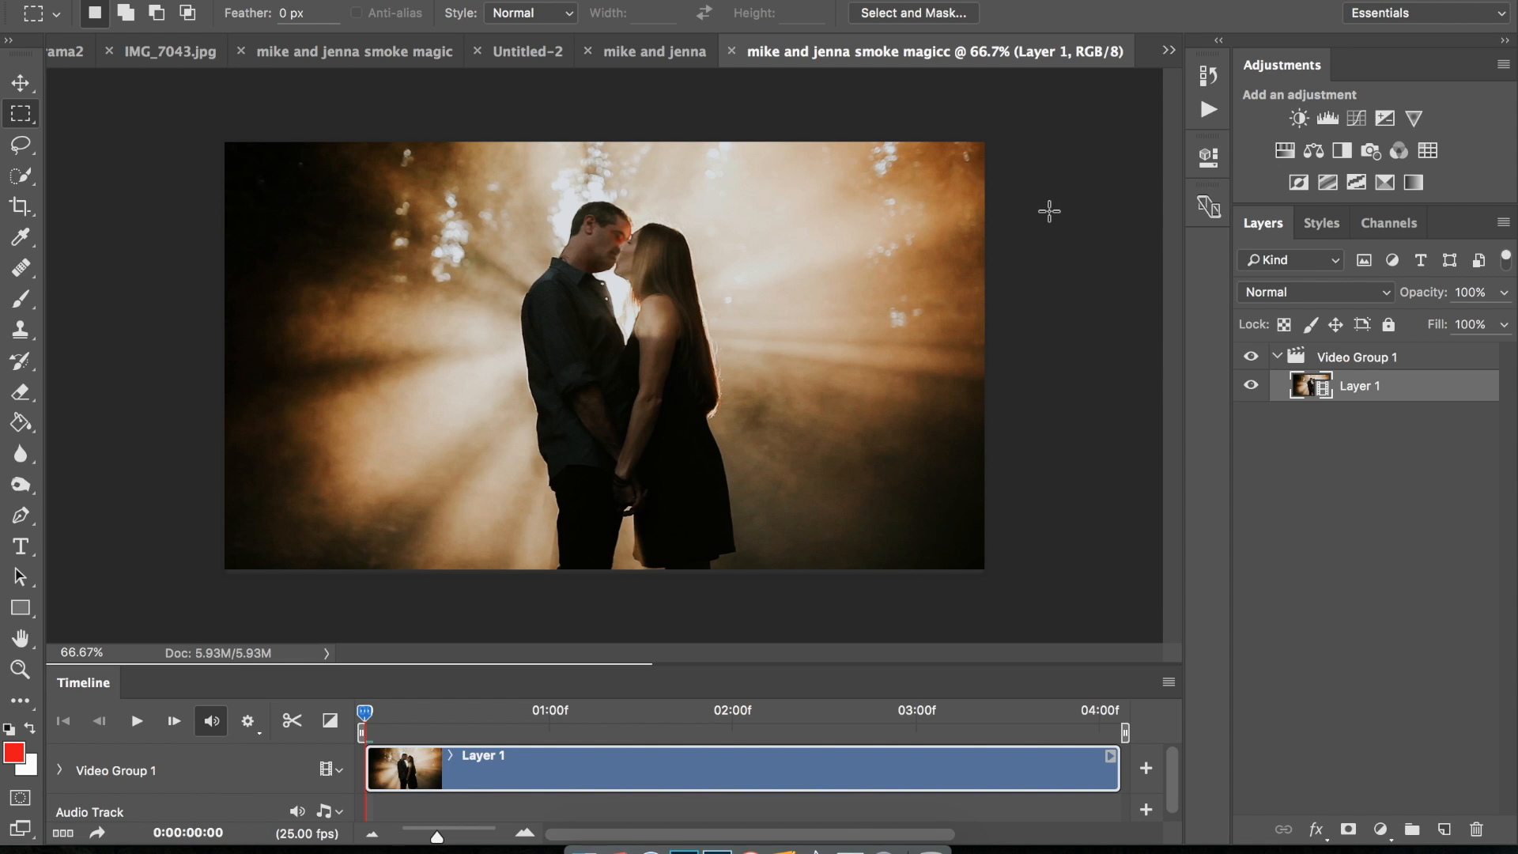
mouse_move(609, 231)
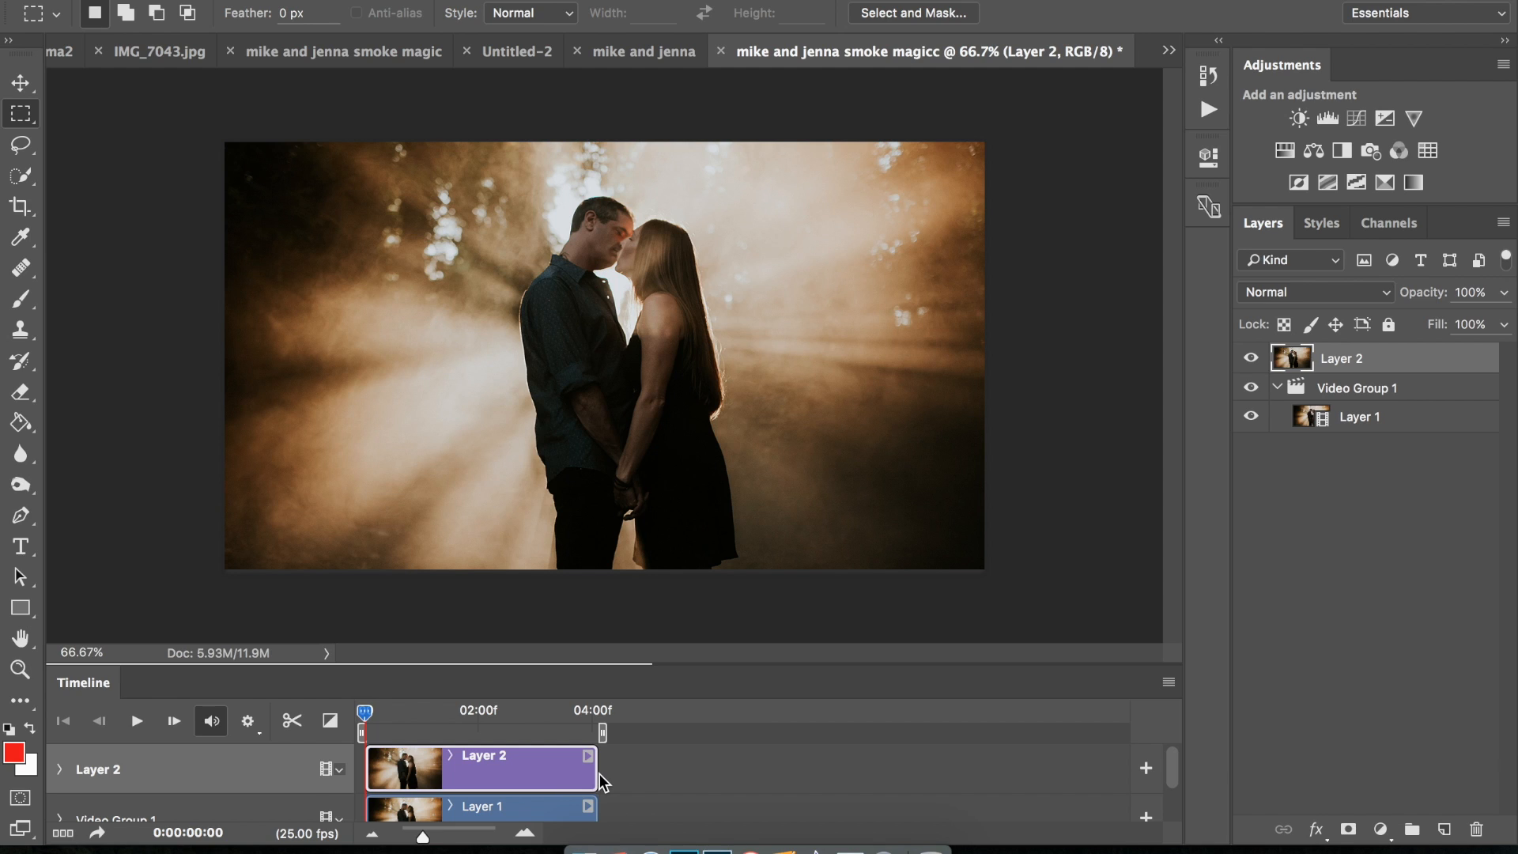
mouse_move(423, 750)
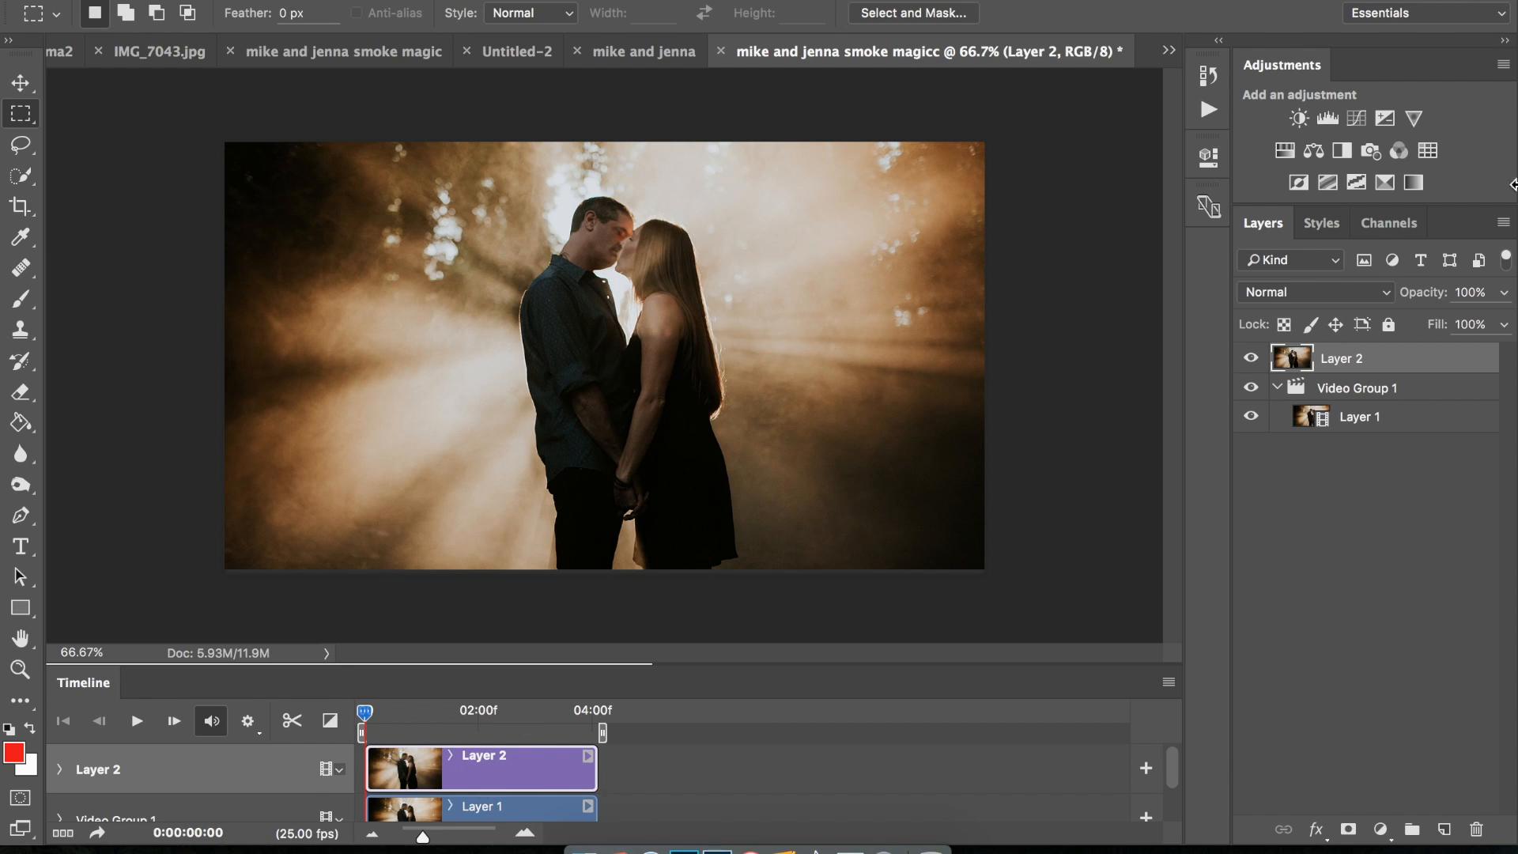
Compare still Layer 2 at 50% opacity, scrub to about 2 seconds, then restore 100%.
drag(1498, 320, 1444, 320)
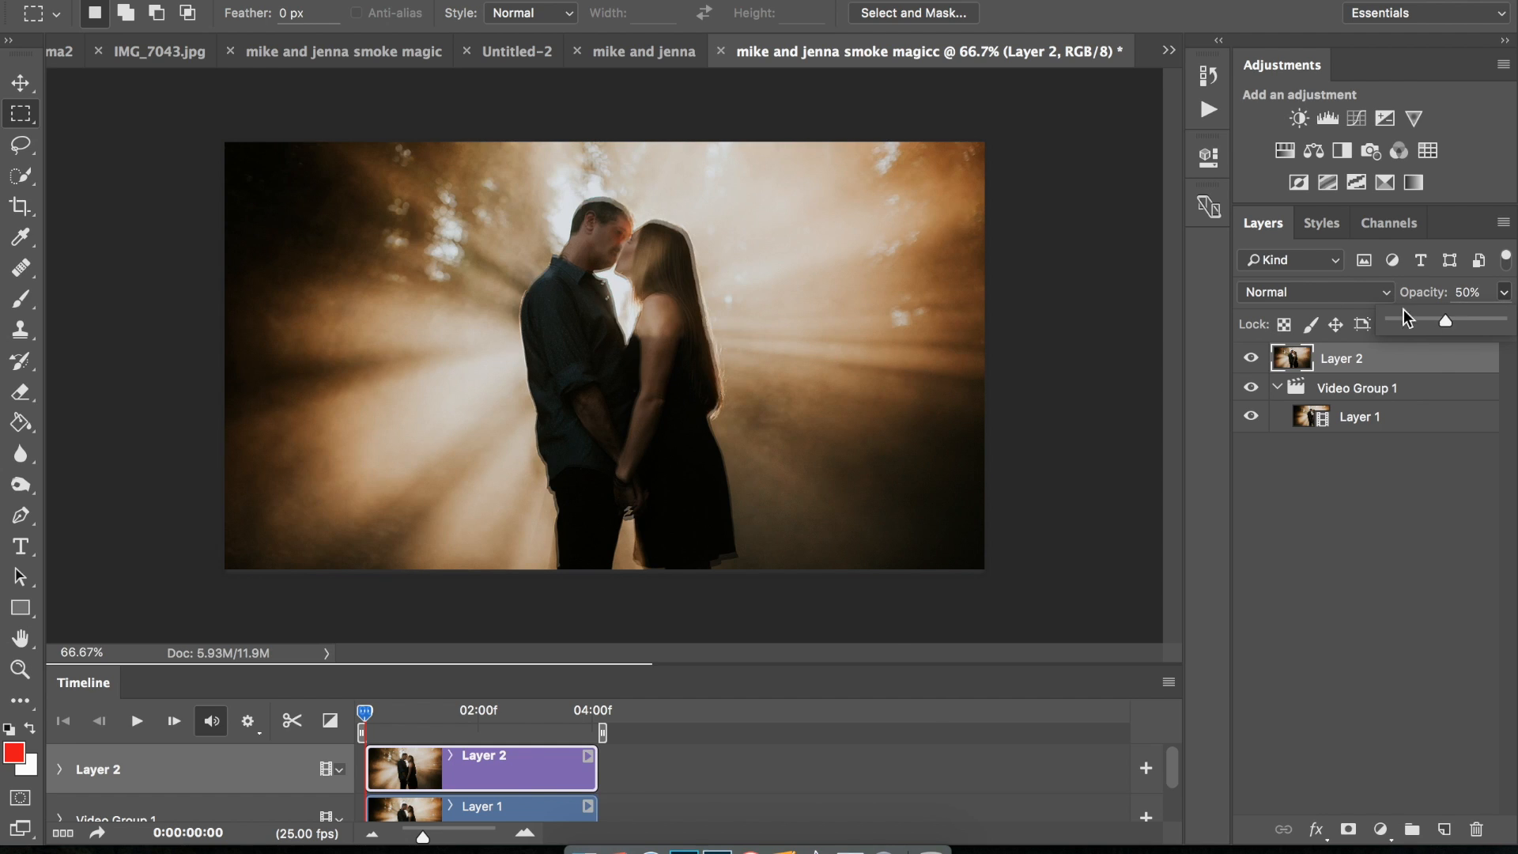
click(19, 81)
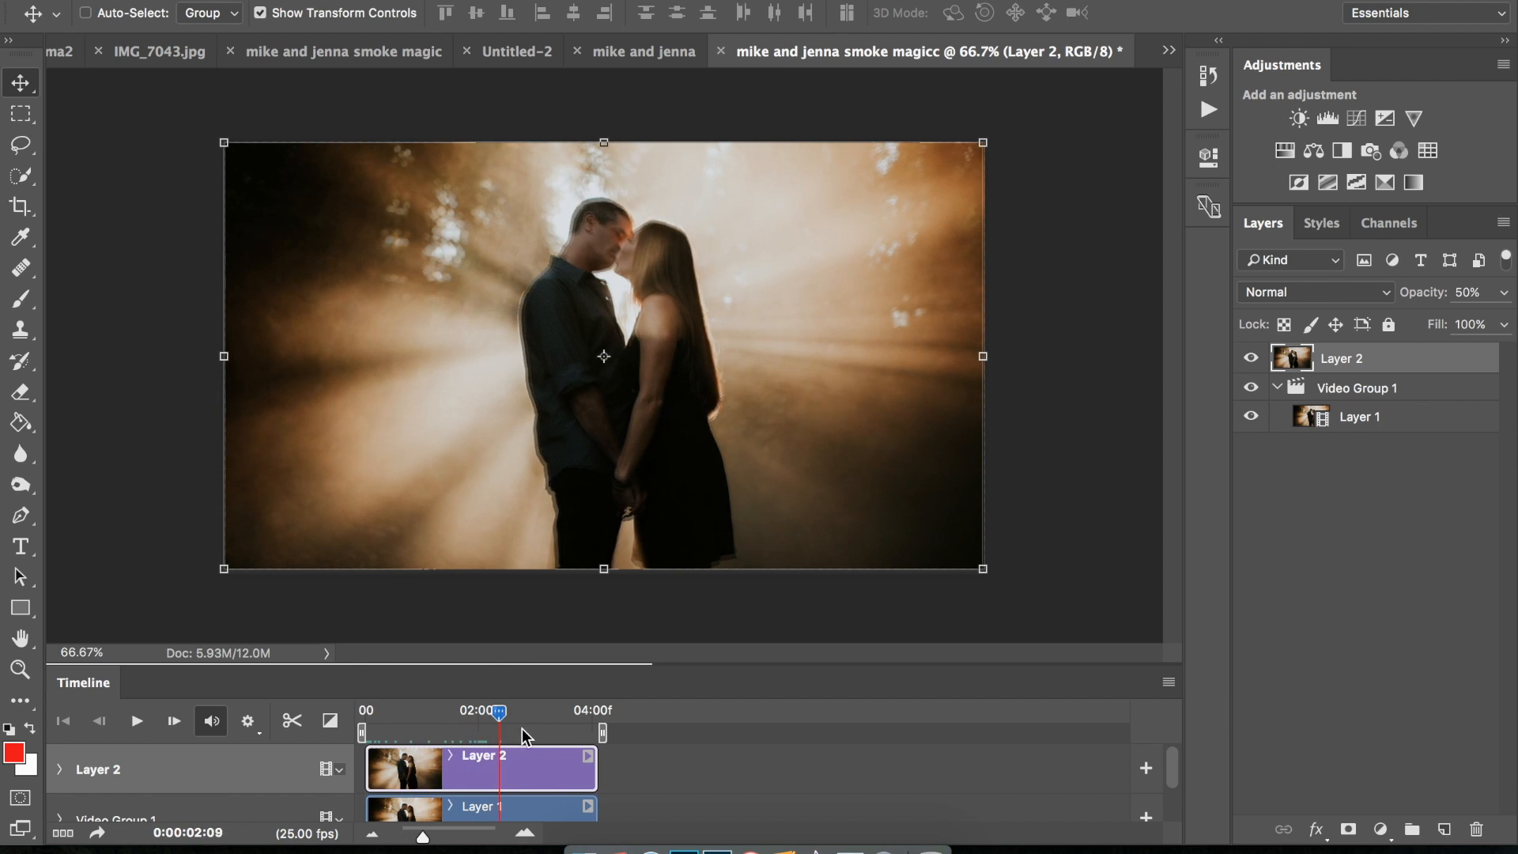
drag(499, 730, 466, 730)
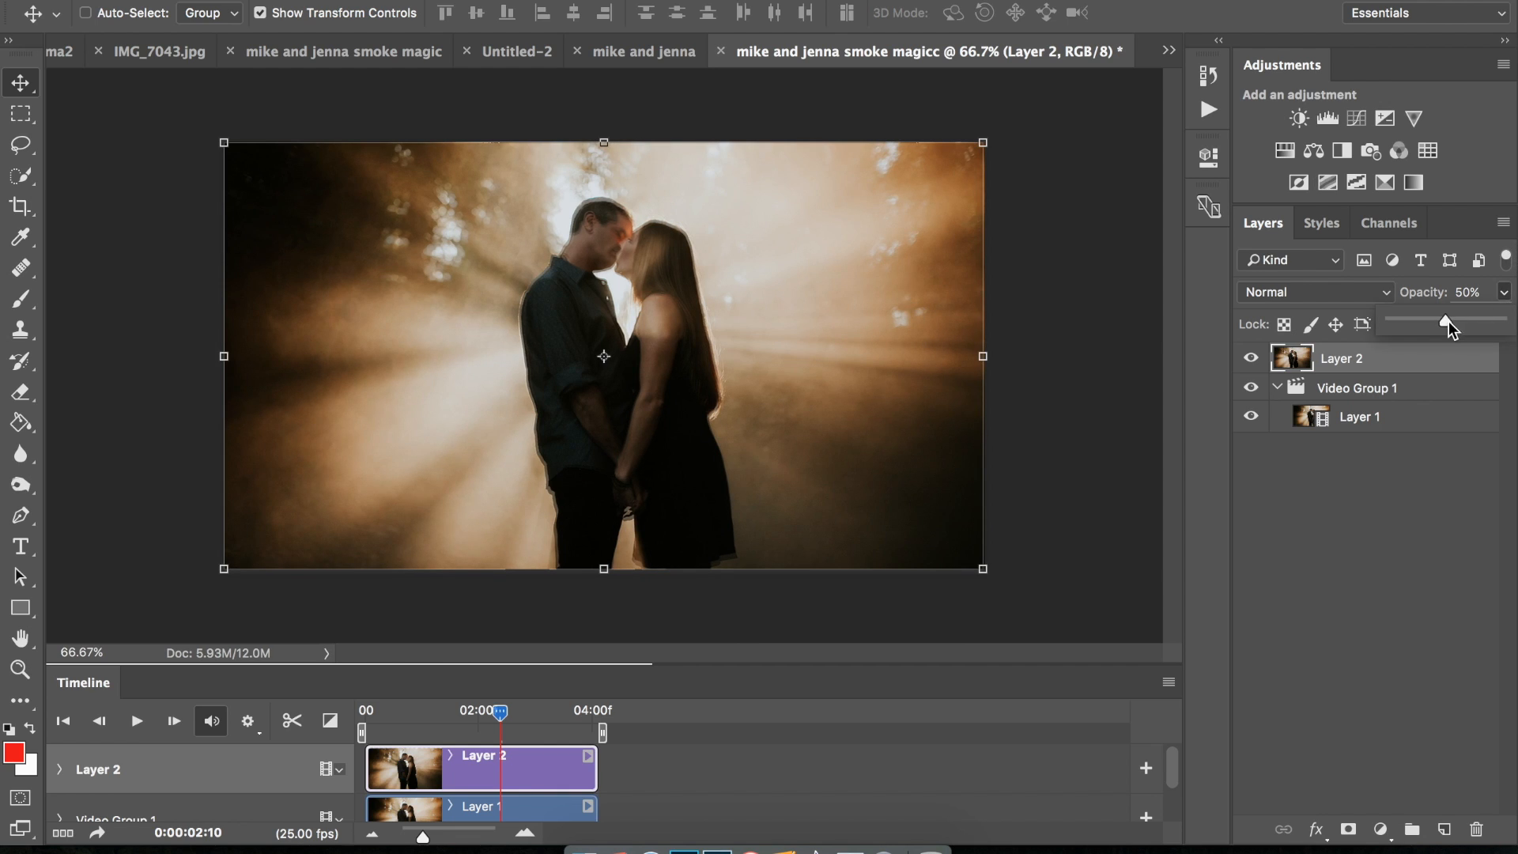
drag(1446, 322, 1499, 305)
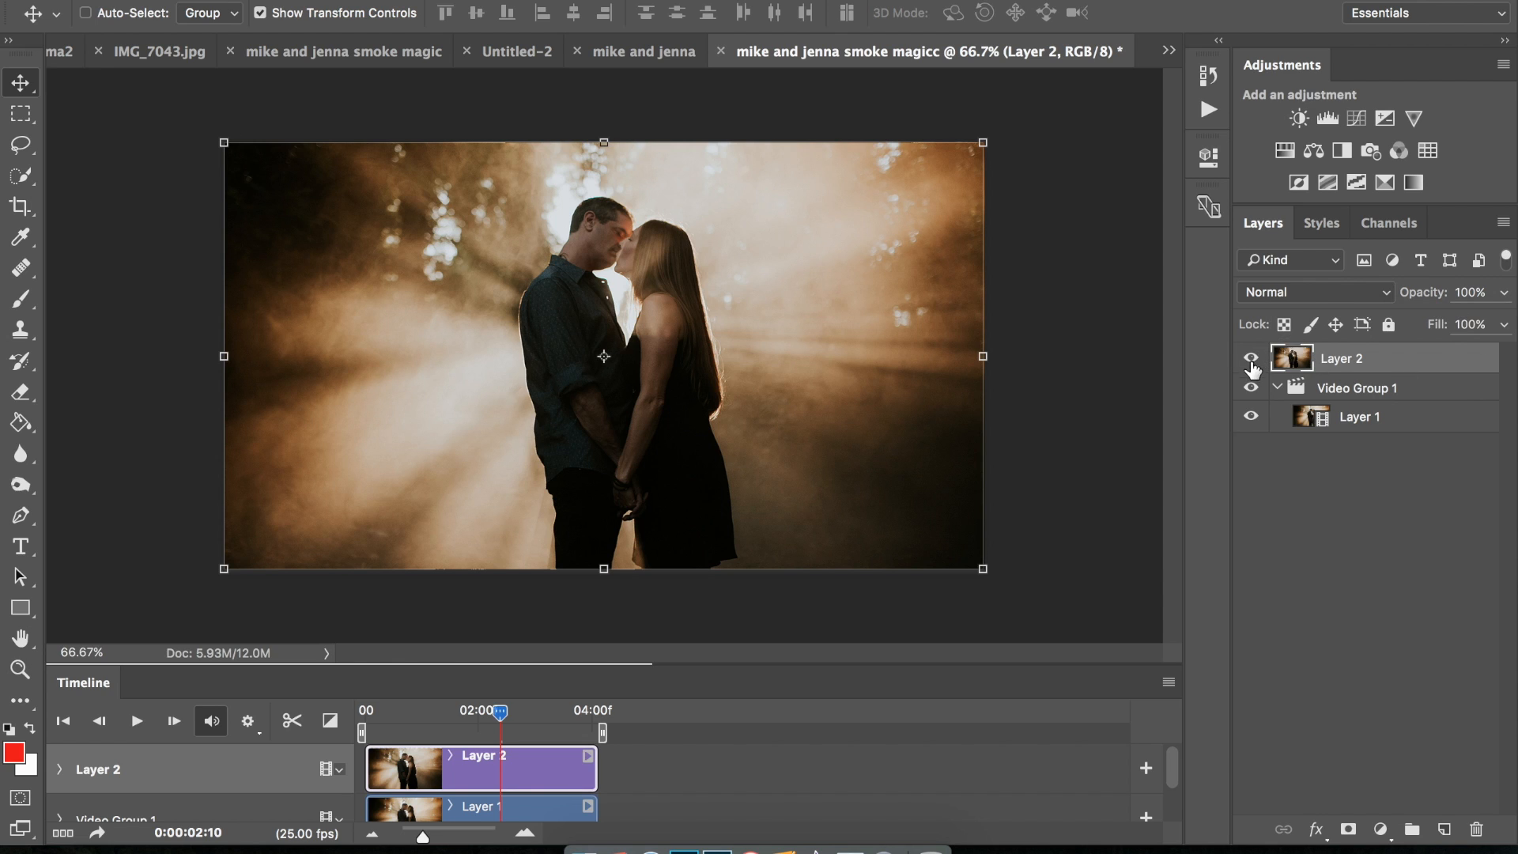
Hide Layer 2, add blank Layer 3, and trim its timeline bar to 4:00.
click(1251, 358)
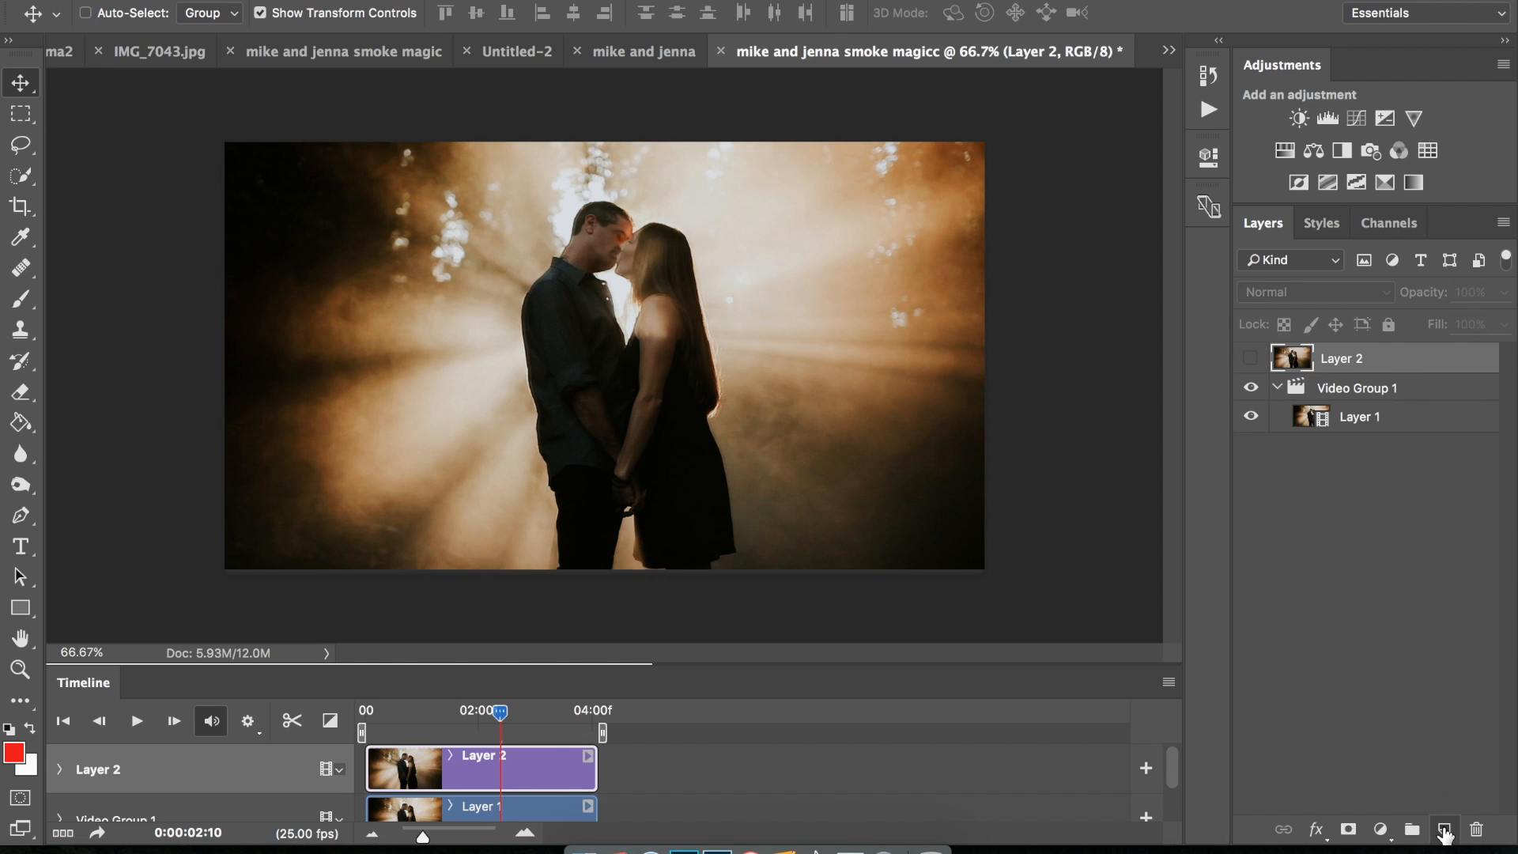
click(1444, 829)
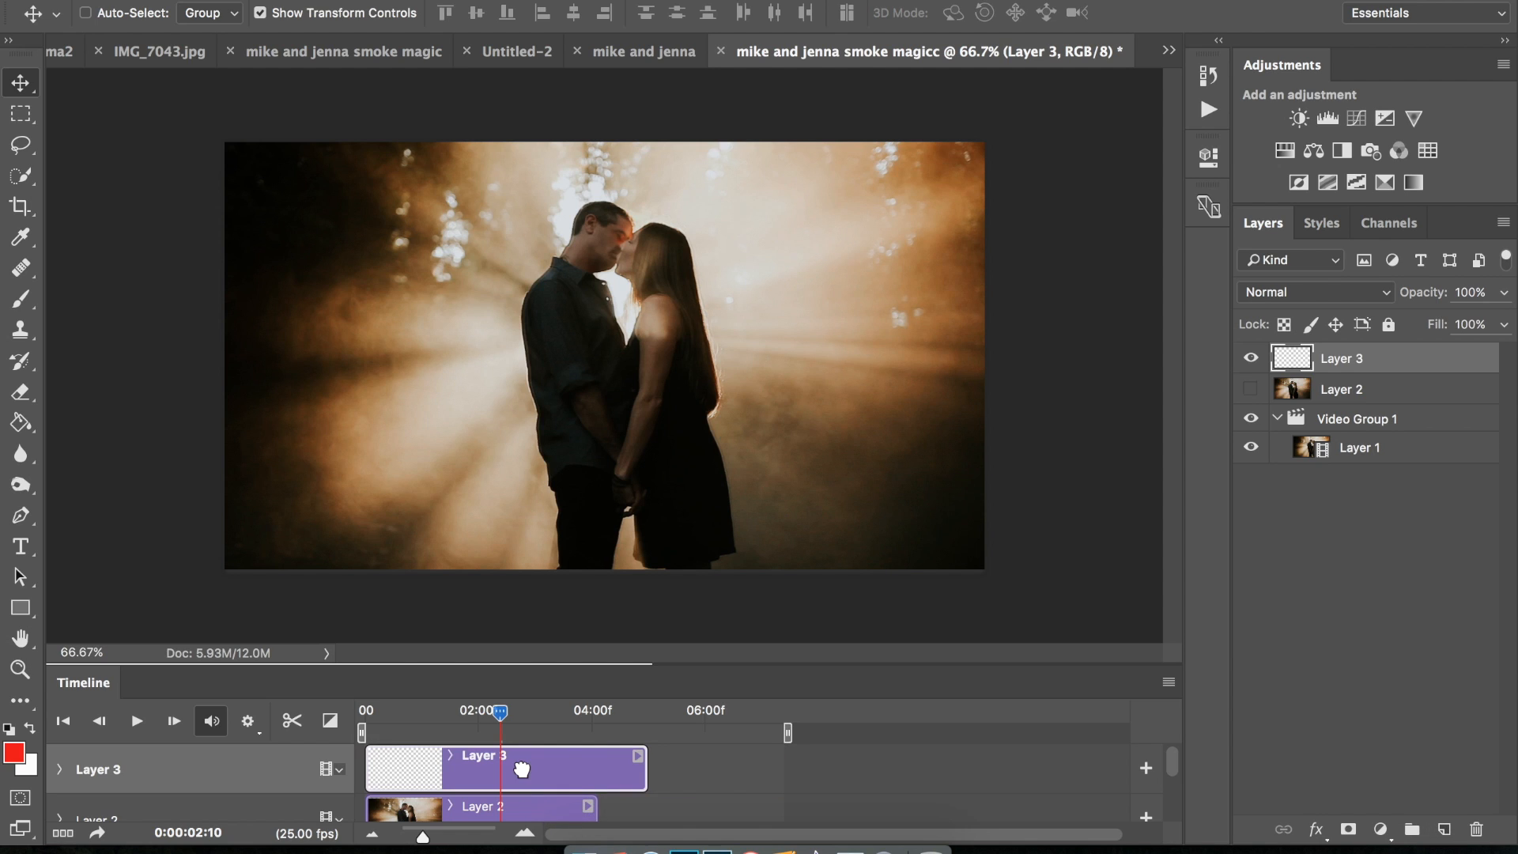
drag(637, 755, 591, 769)
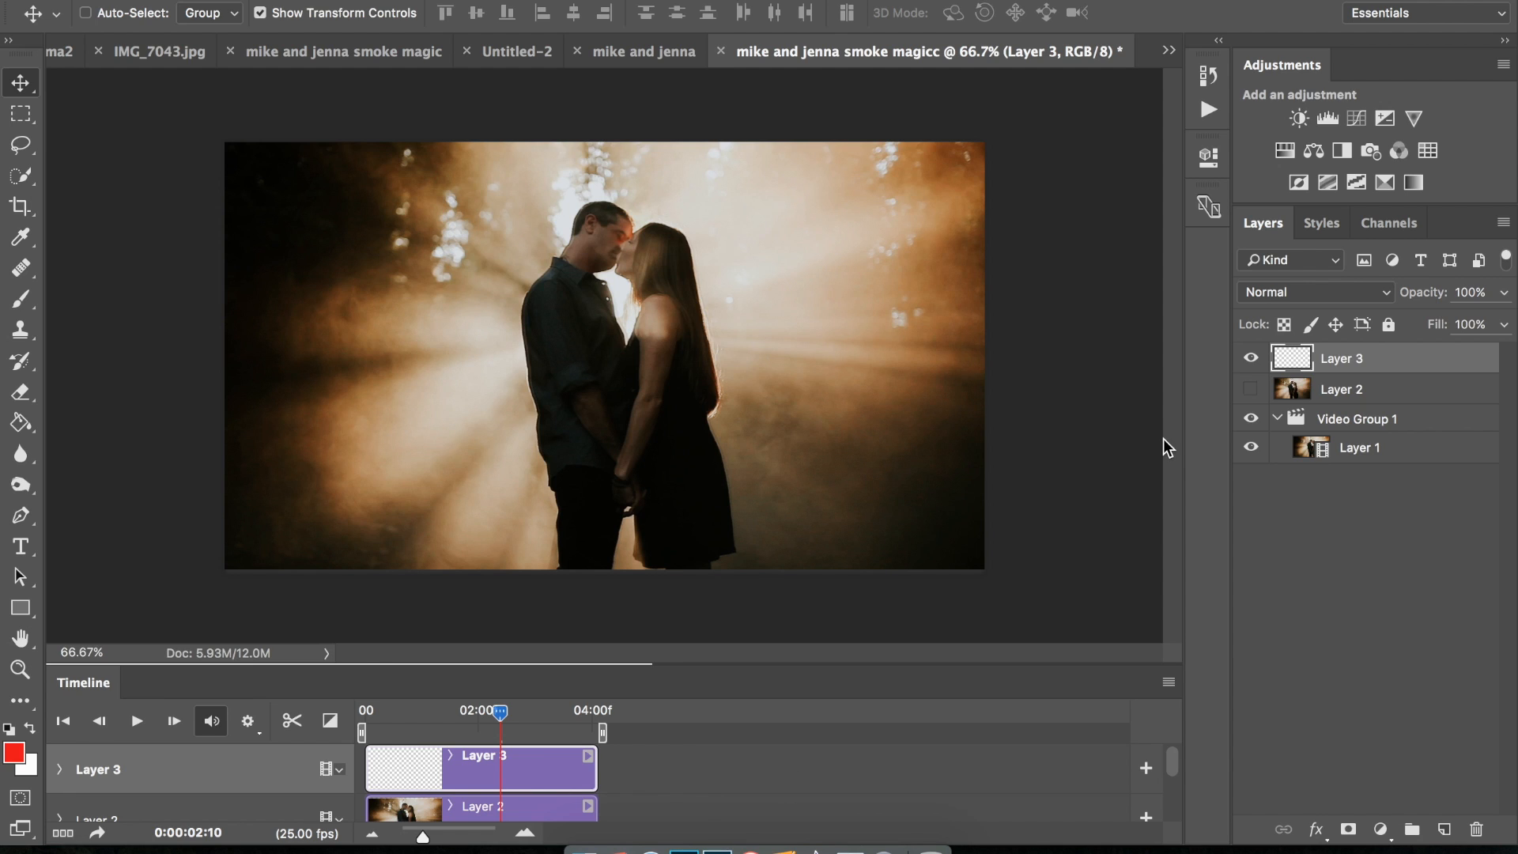
mouse_move(32, 363)
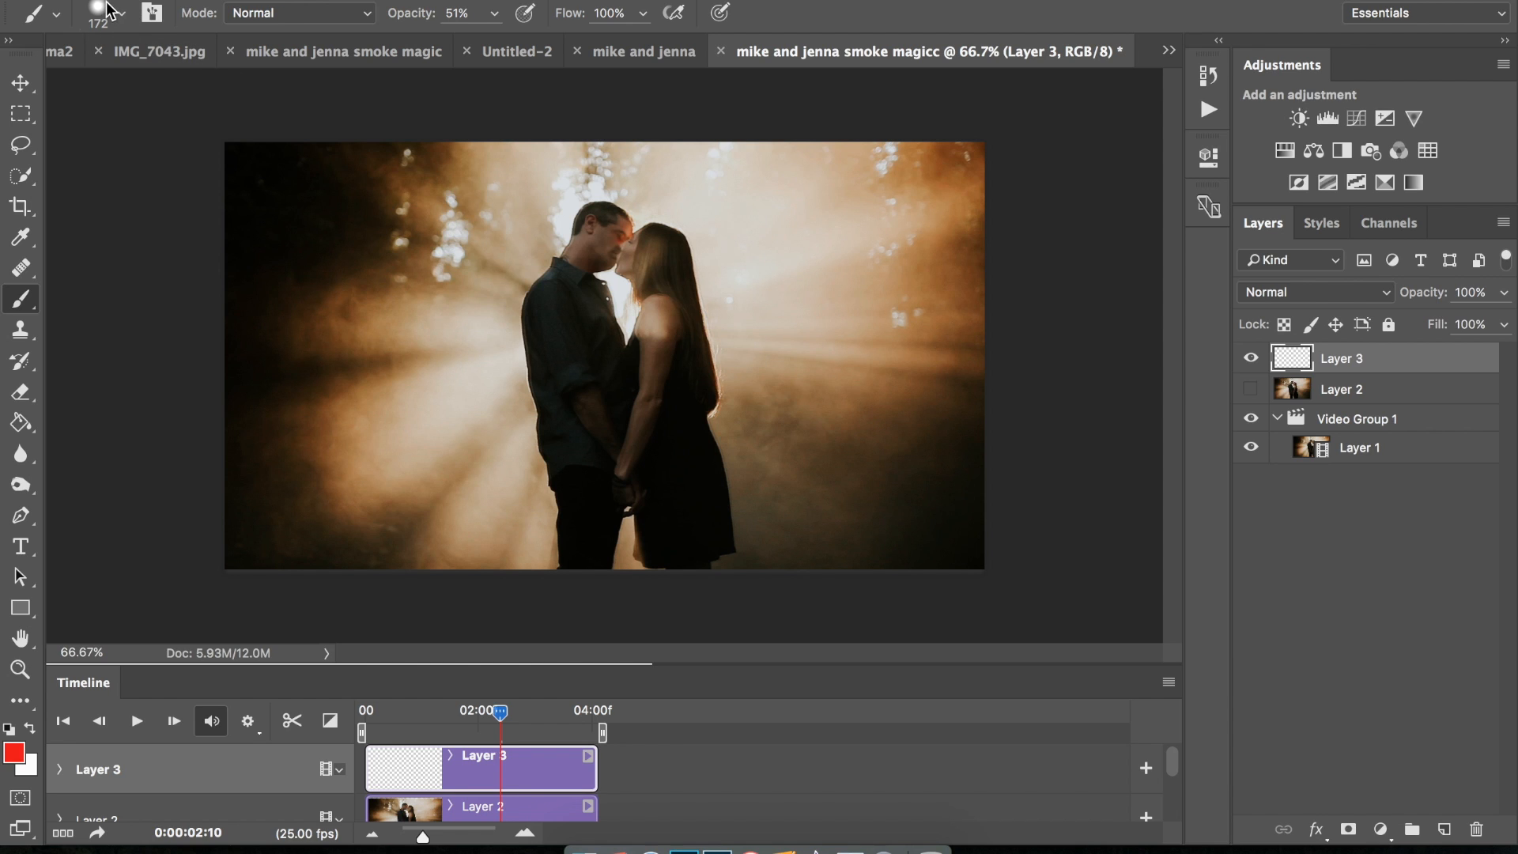
Paint solid red over the right, top and left background on Layer 3 around the couple.
click(940, 214)
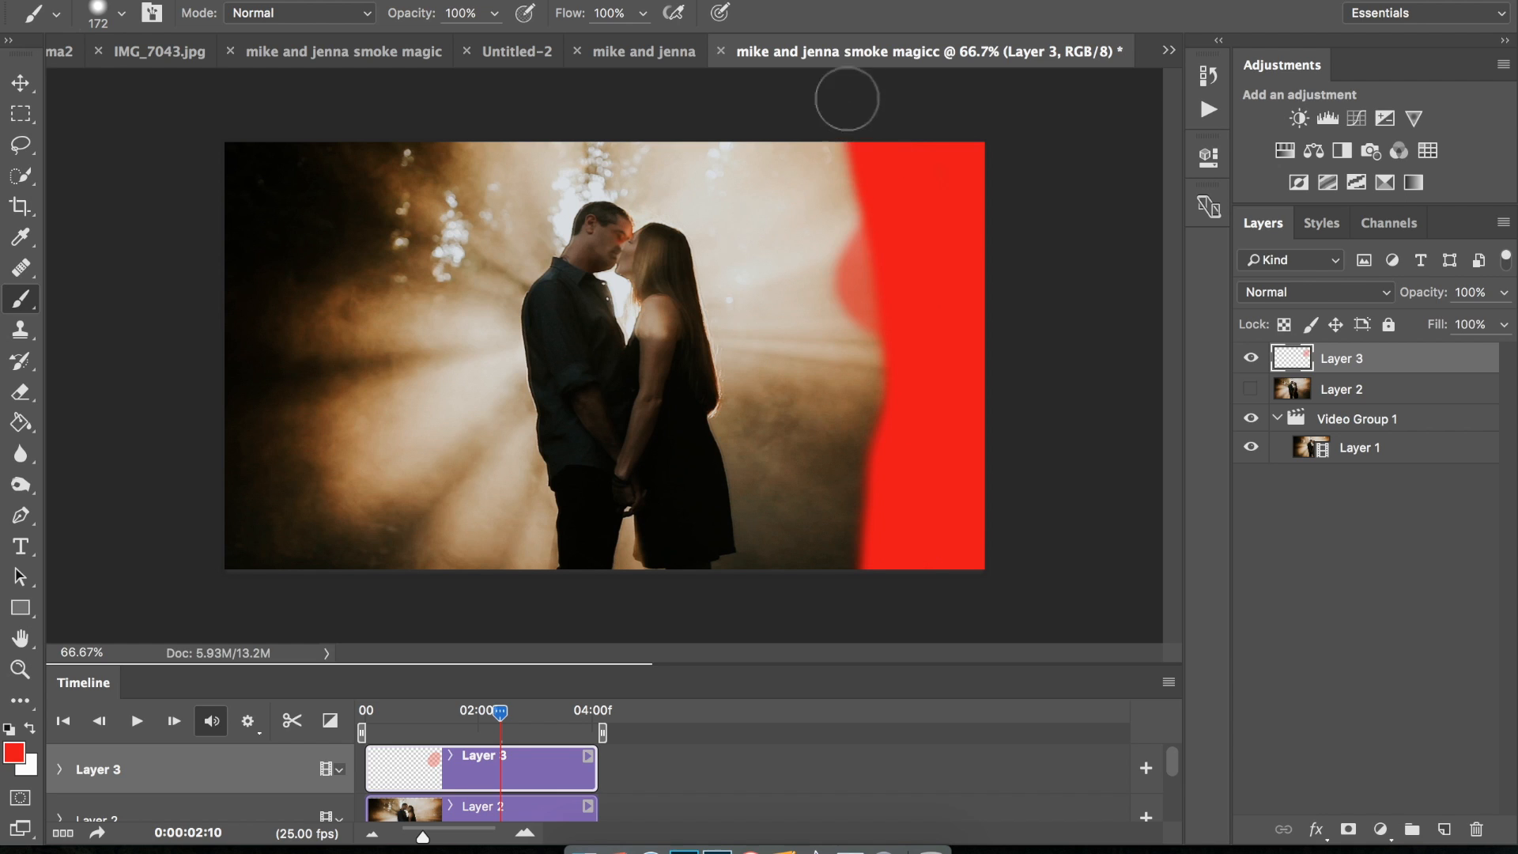
drag(846, 96, 687, 144)
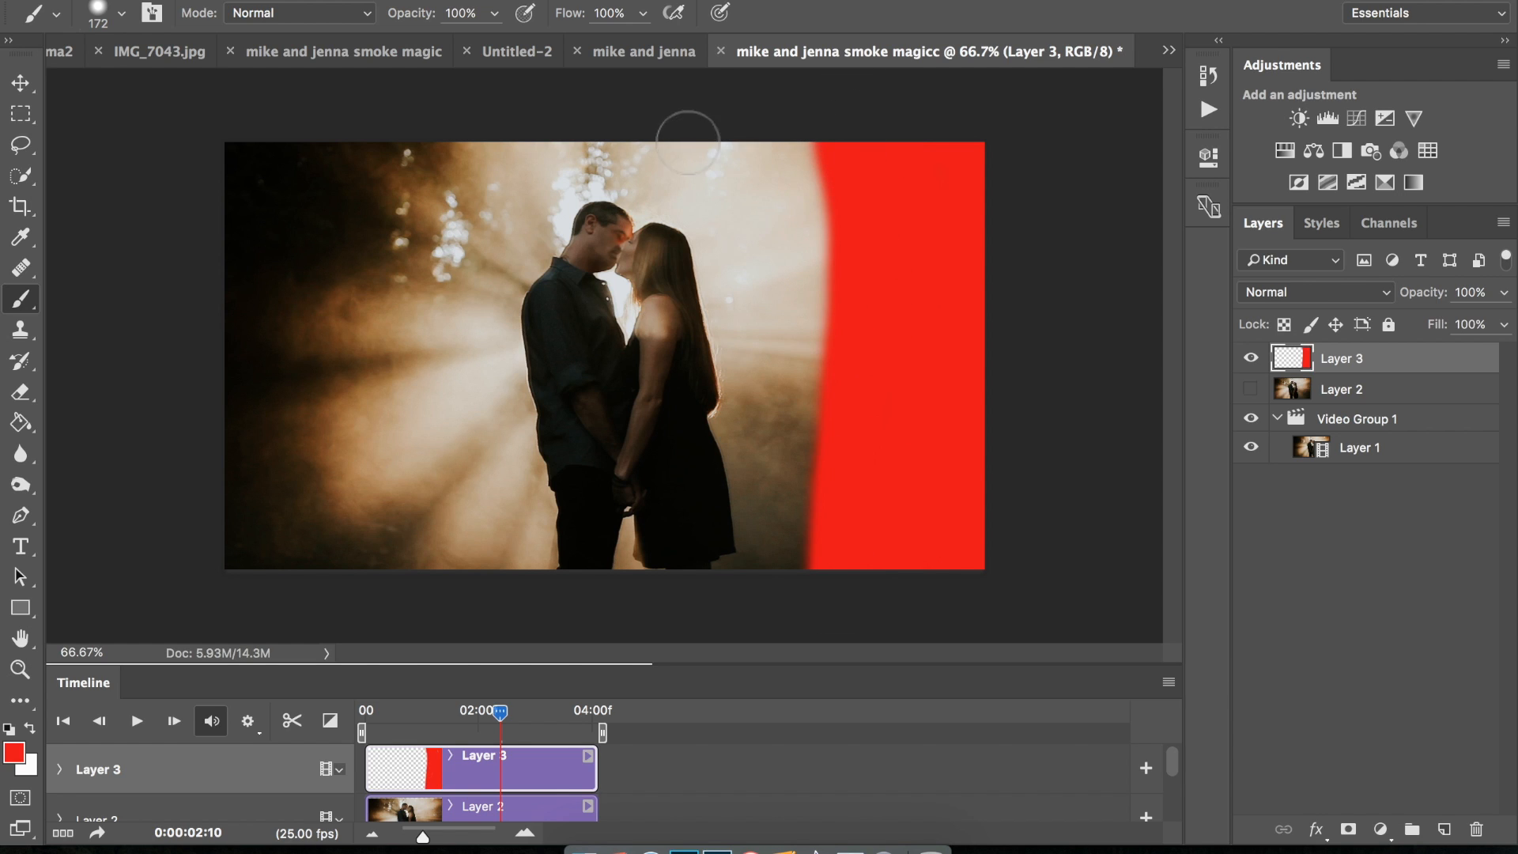
drag(687, 141, 745, 358)
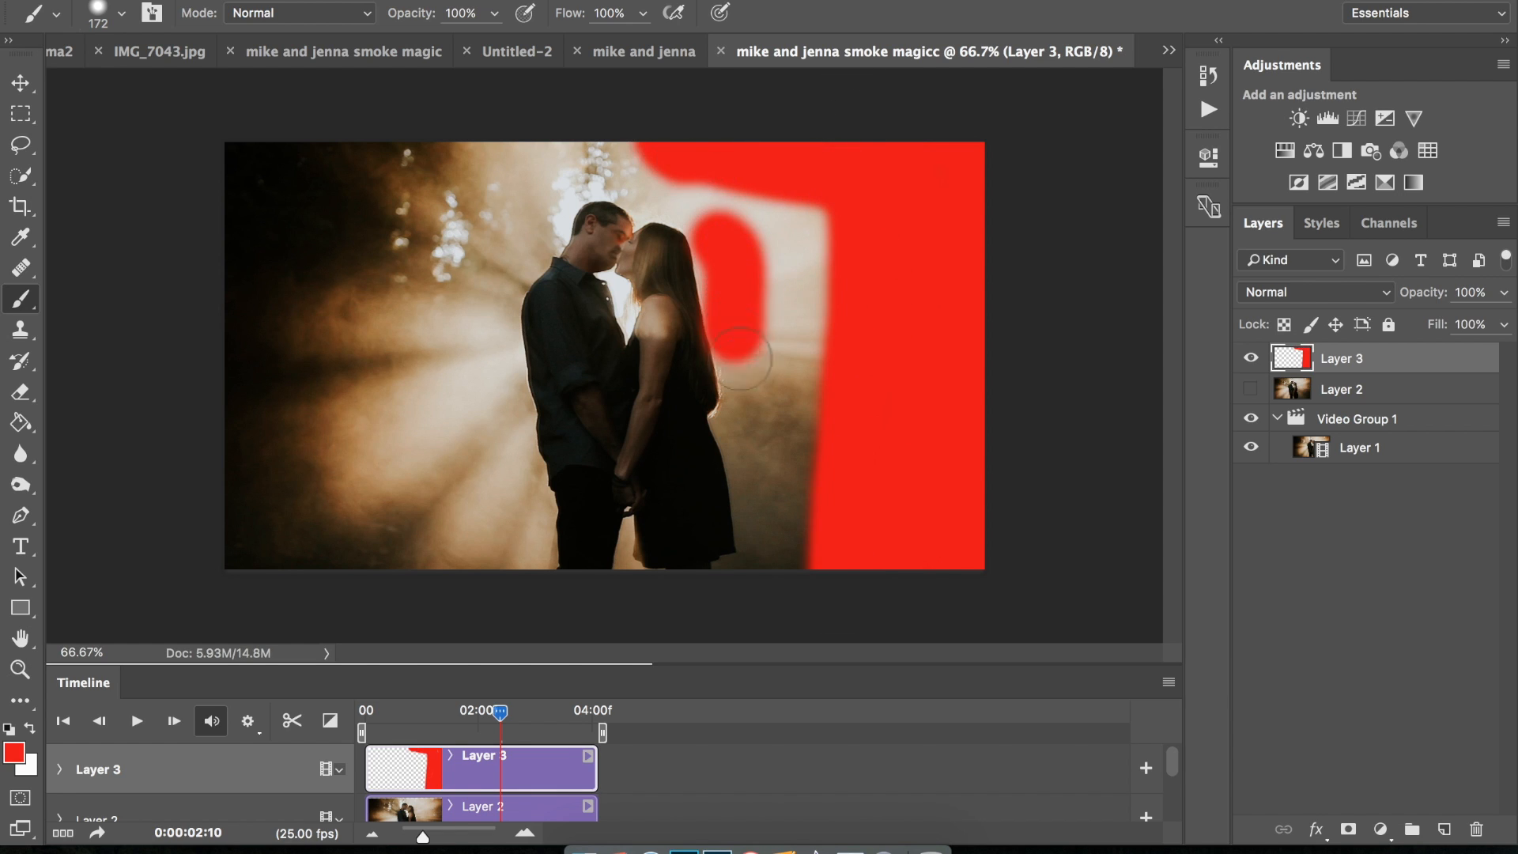
drag(746, 363, 219, 290)
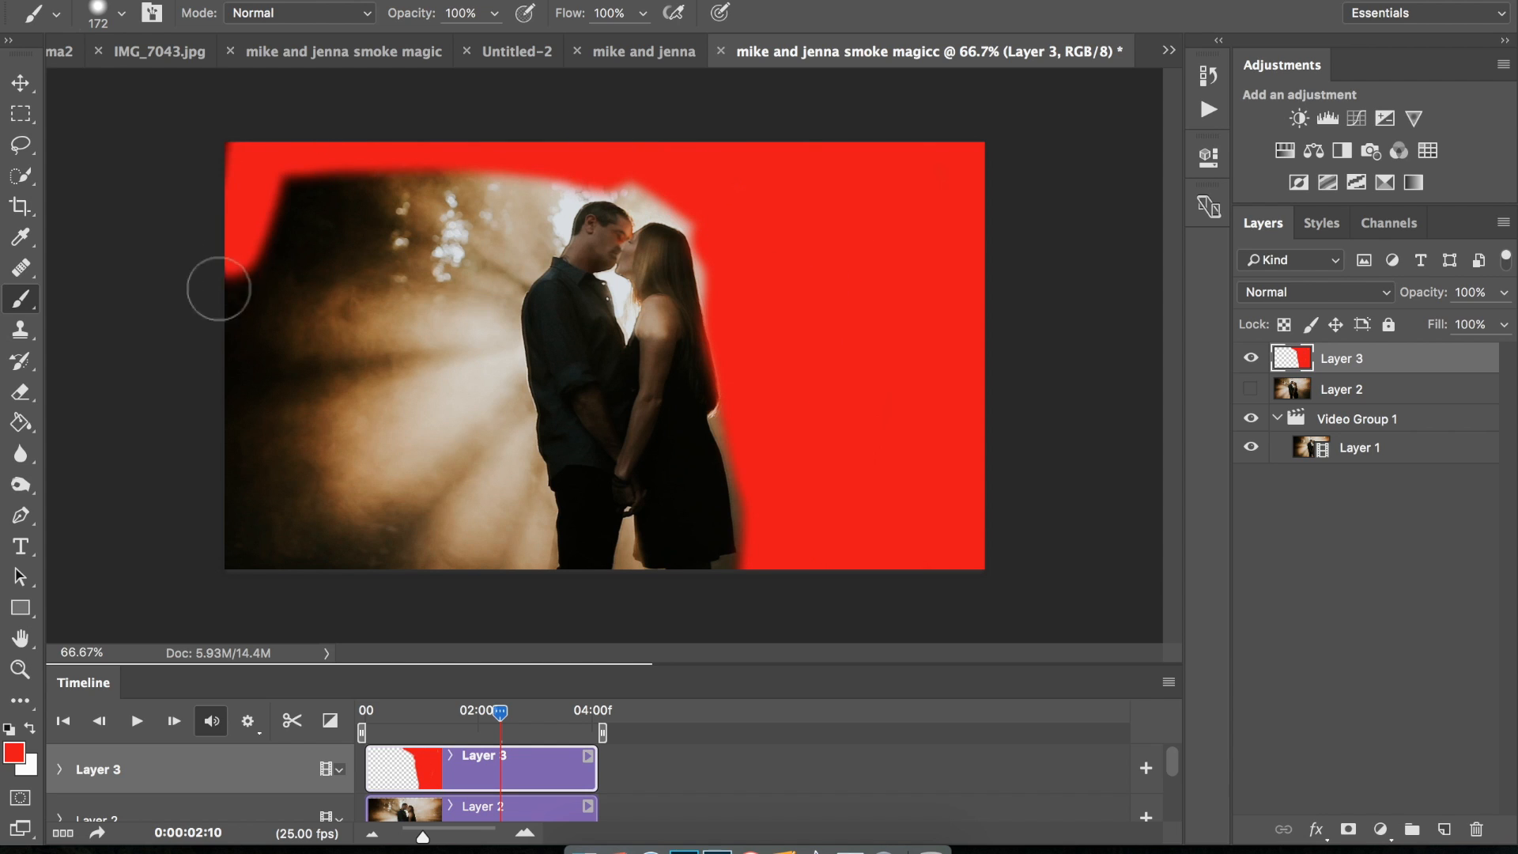
drag(242, 290, 504, 242)
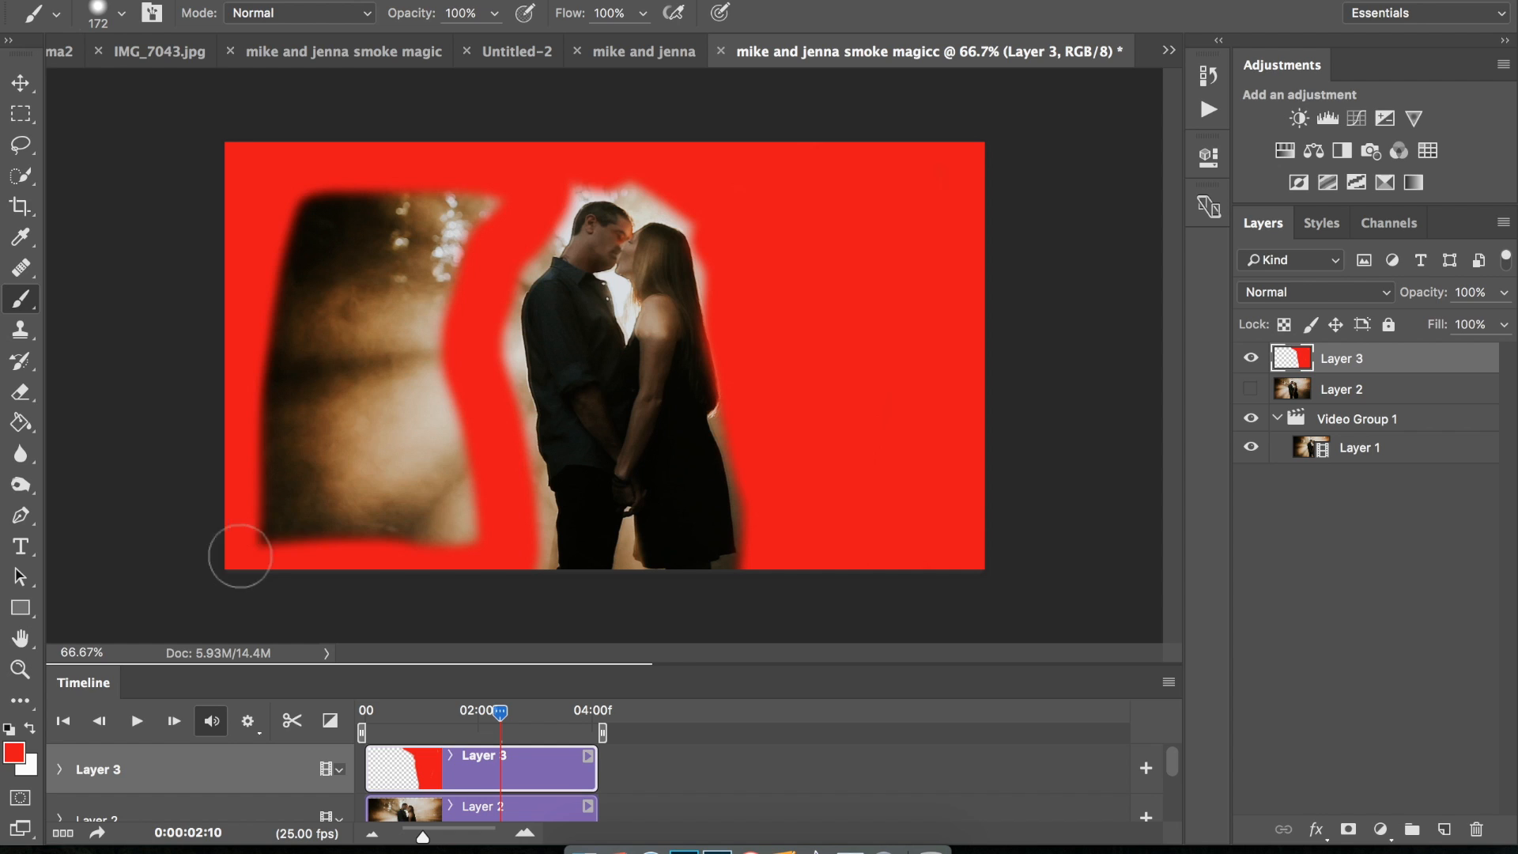
drag(240, 553, 469, 499)
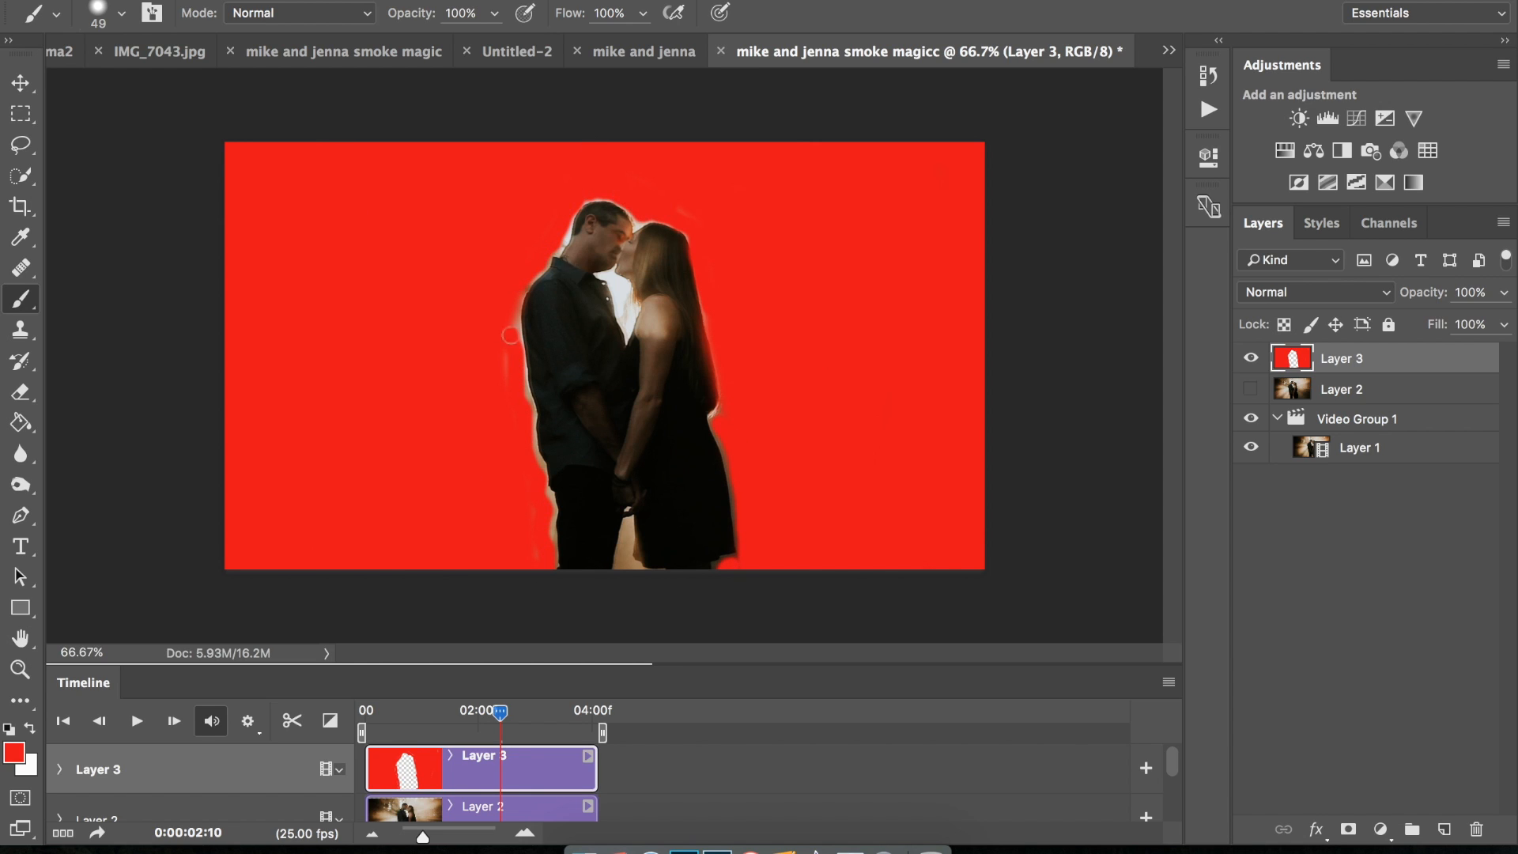
click(93, 14)
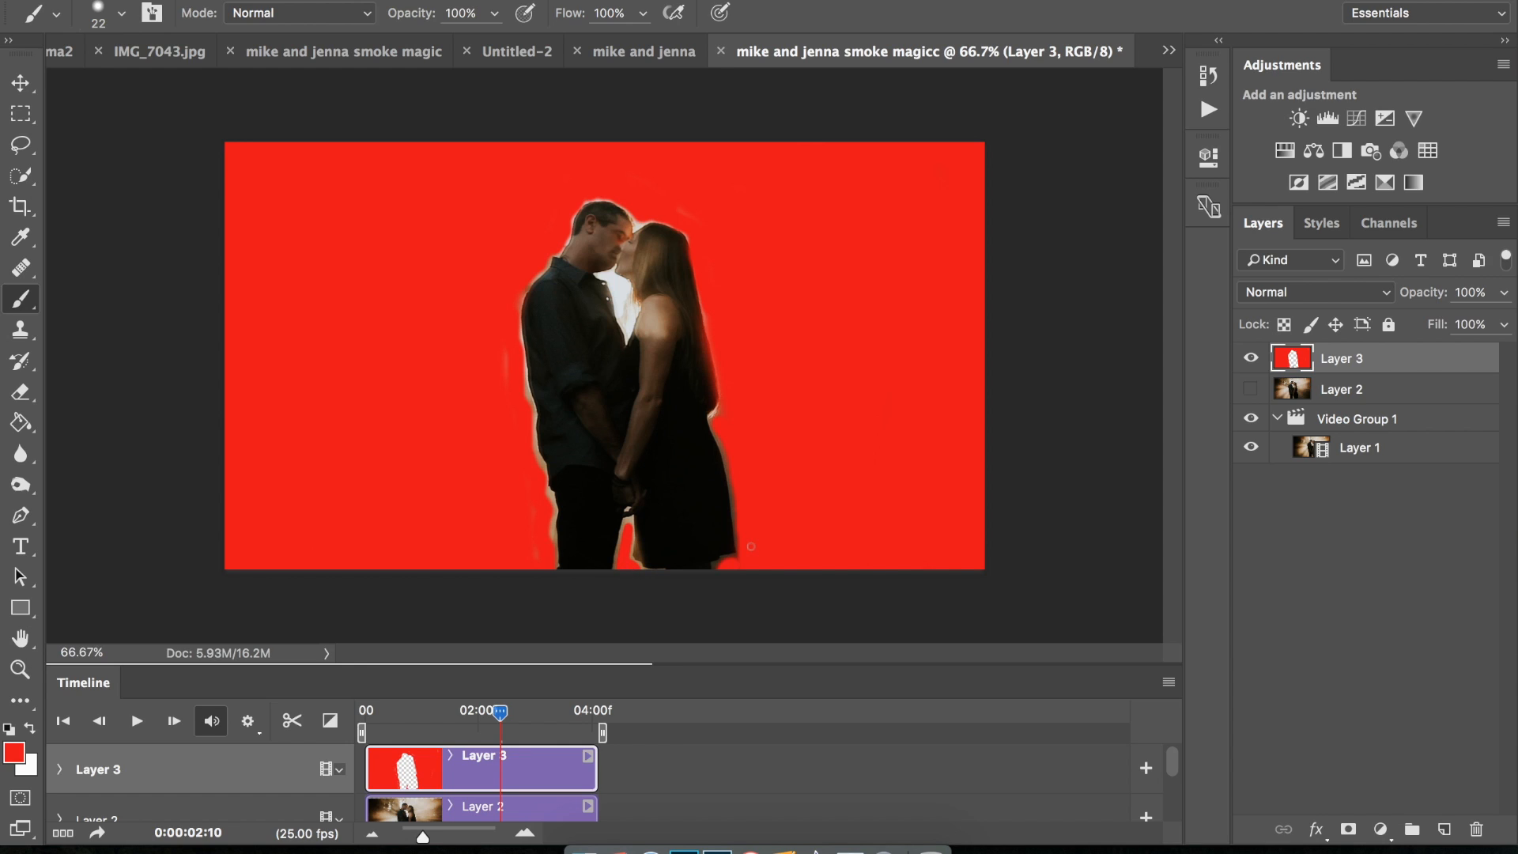
mouse_move(737, 569)
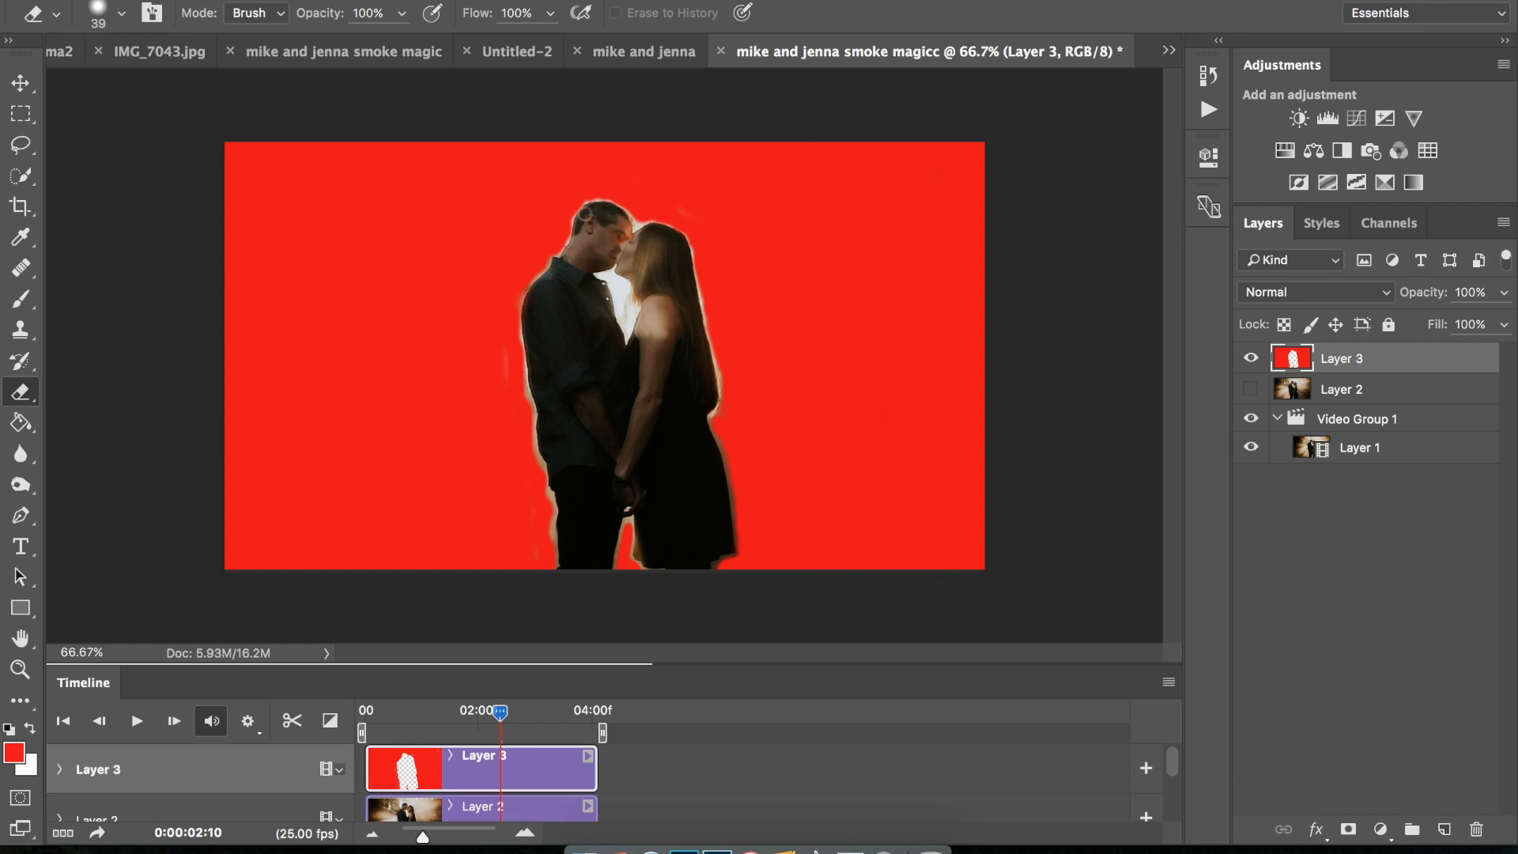
mouse_move(1056, 306)
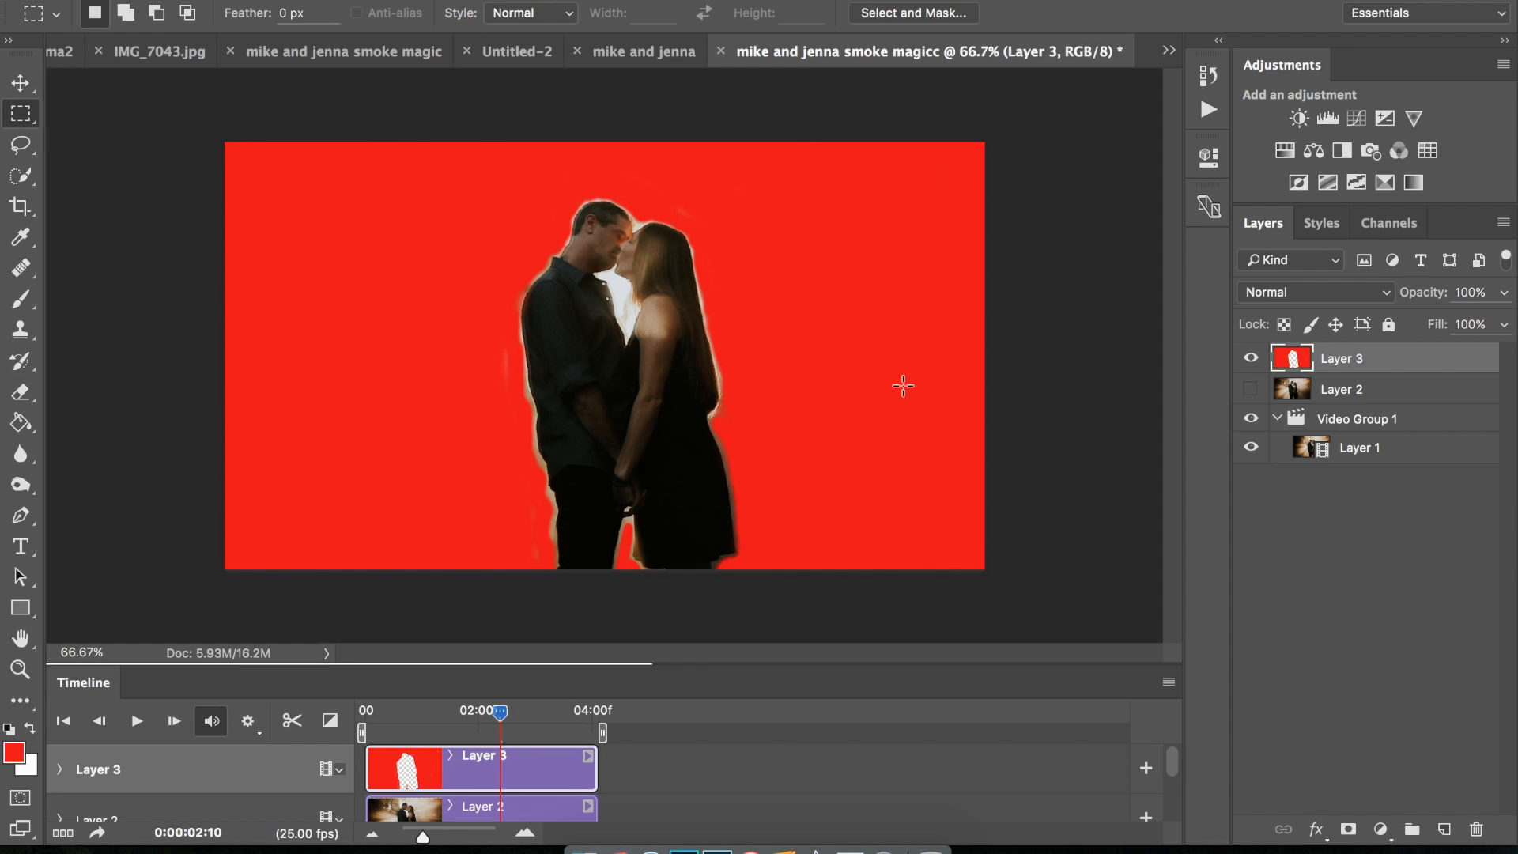
Hide red Layer 3, load its painted area as Layer 2's mask, and delete Layer 3.
click(1250, 358)
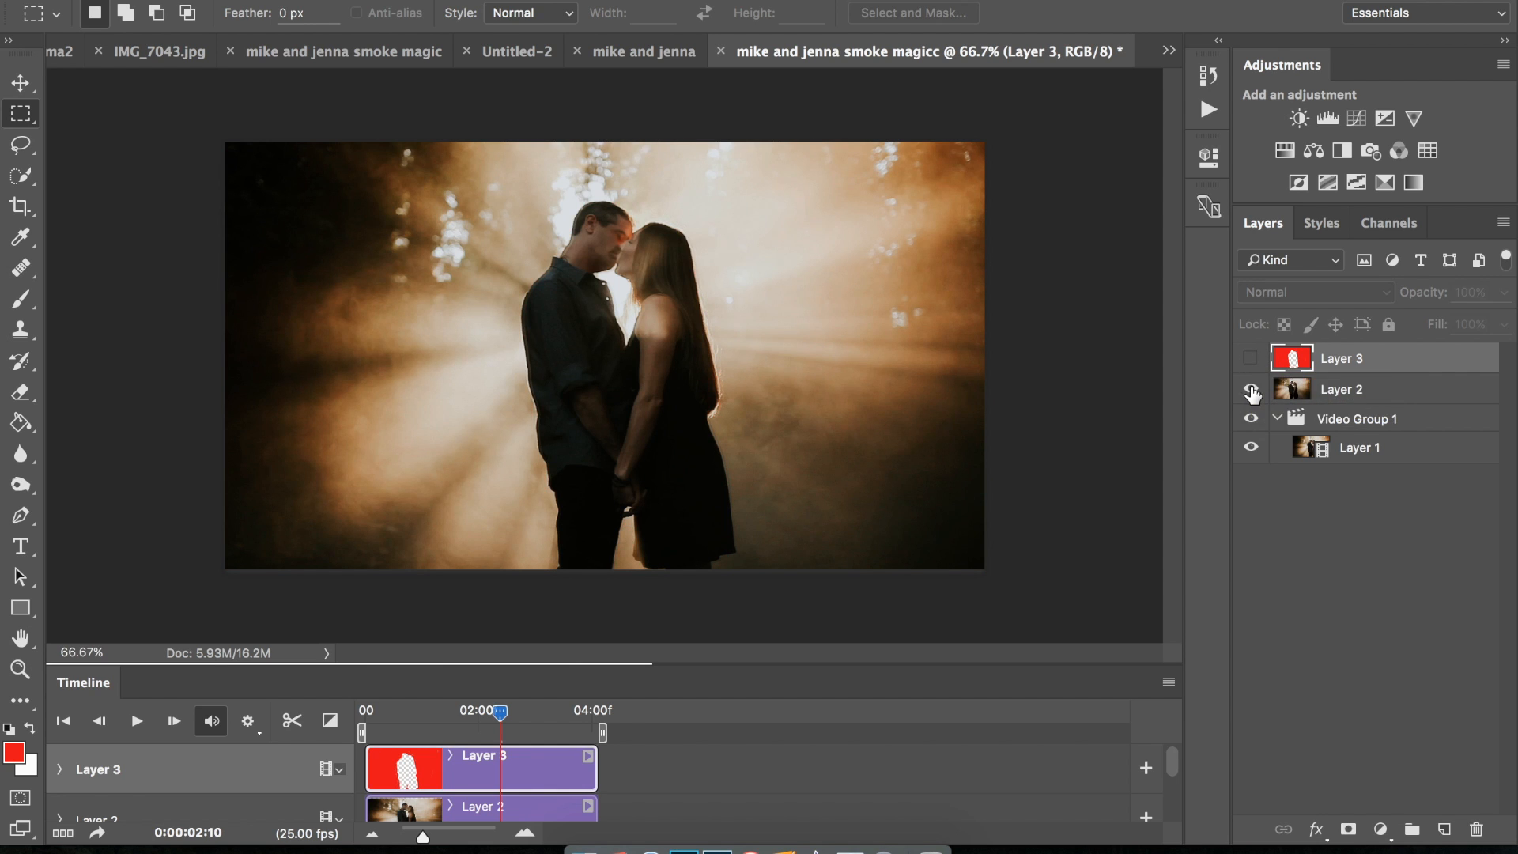
click(1252, 389)
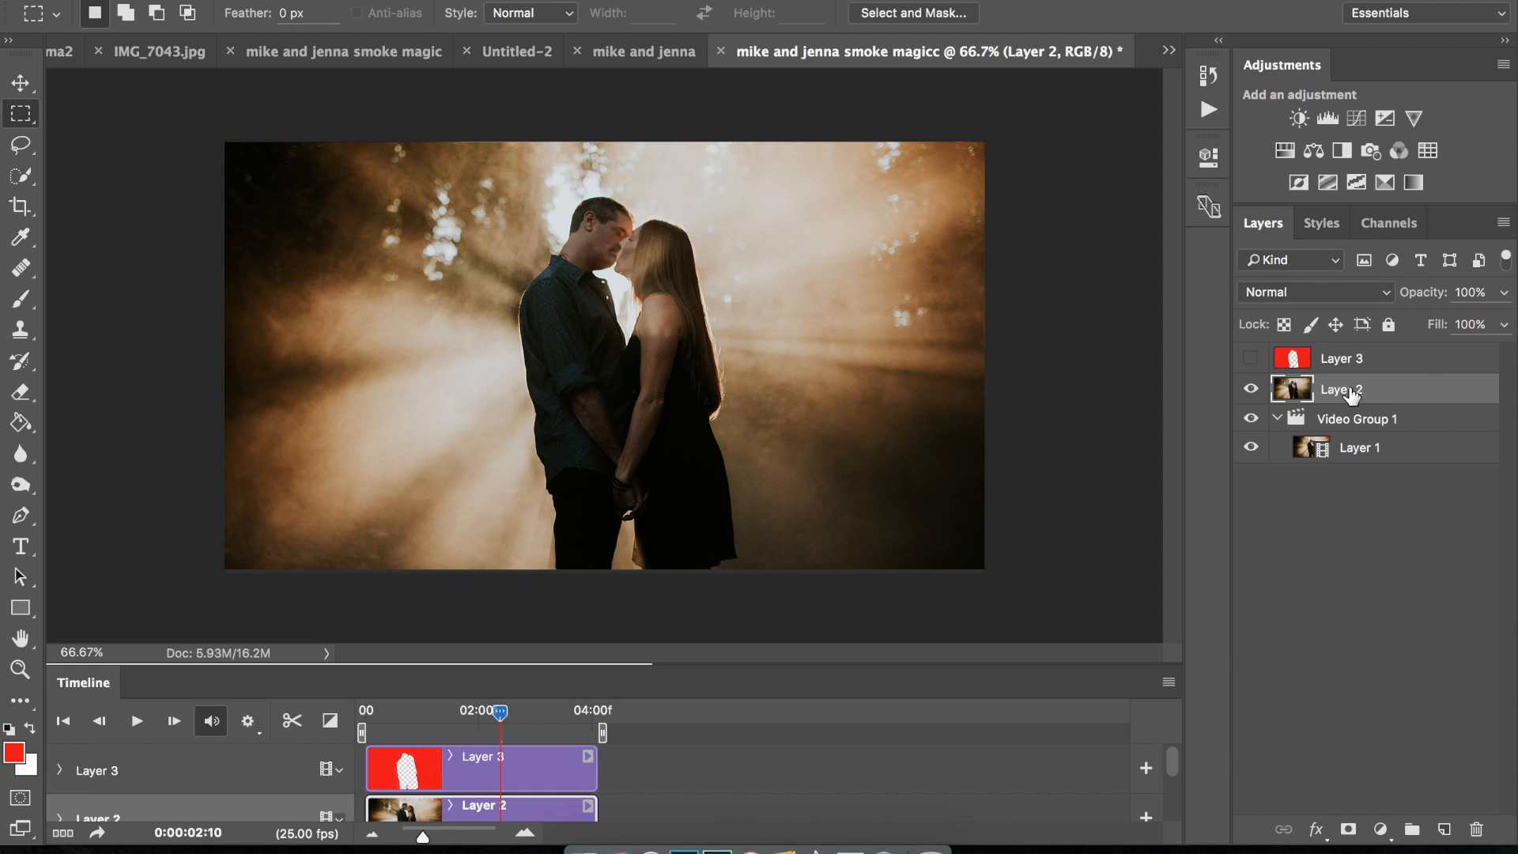
mouse_move(1405, 398)
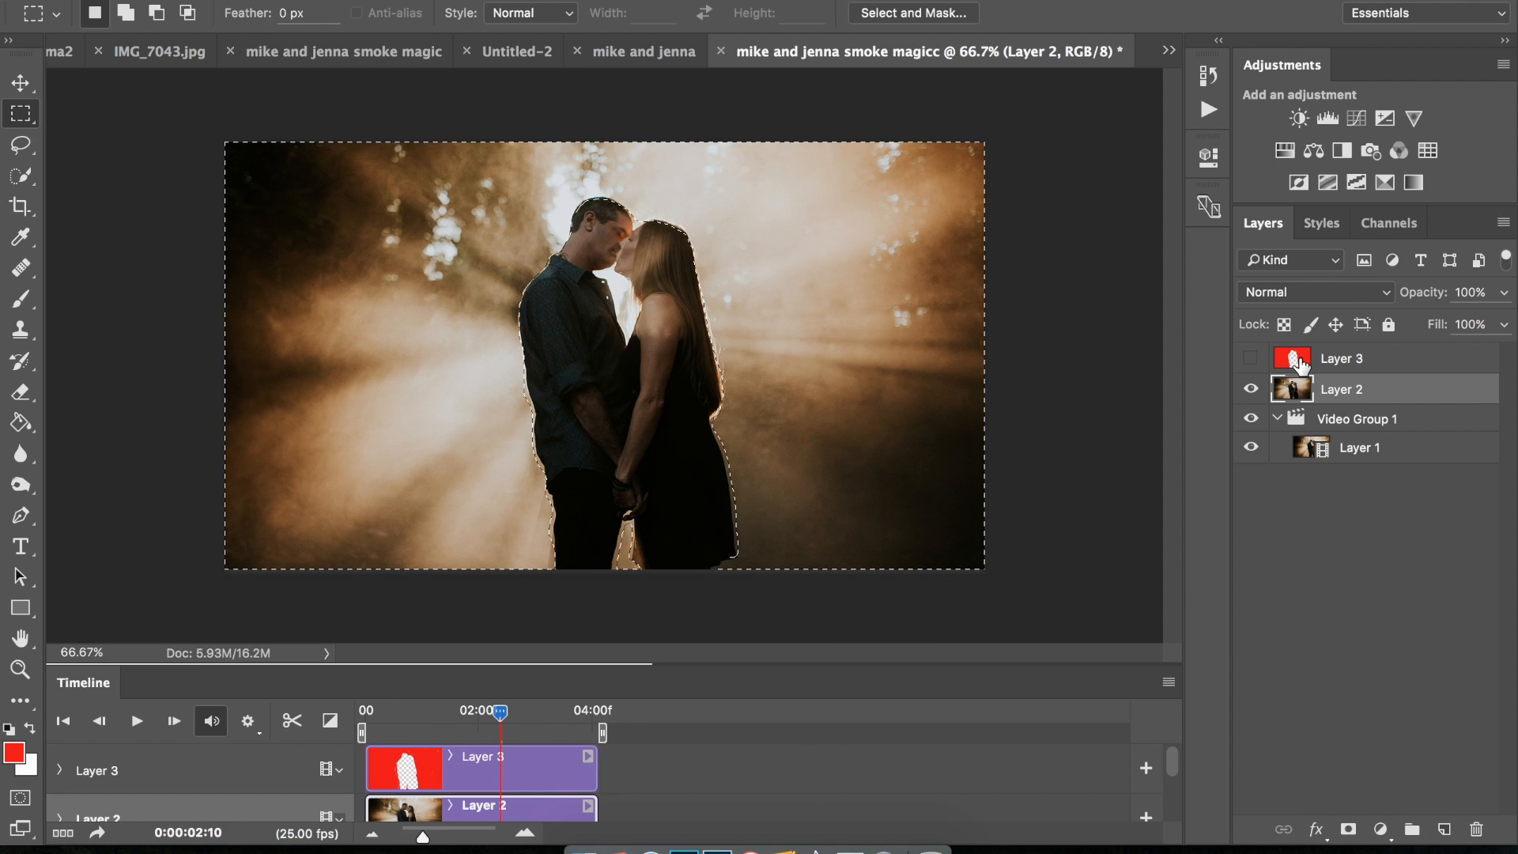
click(1250, 359)
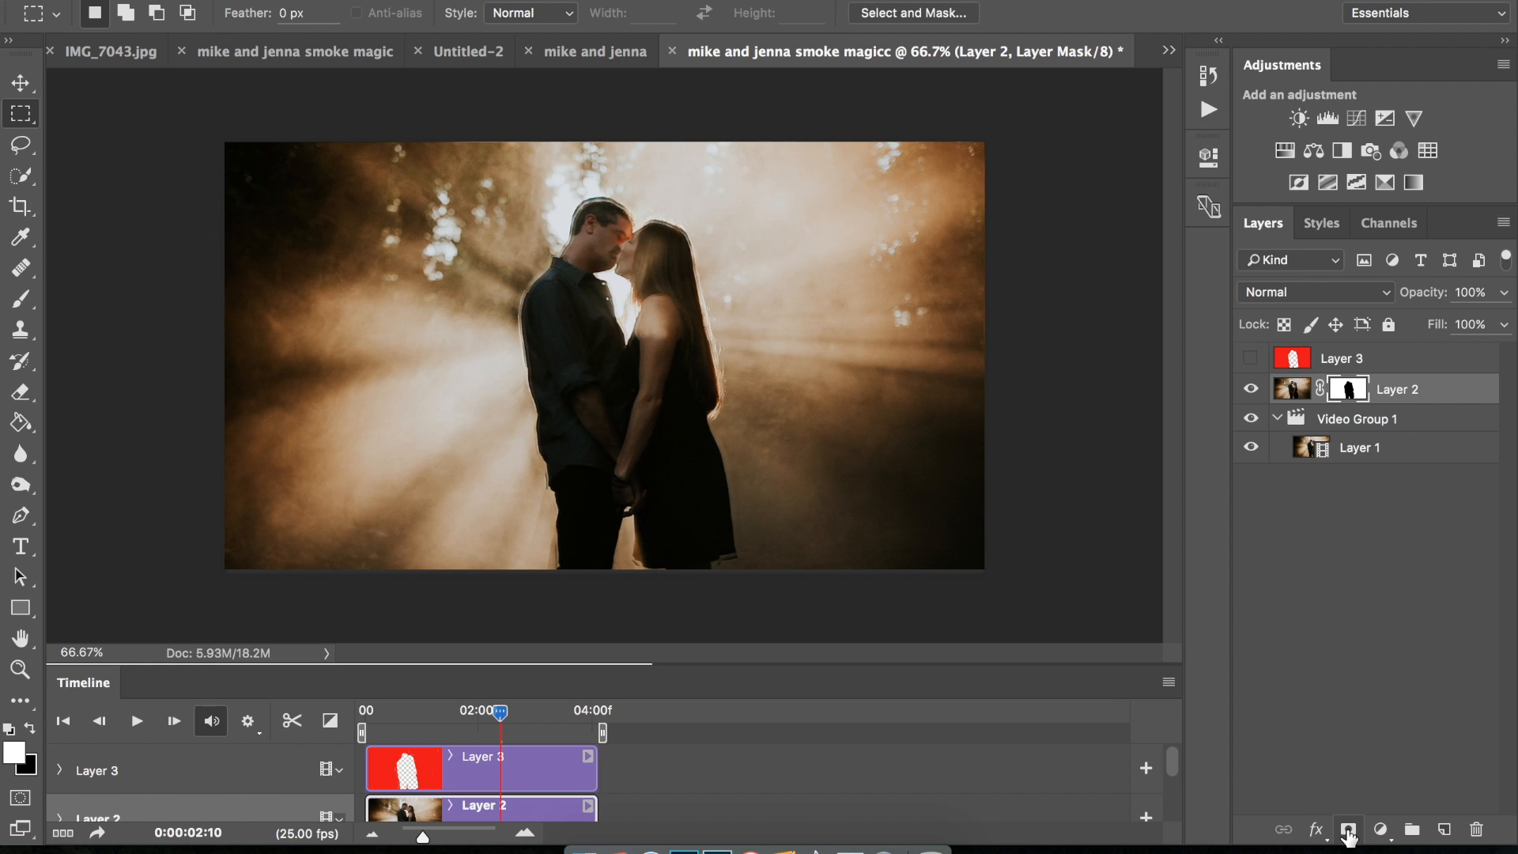
mouse_move(671, 375)
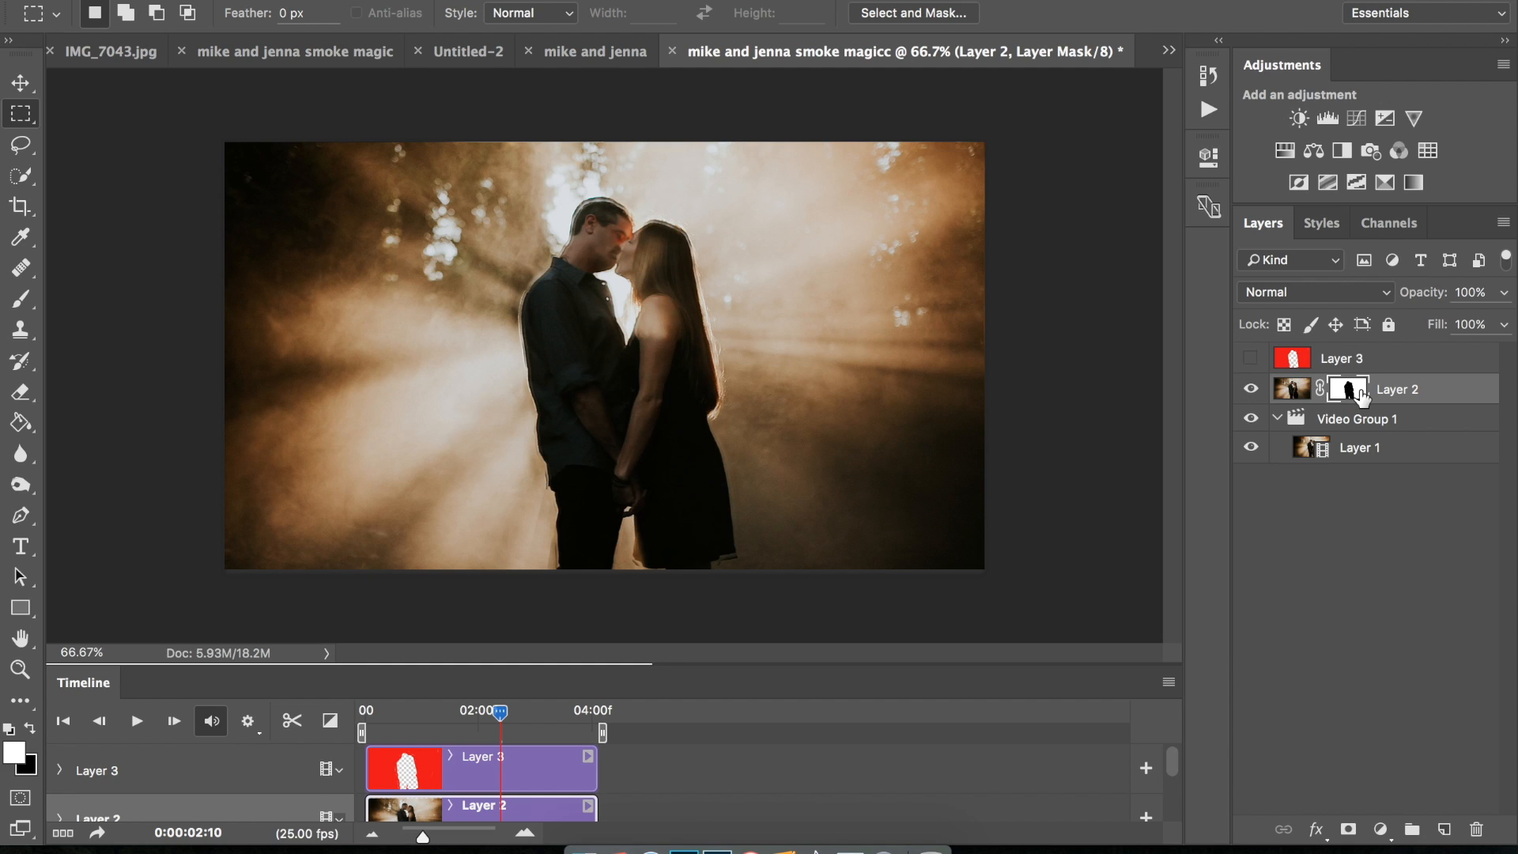
mouse_move(1353, 389)
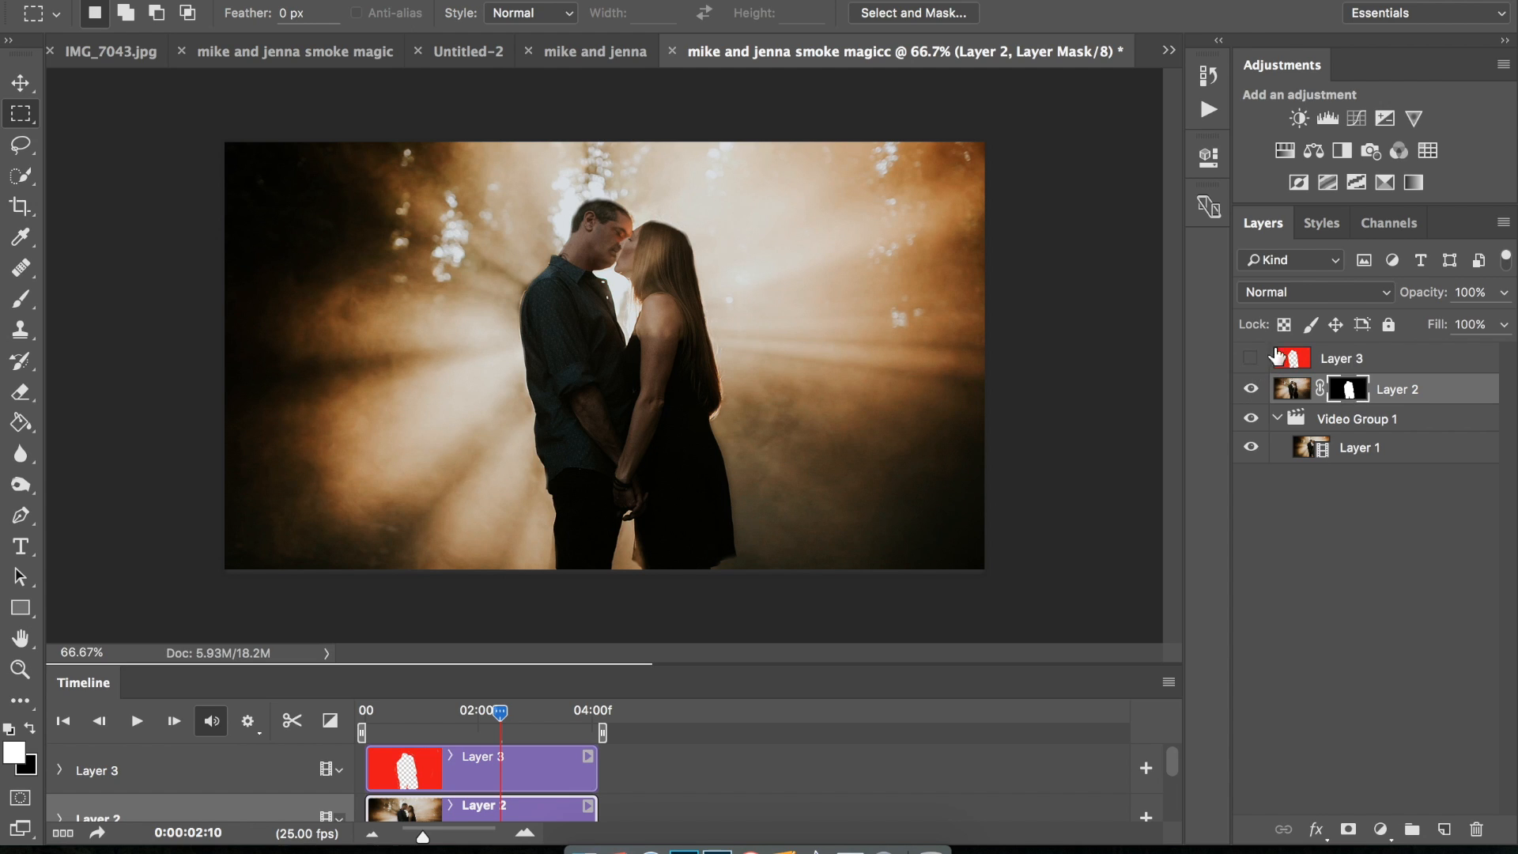
click(1341, 359)
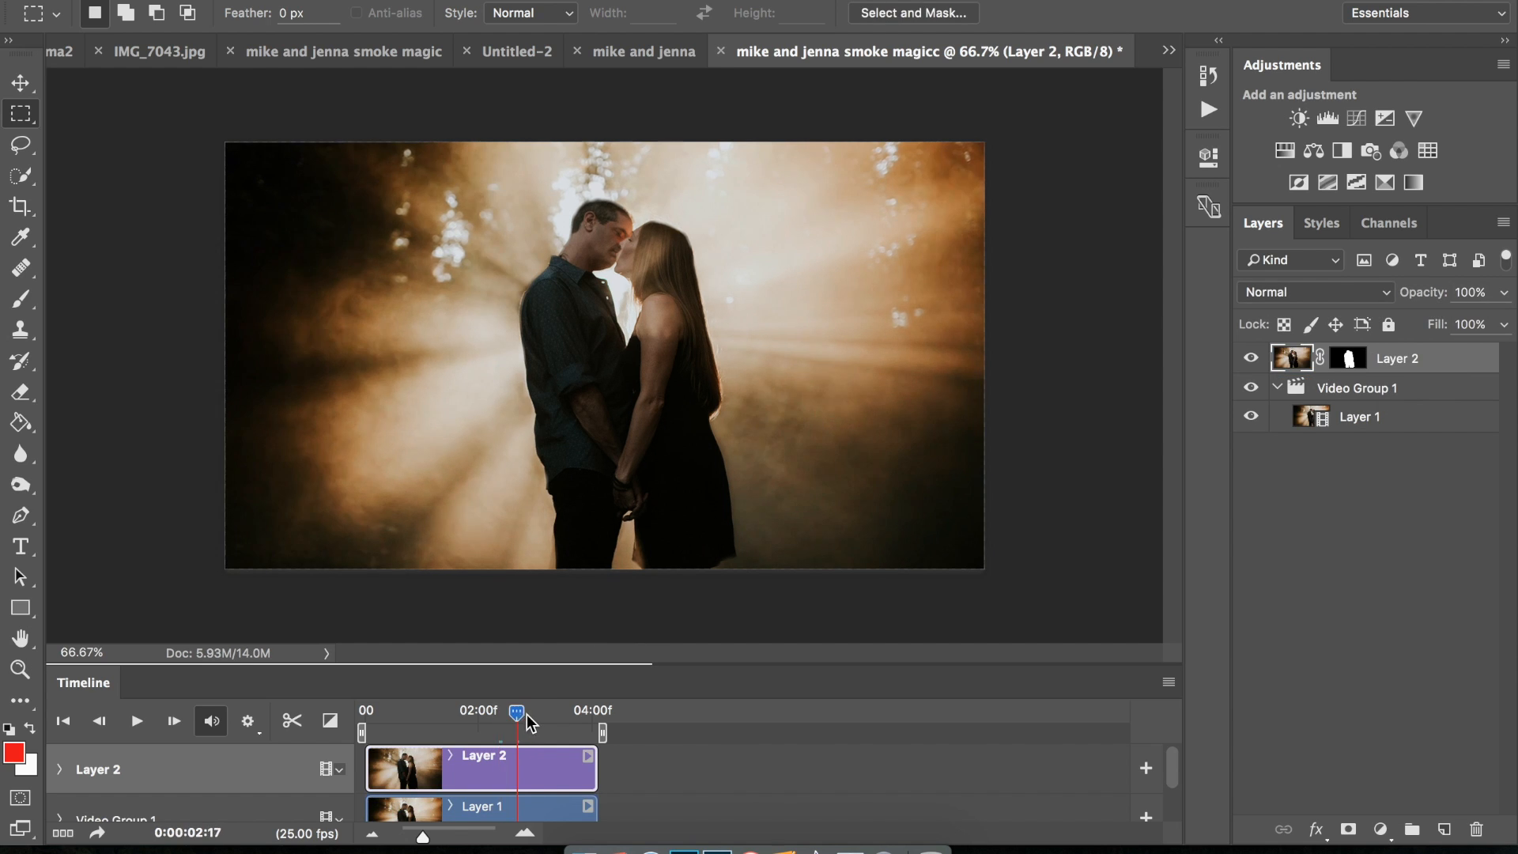
Scrub the clip to preview the still couple over the smoke, edit Layer 2's mask, select Layer 1.
drag(516, 710, 540, 710)
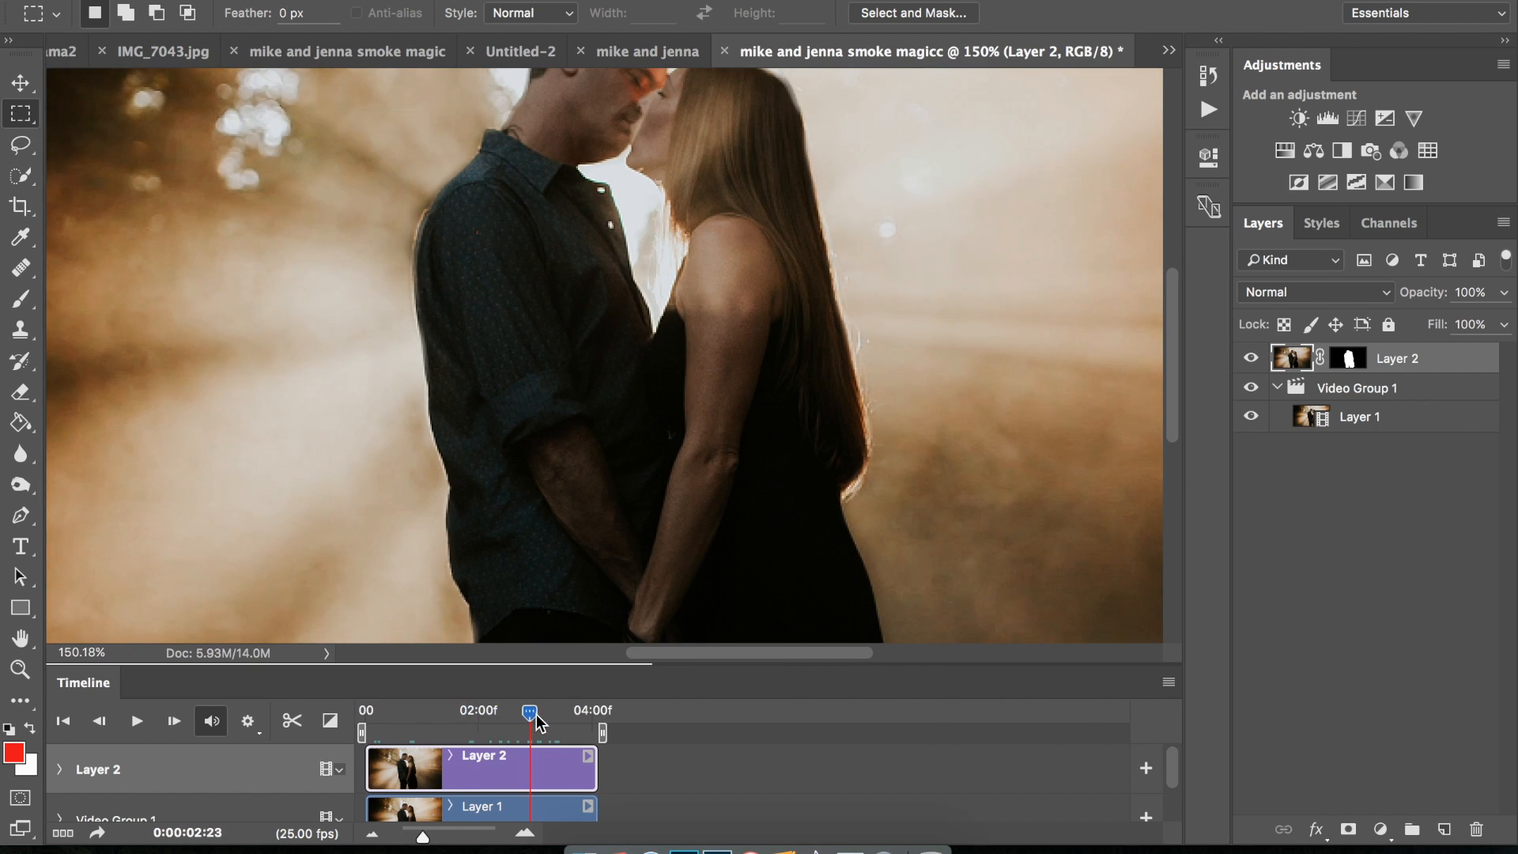
drag(530, 710, 400, 709)
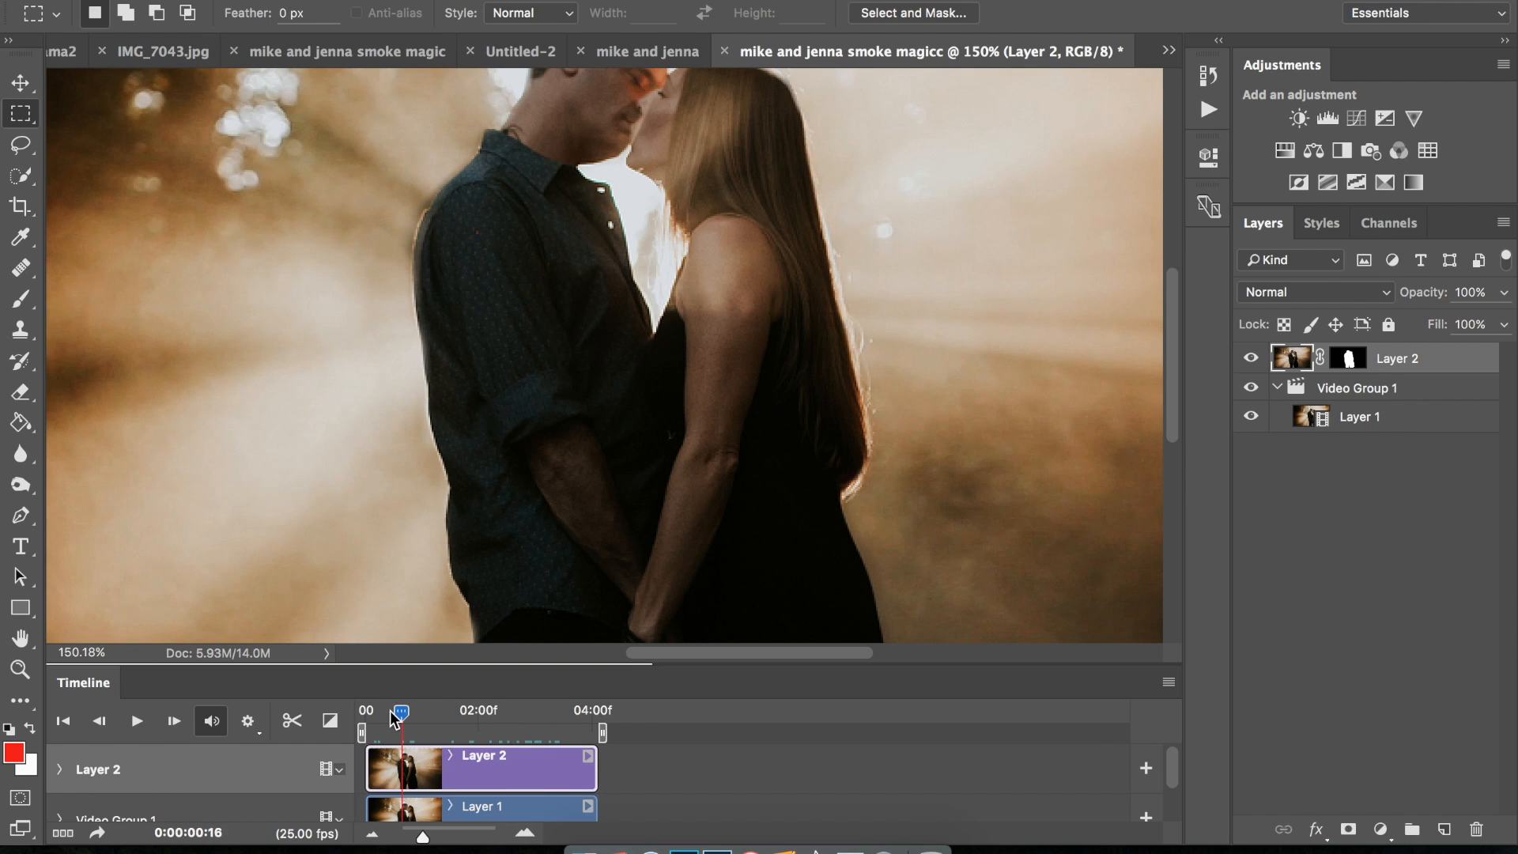
drag(400, 710, 388, 710)
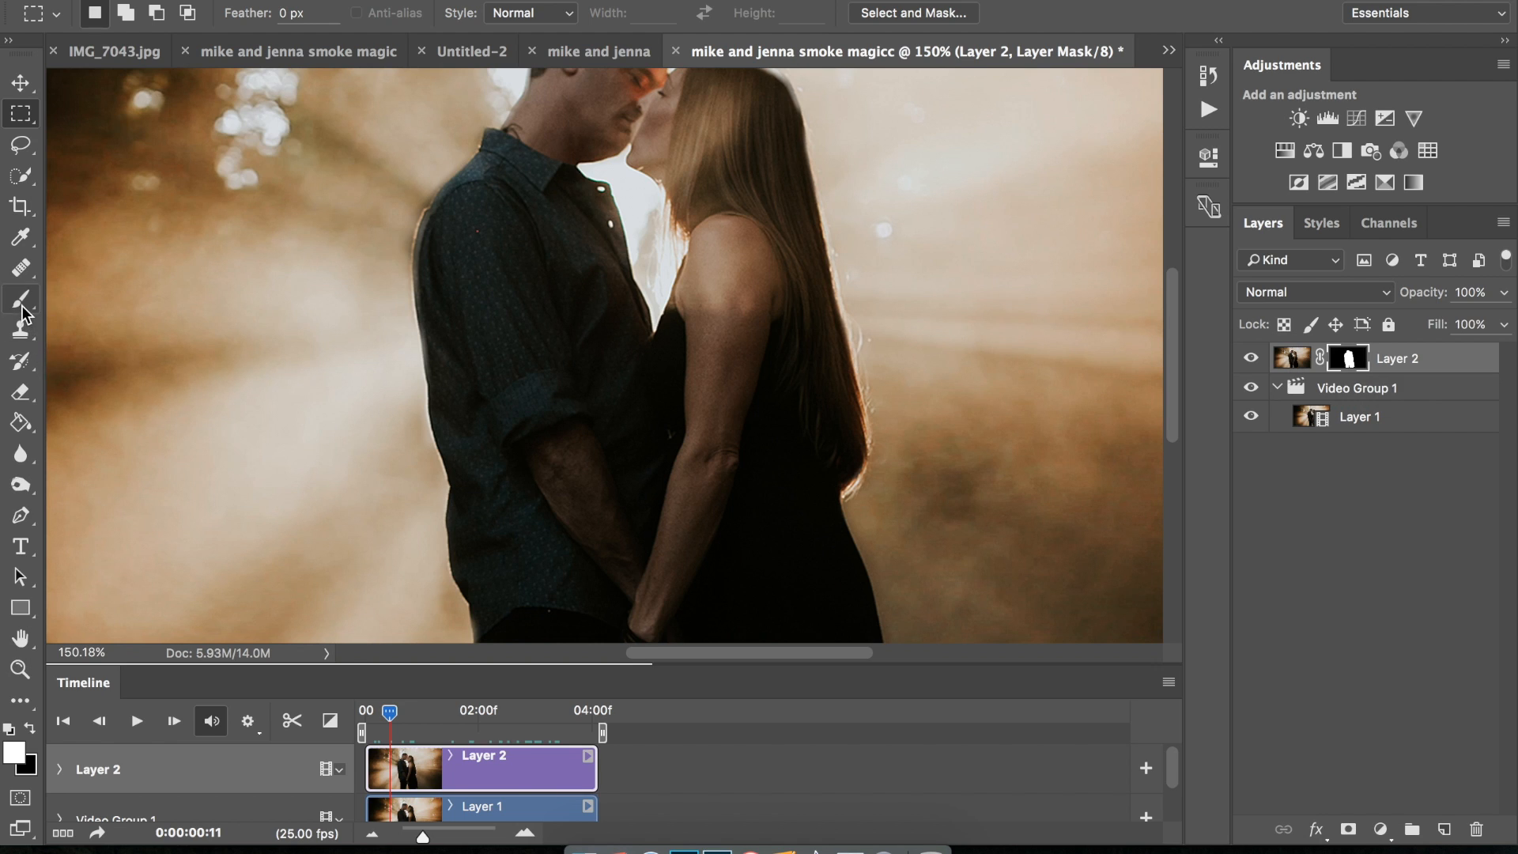
click(19, 299)
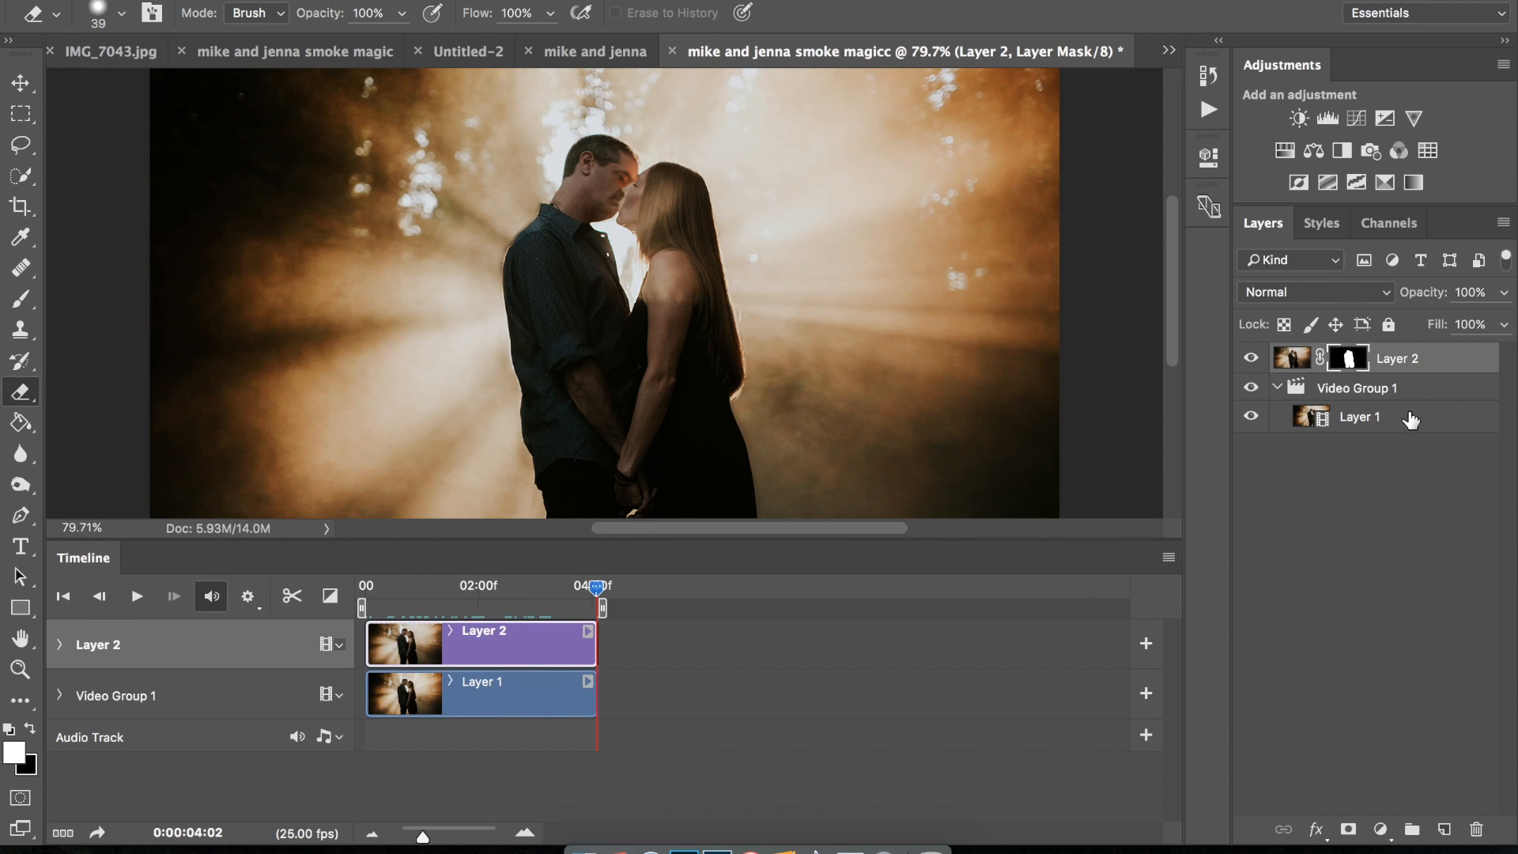
click(1359, 416)
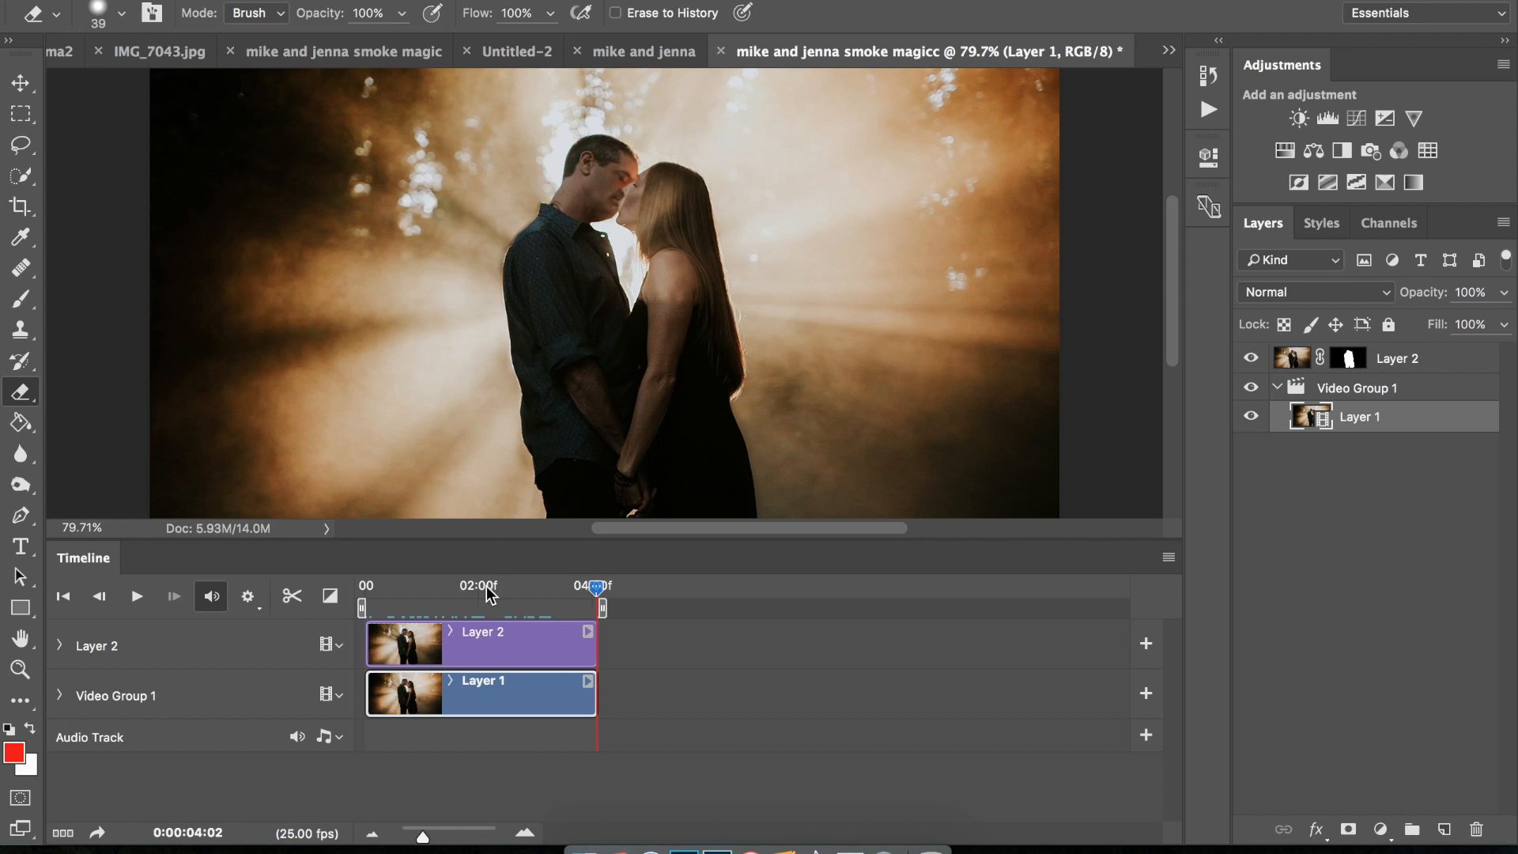
Split the Layer 1 video at 02:03 with Split Clip.
drag(598, 591, 481, 591)
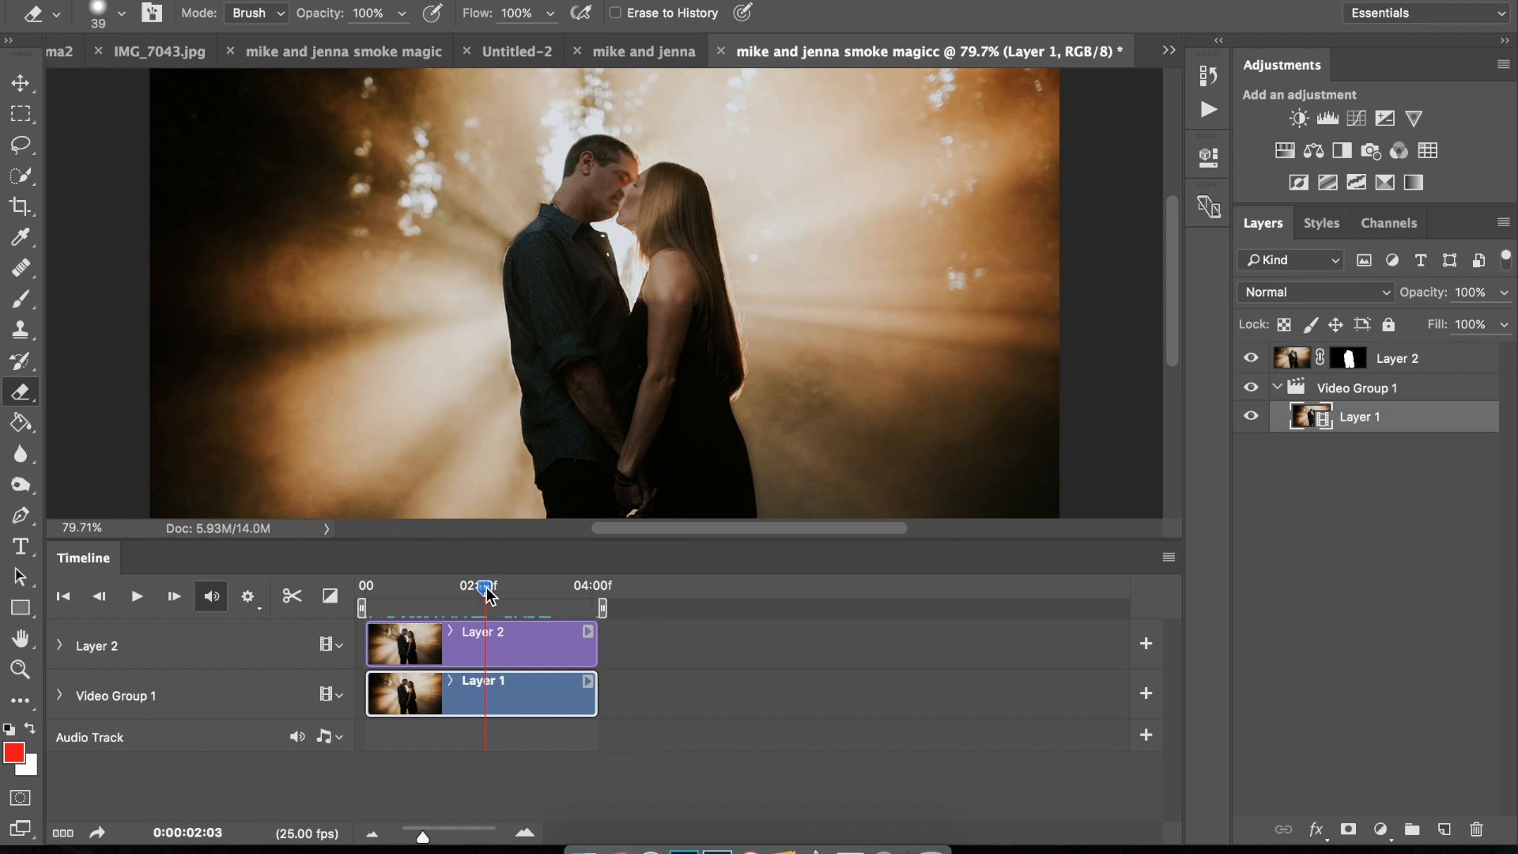
right_click(482, 590)
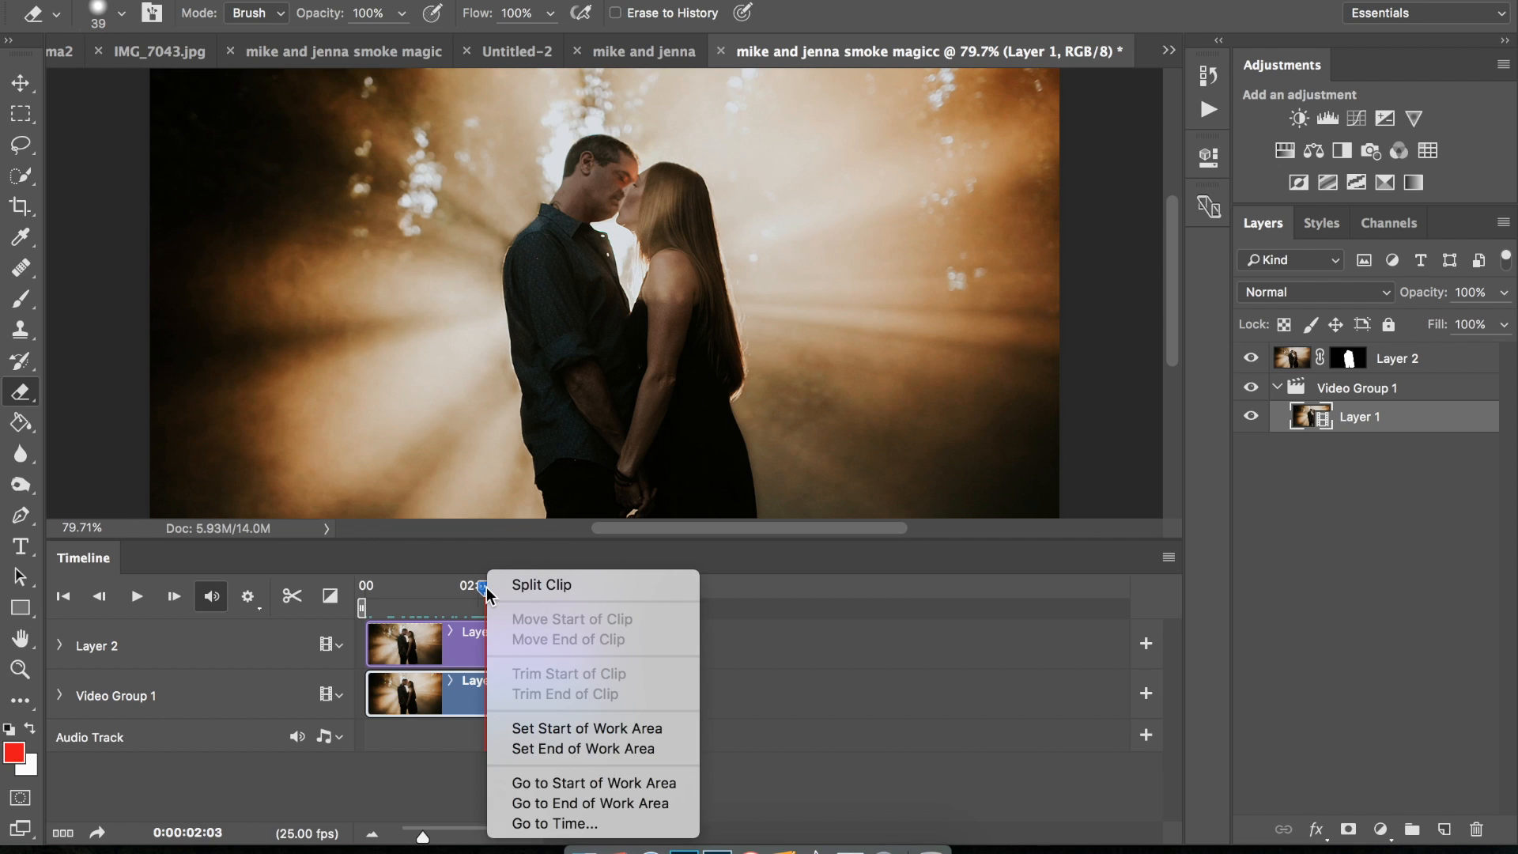
mouse_move(543, 594)
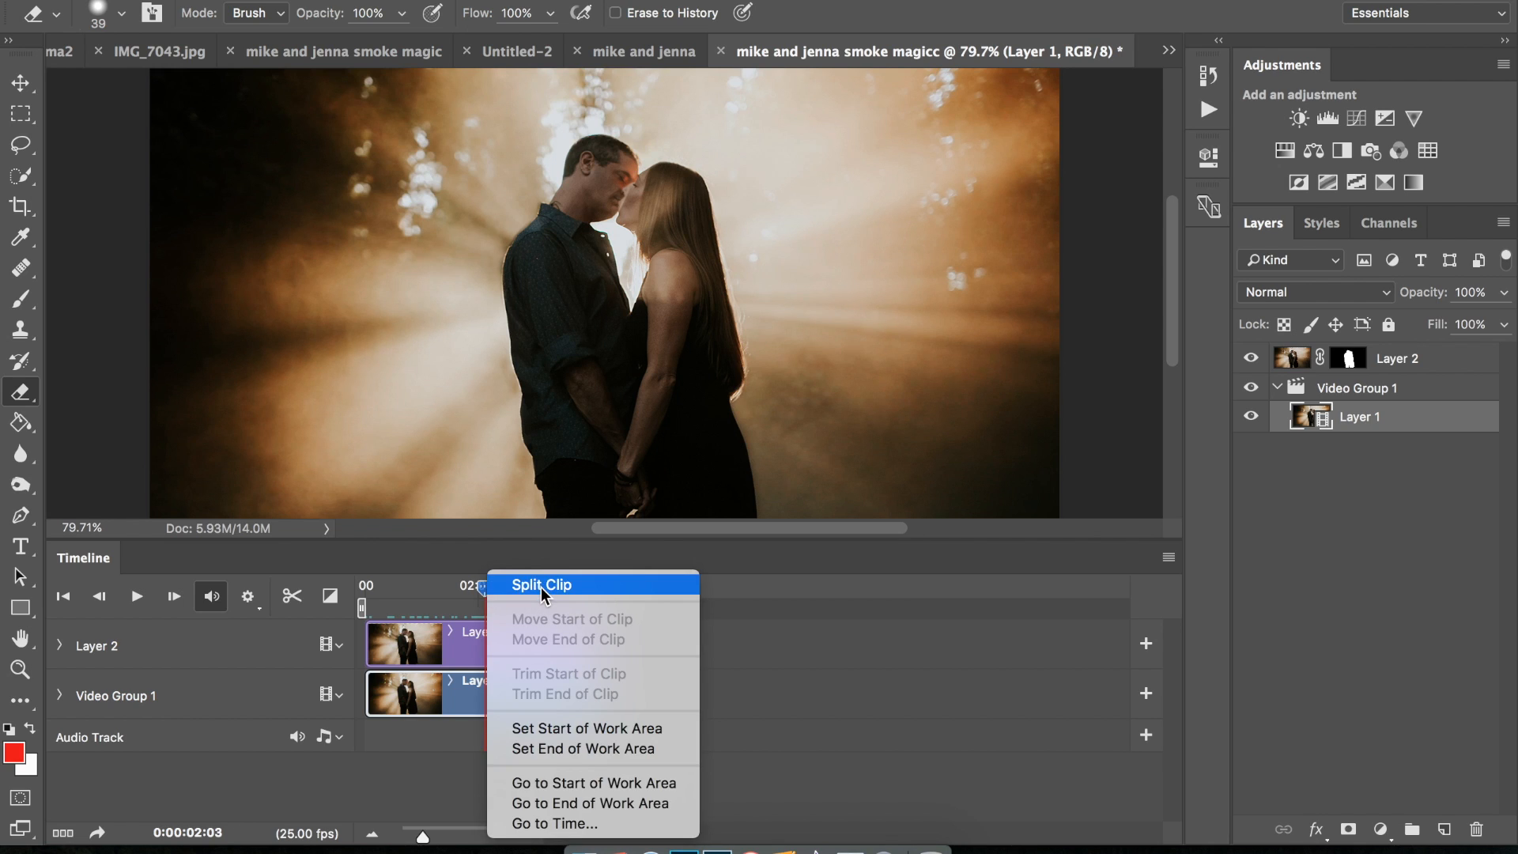
click(541, 585)
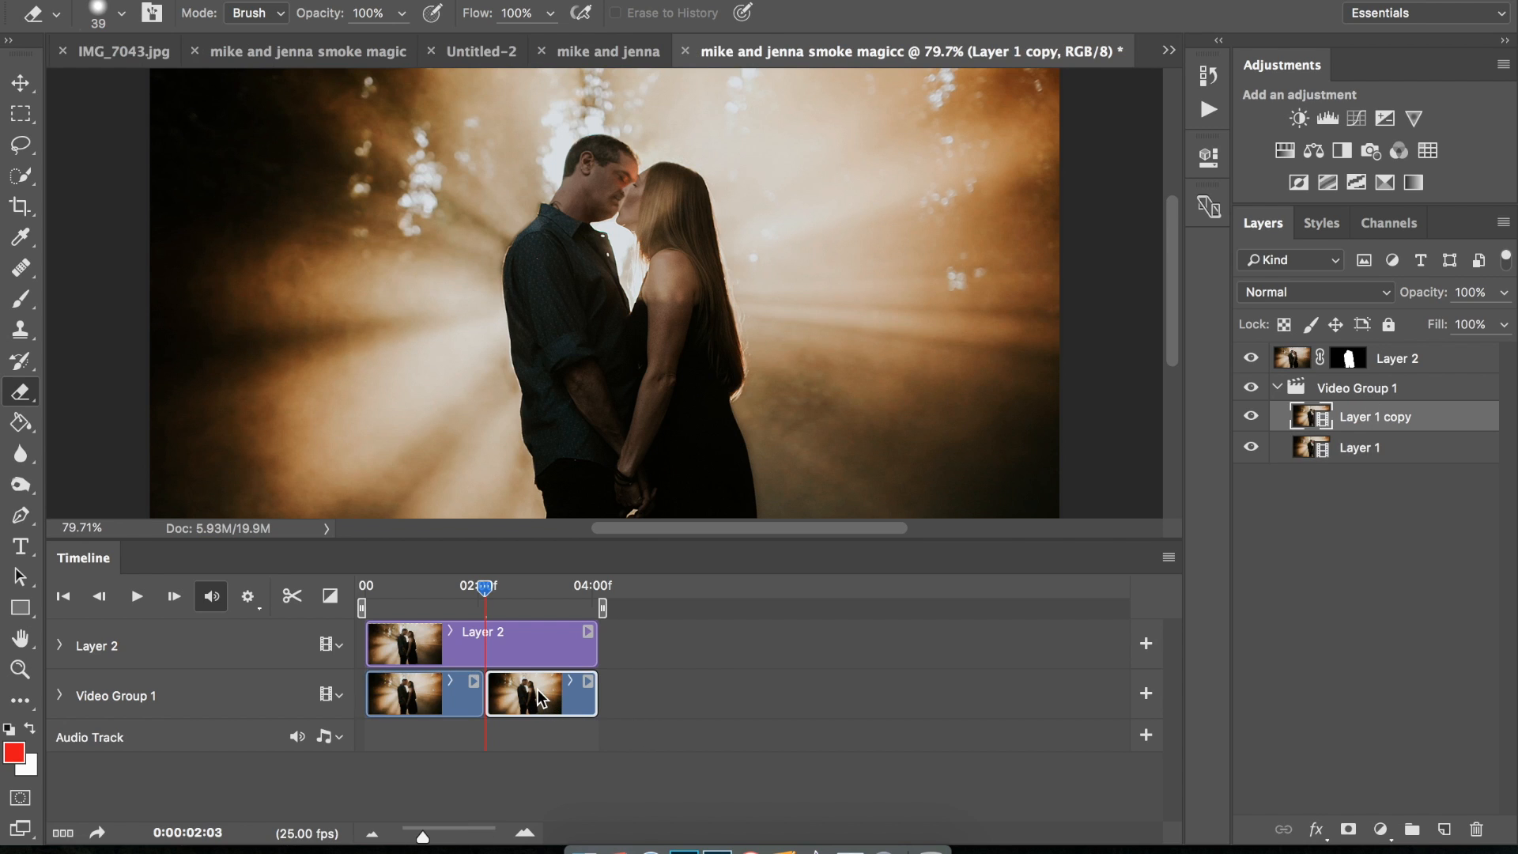
mouse_move(552, 717)
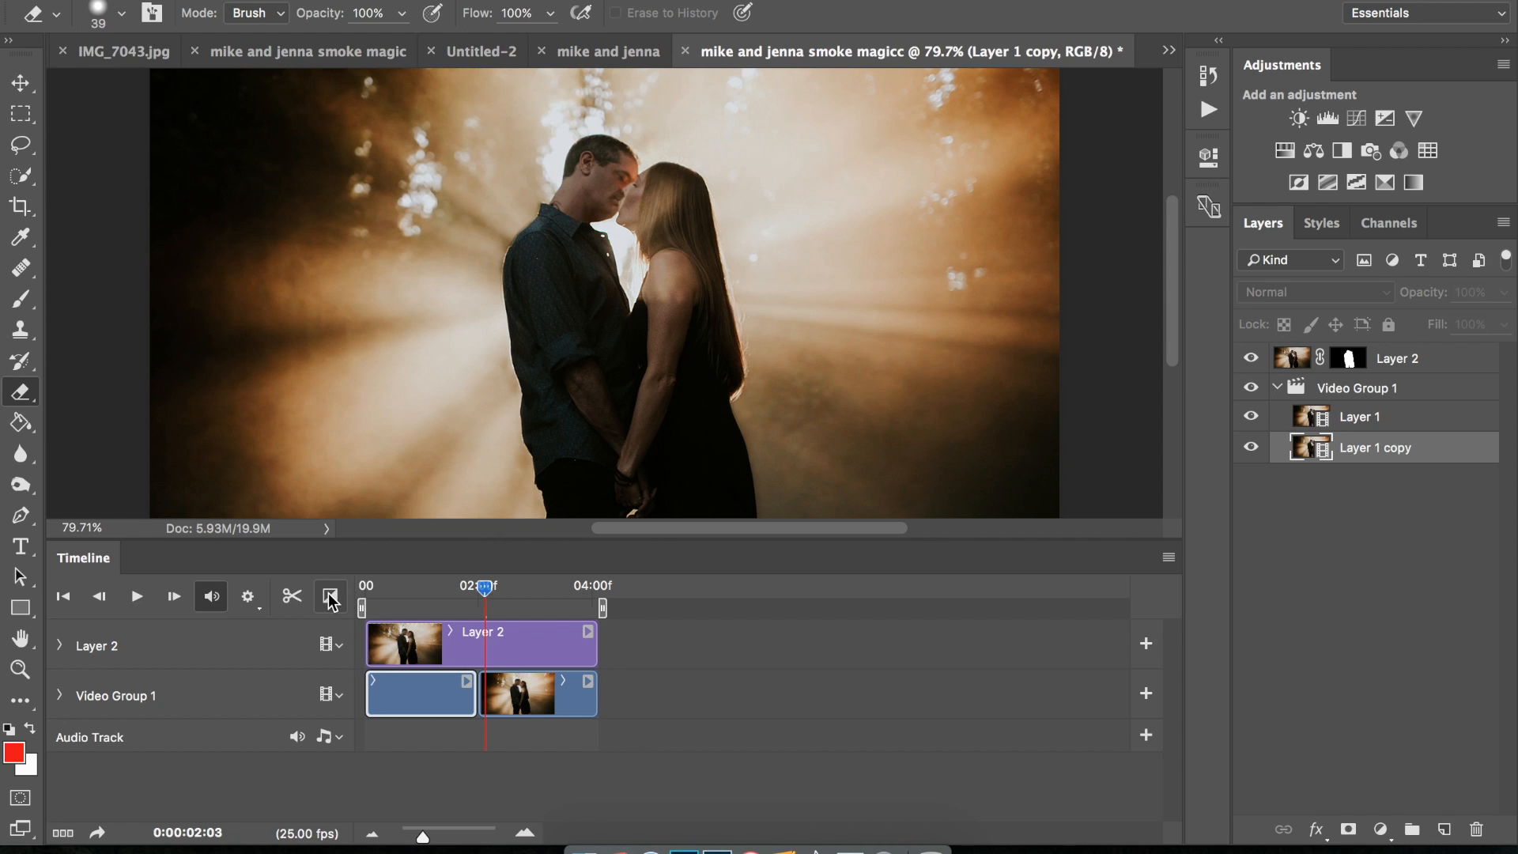
Show the Timeline's fade transitions list with Layer 1 copy placed below Layer 1.
click(330, 596)
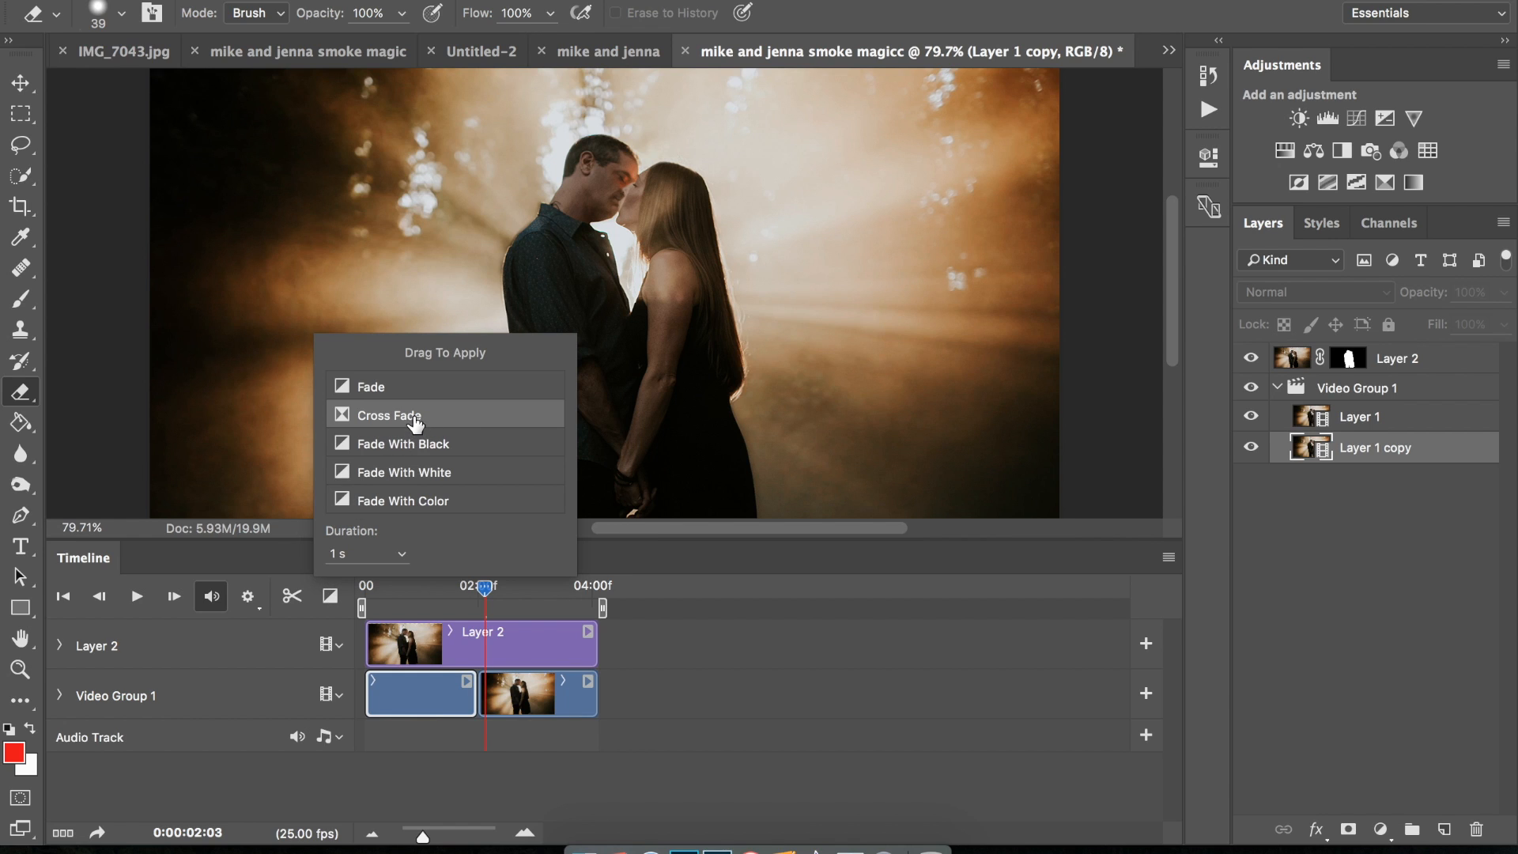
Drop a Cross Fade onto the clip join and trim Layer 2's end to match.
drag(417, 414, 484, 692)
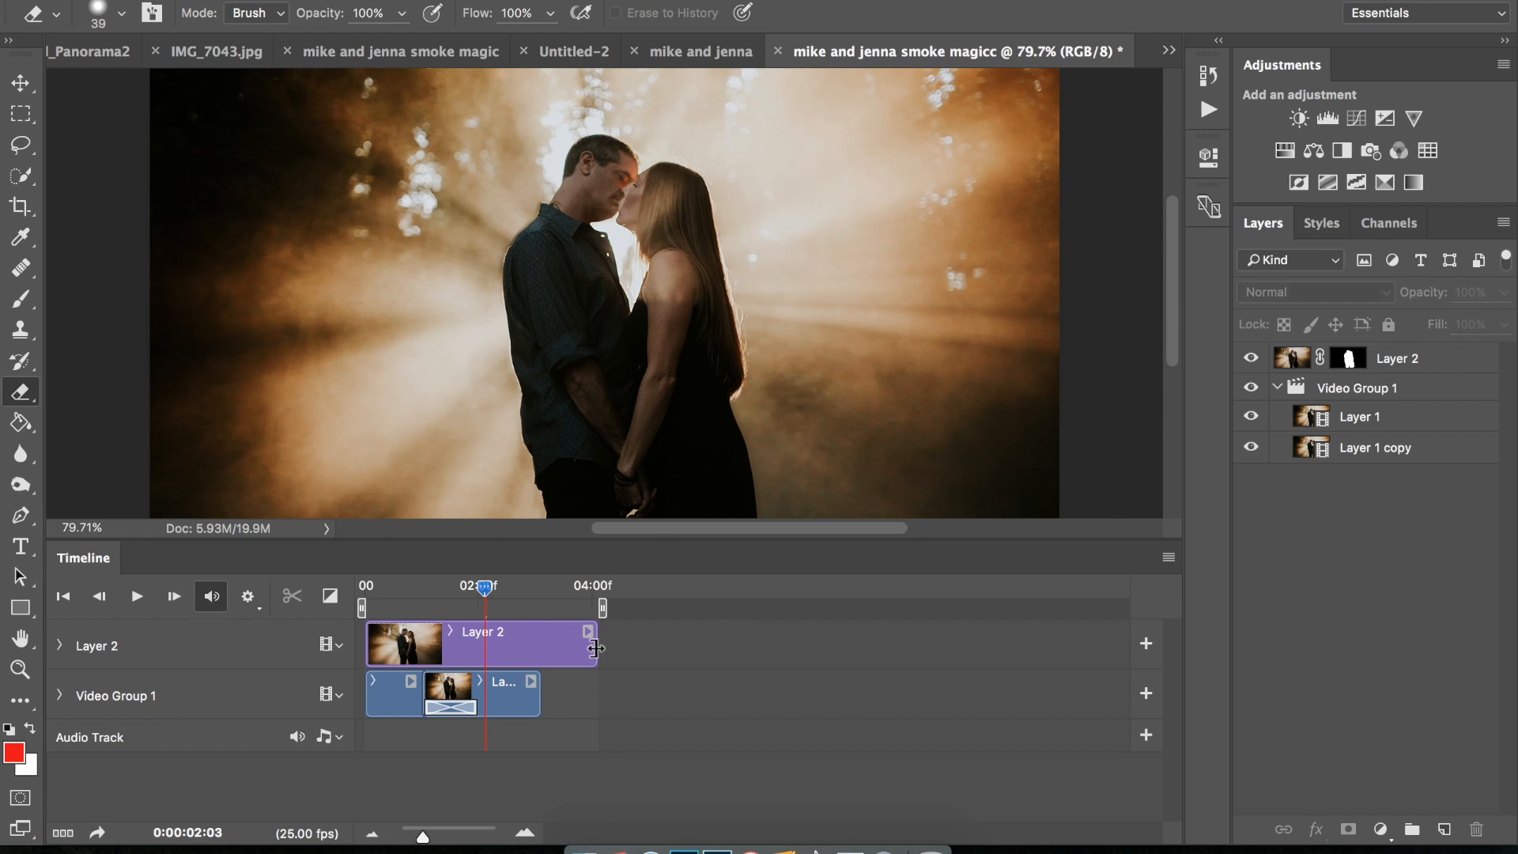
drag(598, 645, 542, 645)
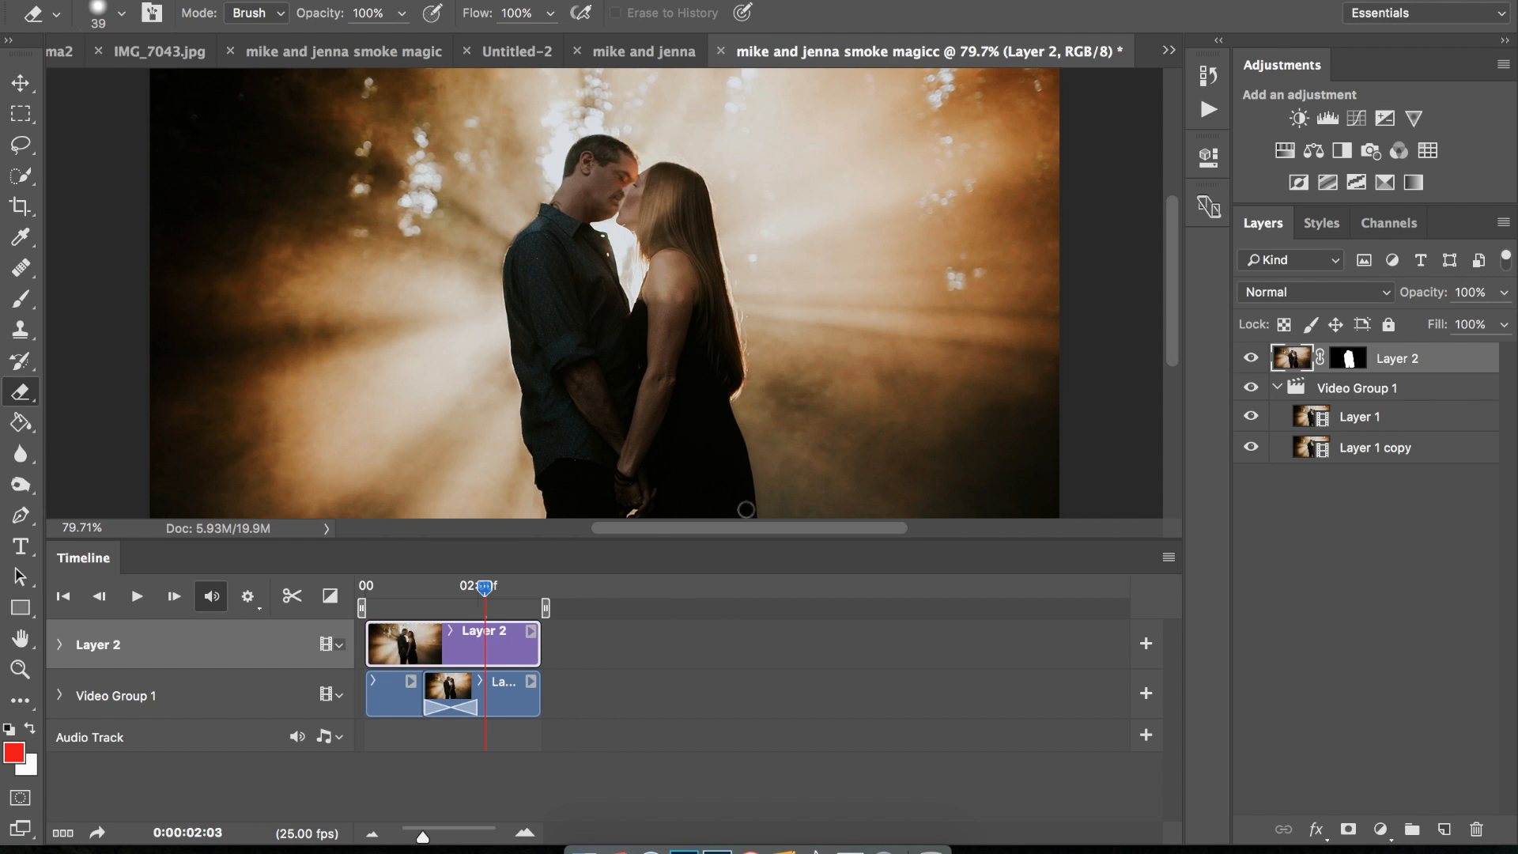
mouse_move(728, 540)
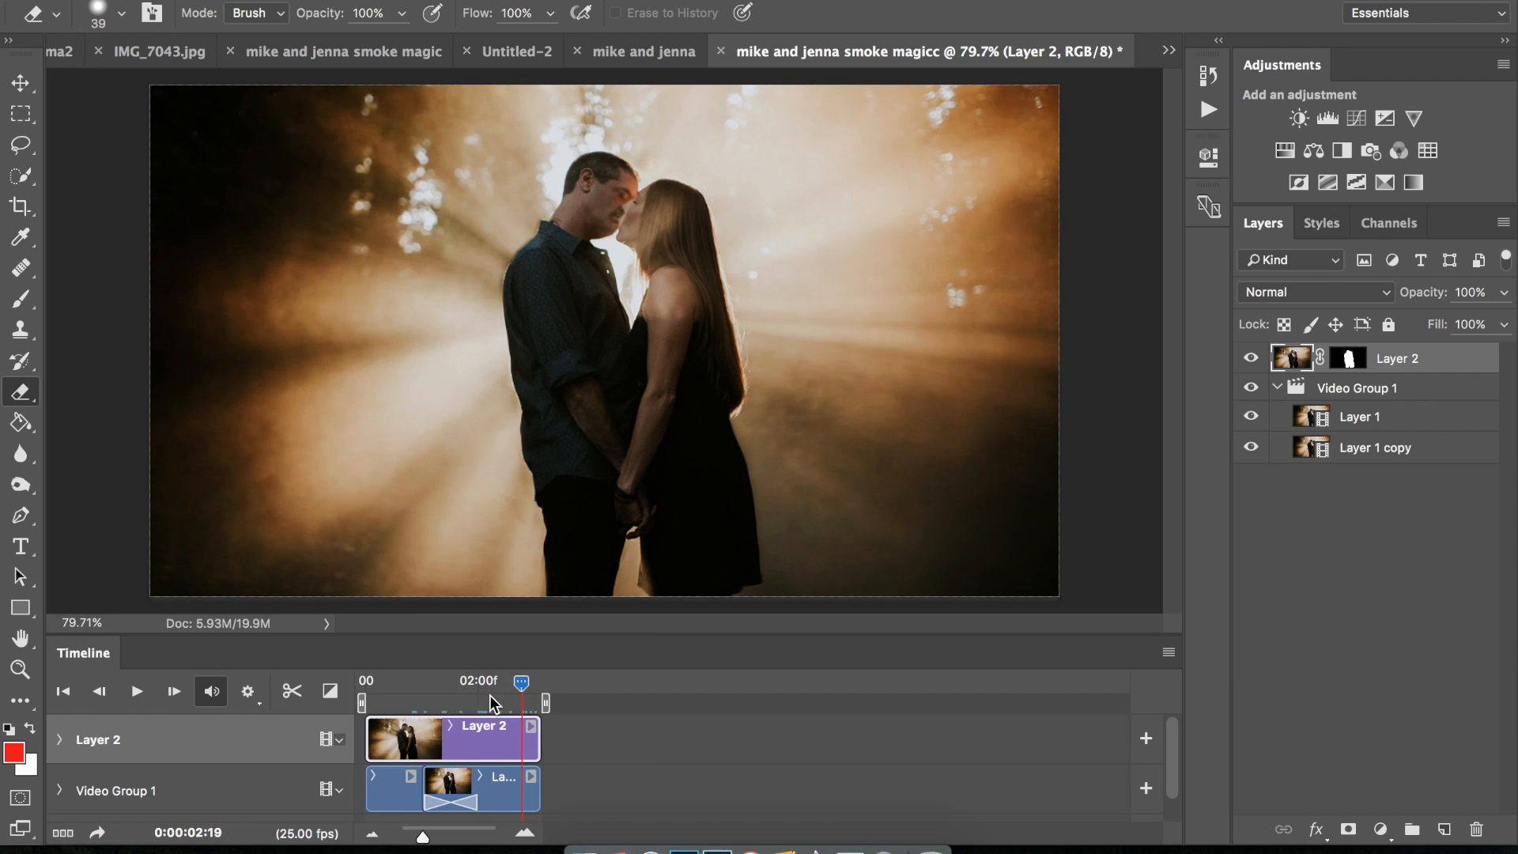
click(136, 691)
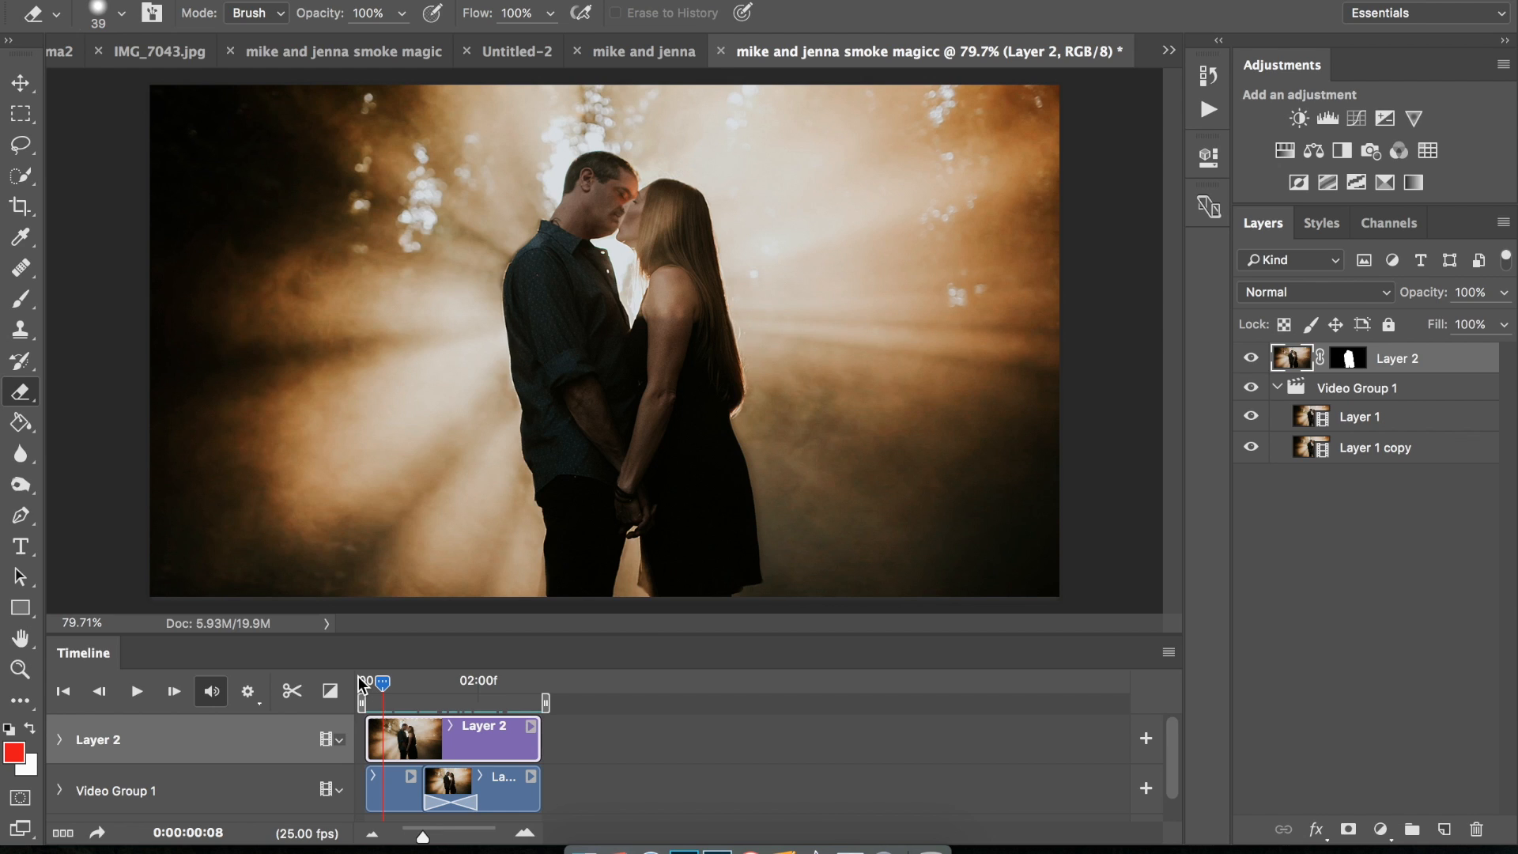
mouse_move(371, 700)
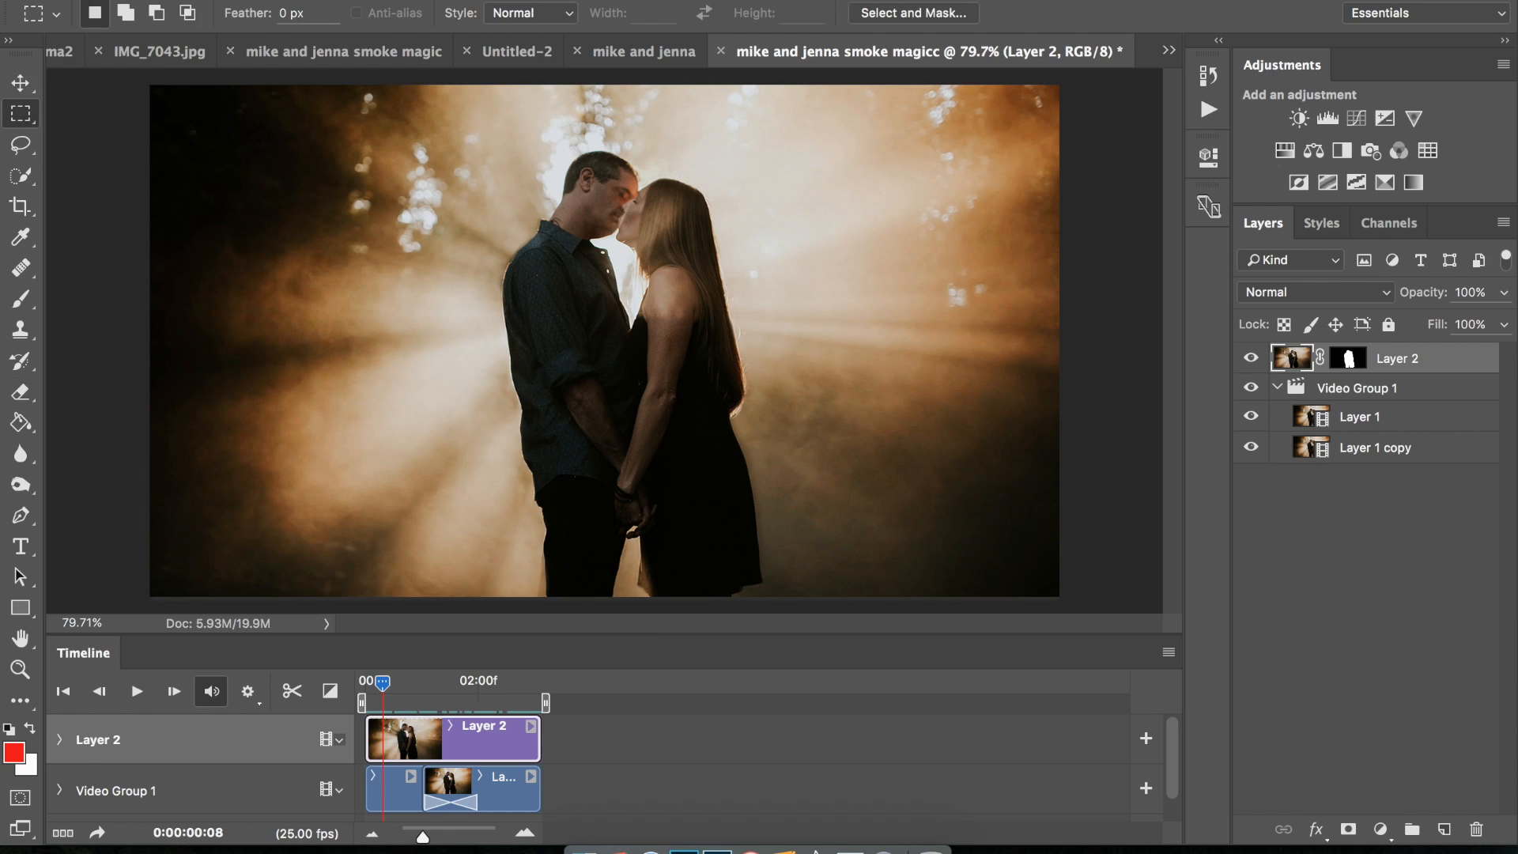
Render the timeline as a 1920×1080 H.264 video named 'finalFINAL'.
click(16, 4)
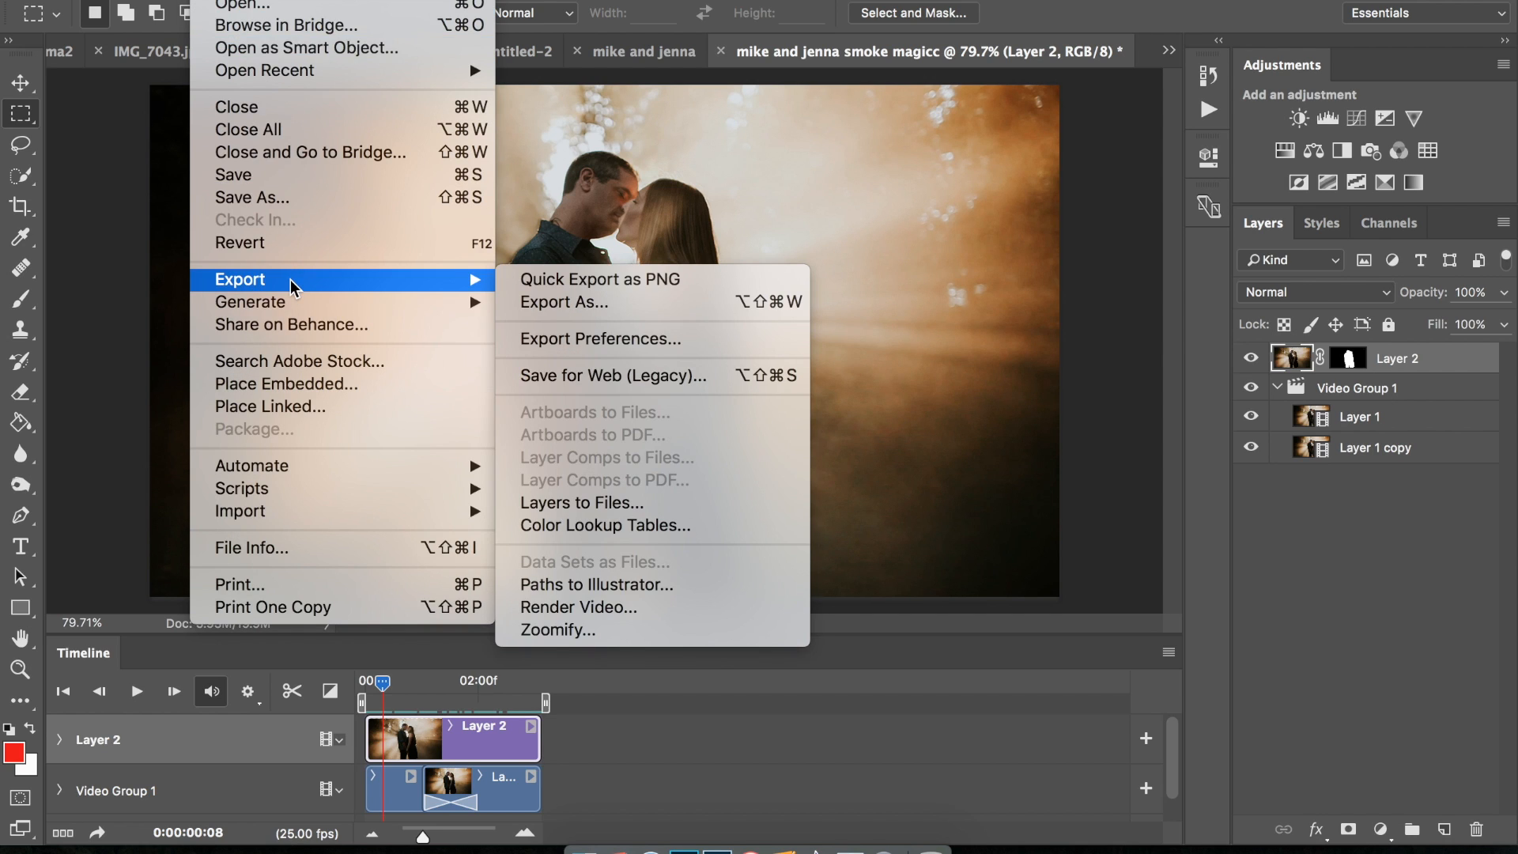
mouse_move(568, 391)
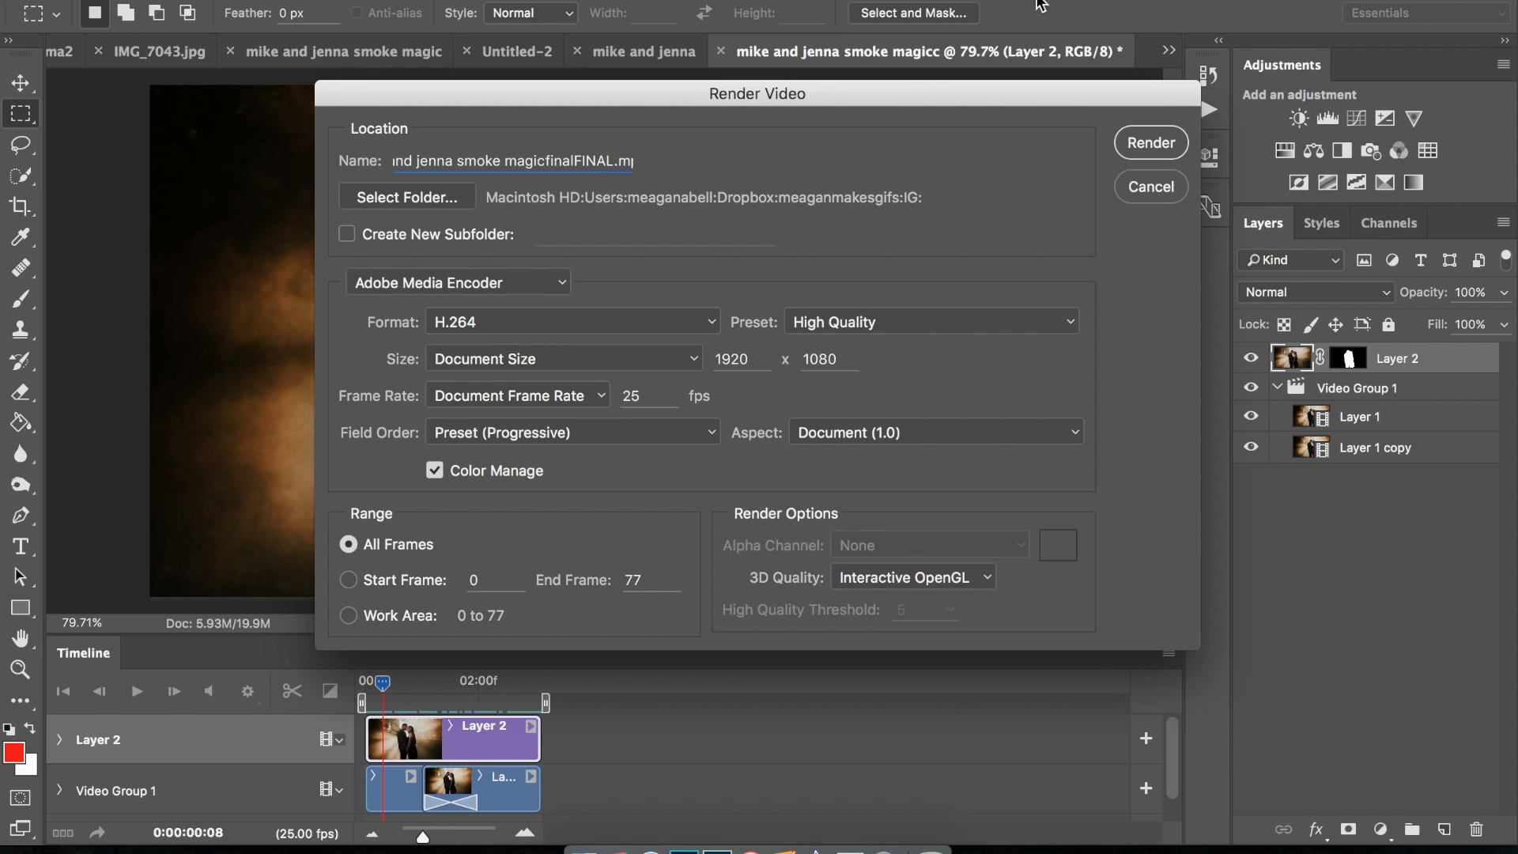
mouse_move(1012, 137)
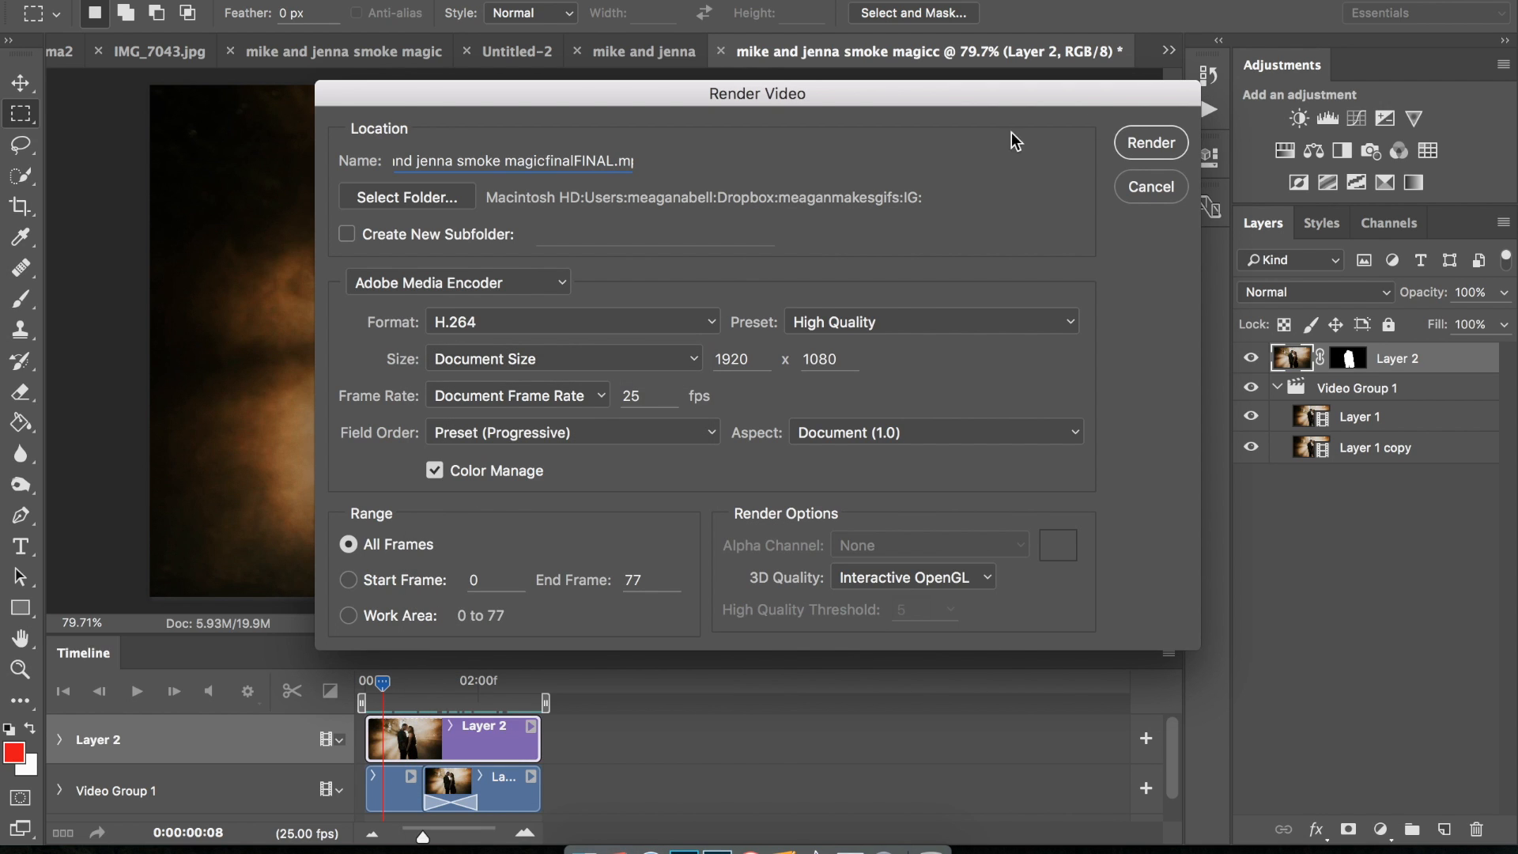
click(1150, 188)
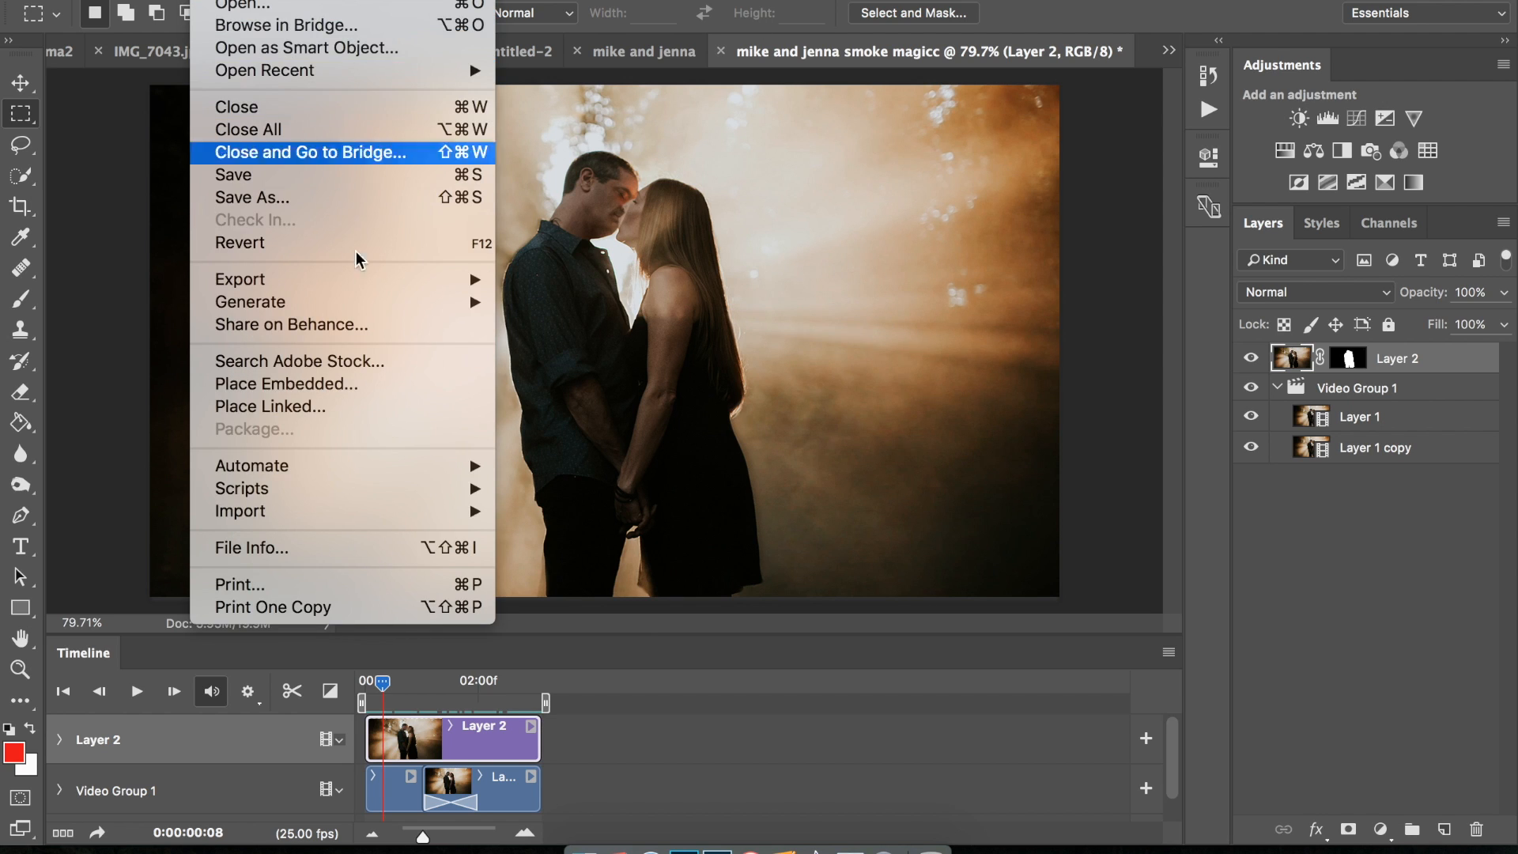
mouse_move(433, 512)
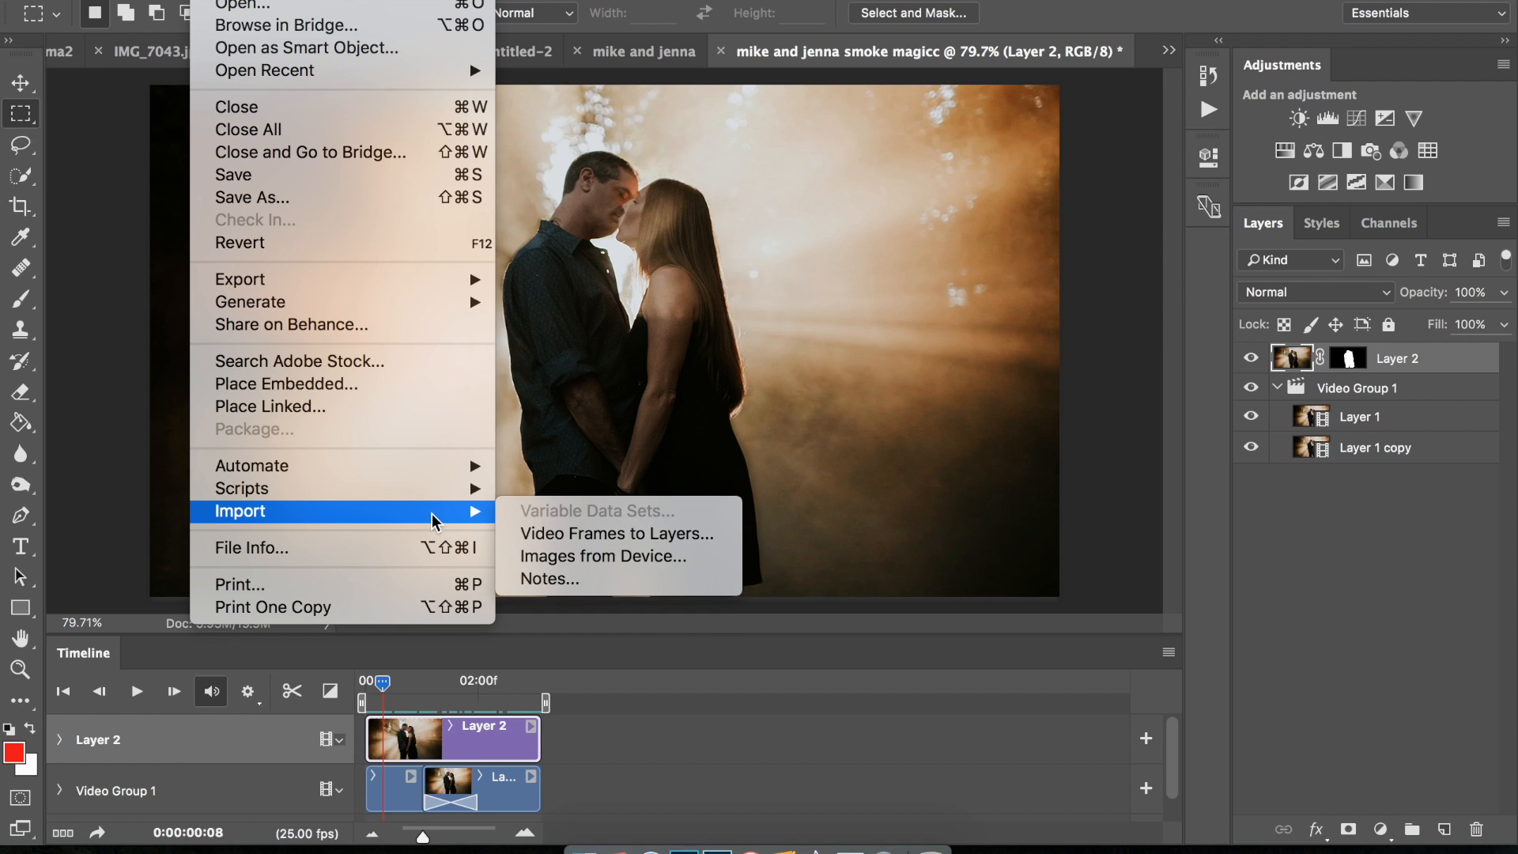
mouse_move(565, 534)
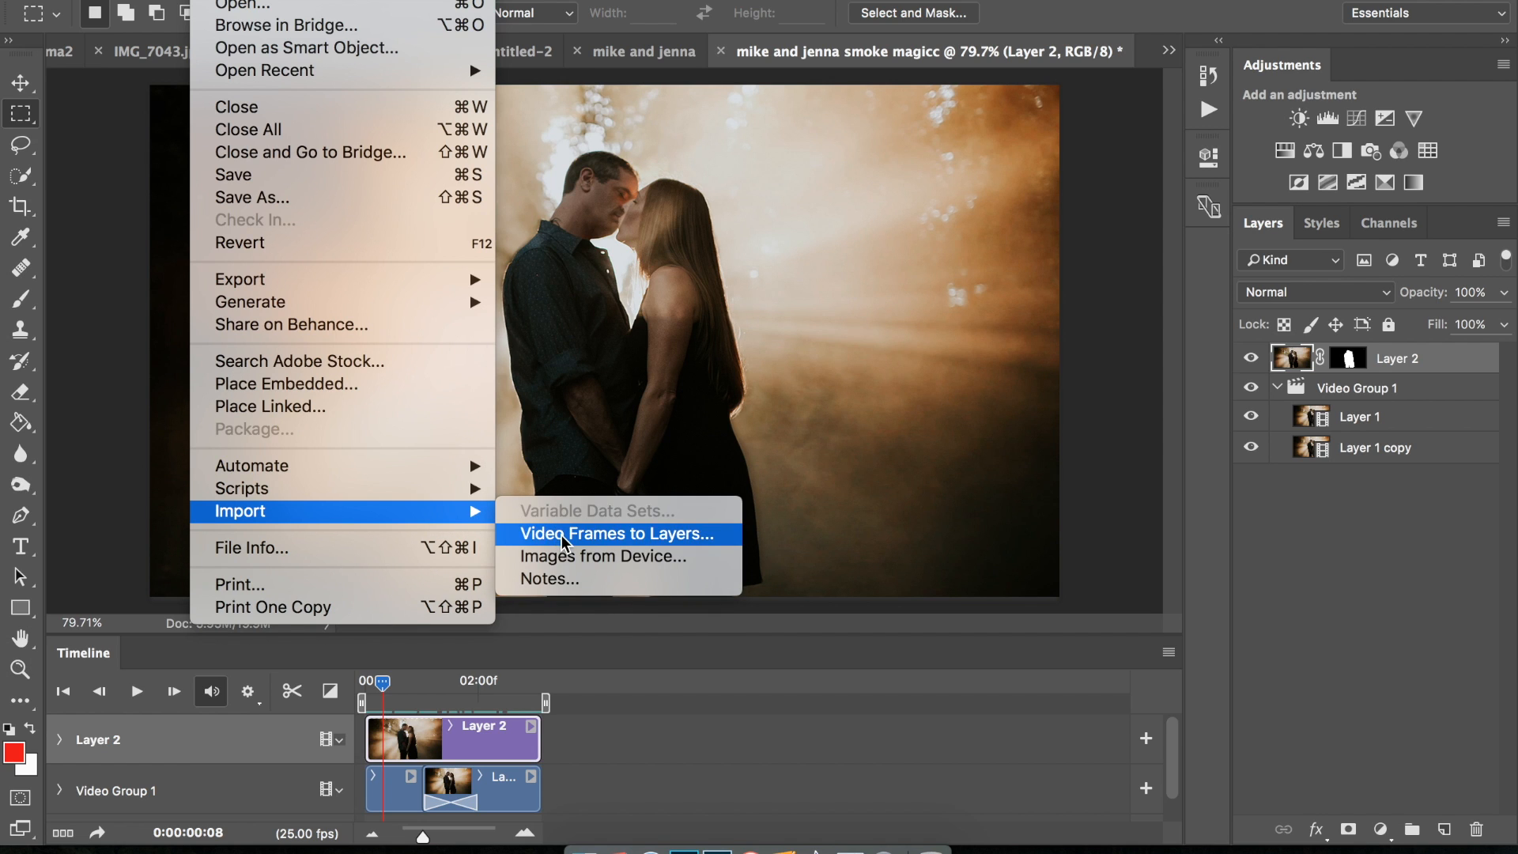
Import the rendered Mike and Jenna smoke video as layers, limited to every 2 frames, into a frame animation.
click(617, 534)
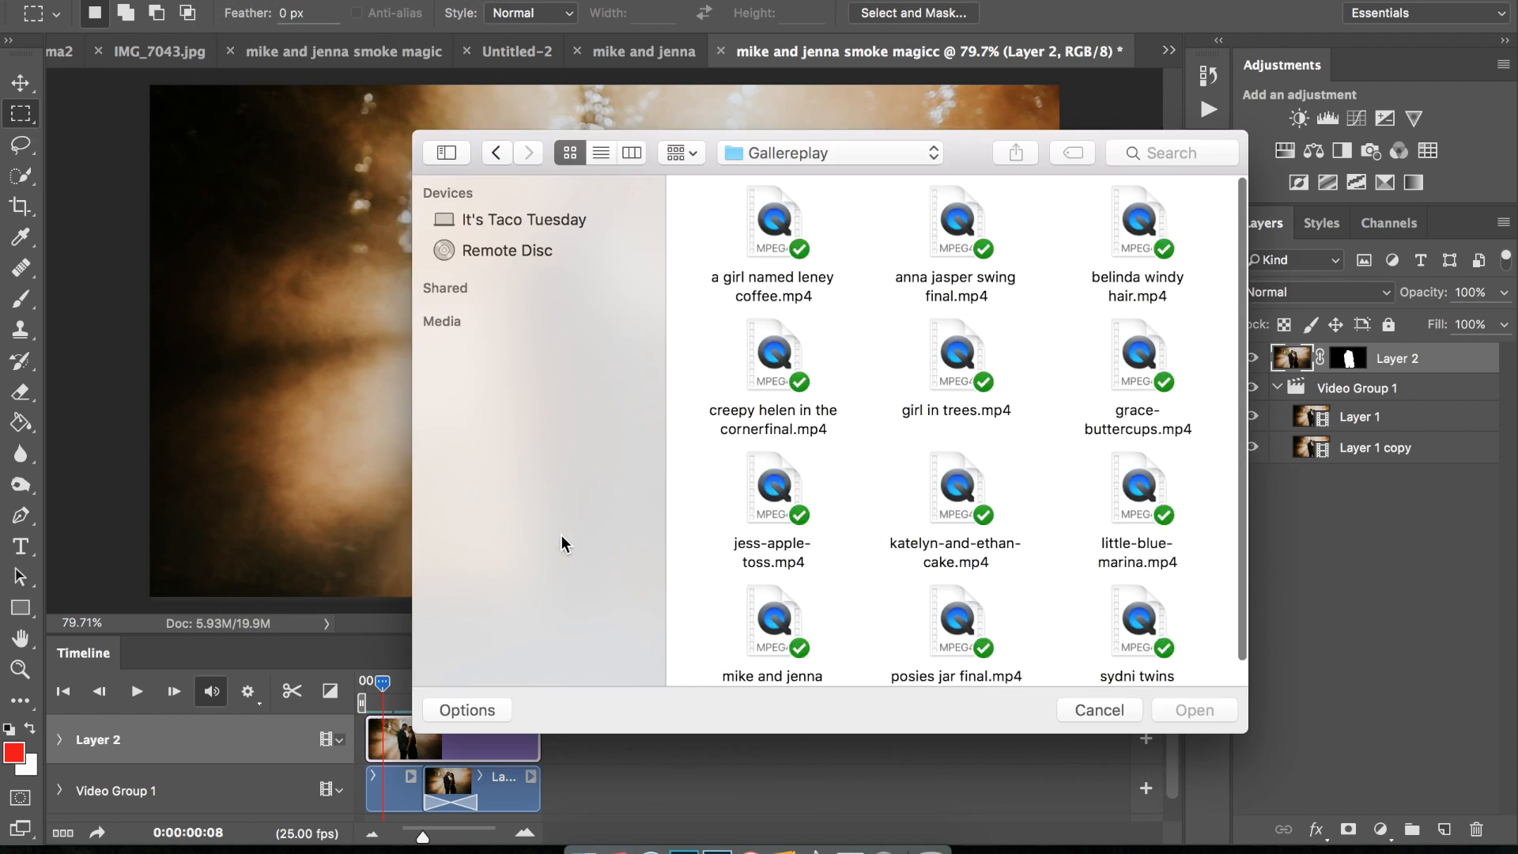
scroll(down, 3)
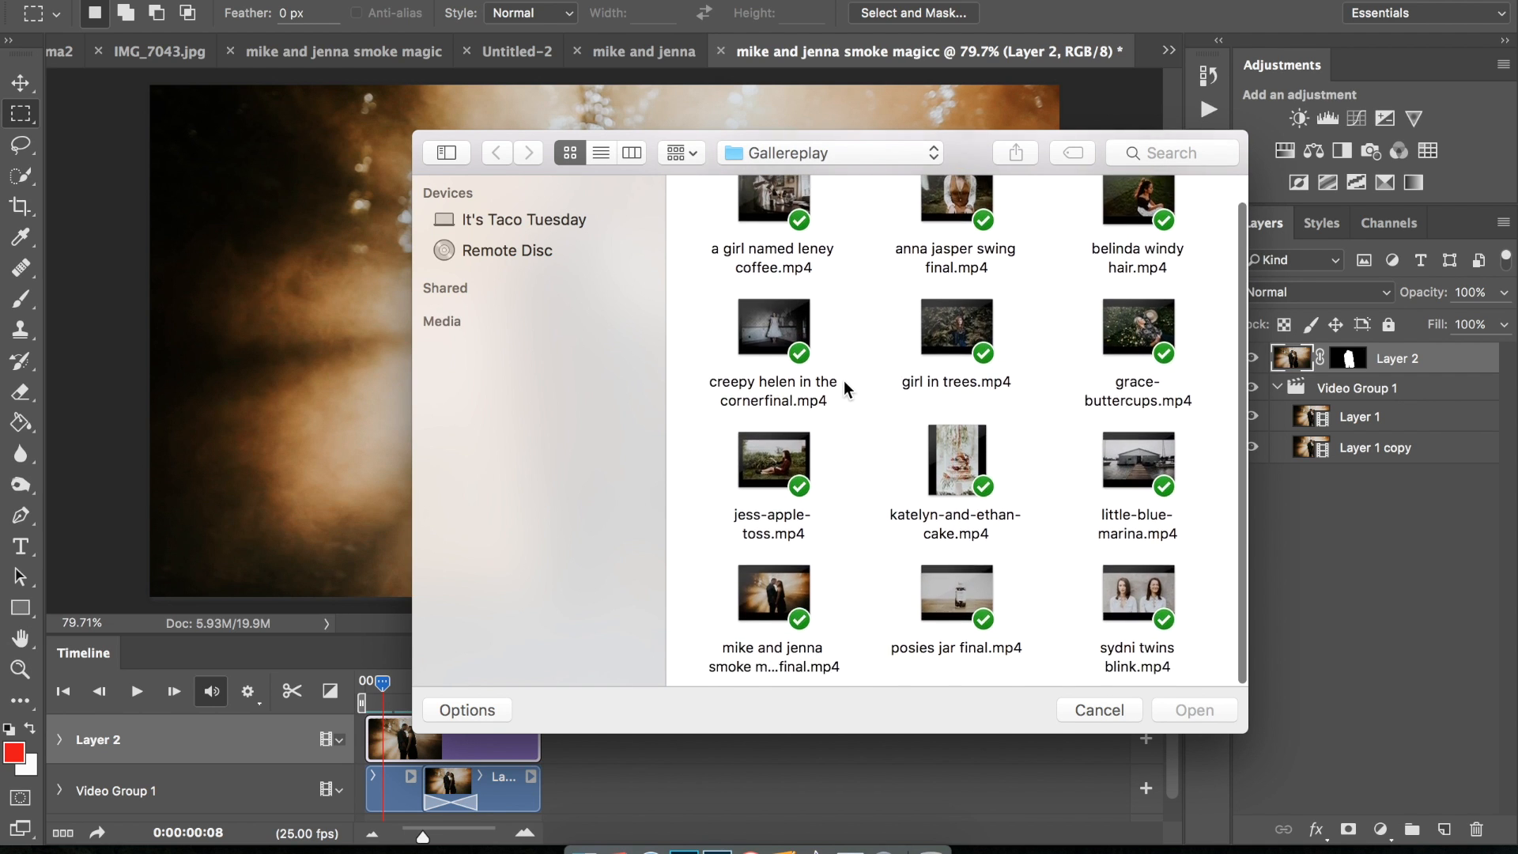
click(773, 593)
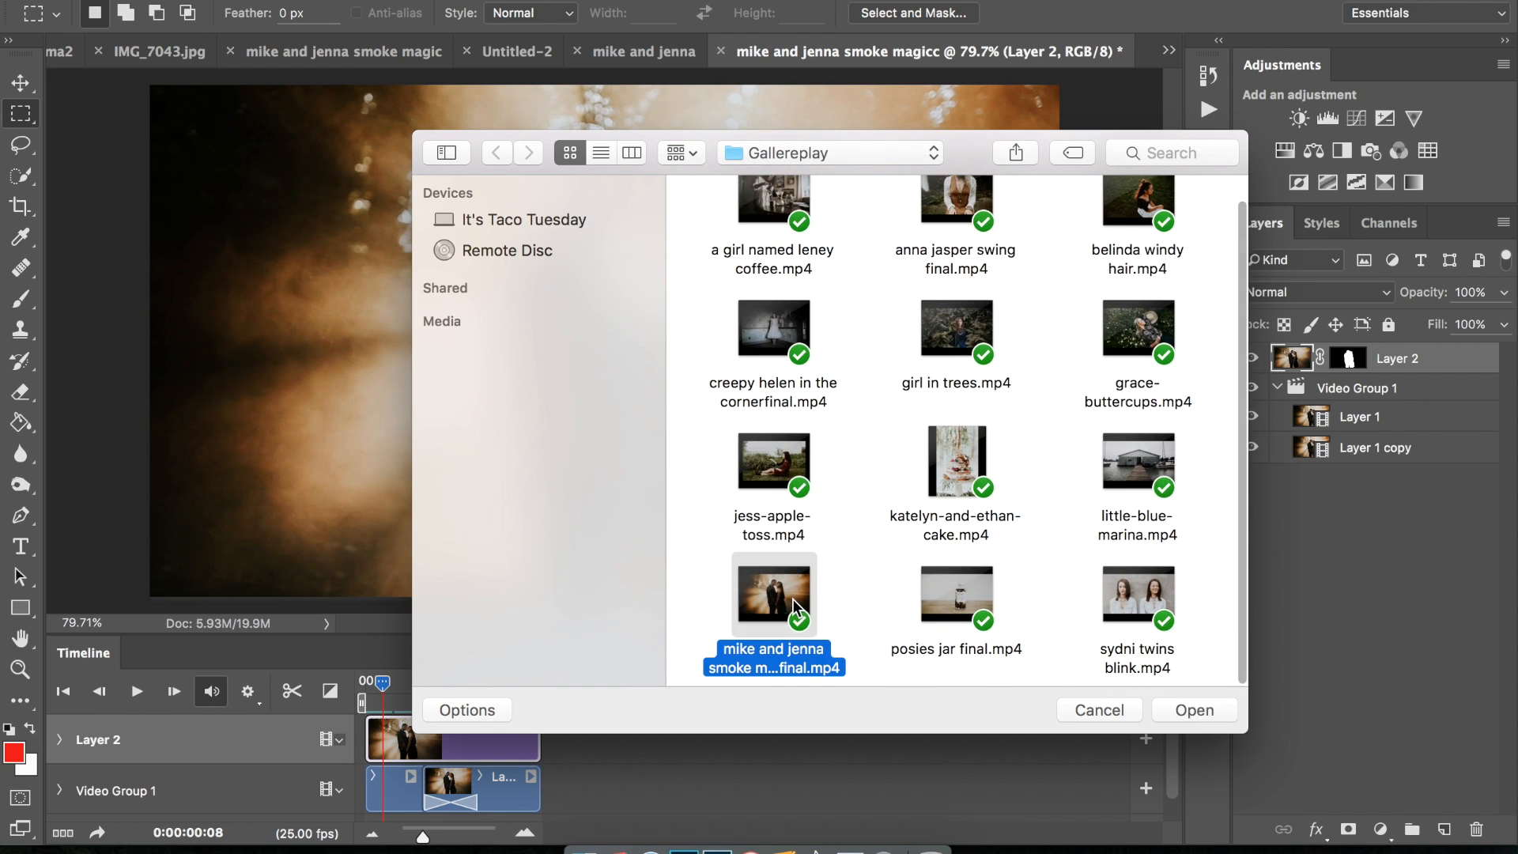
click(1194, 709)
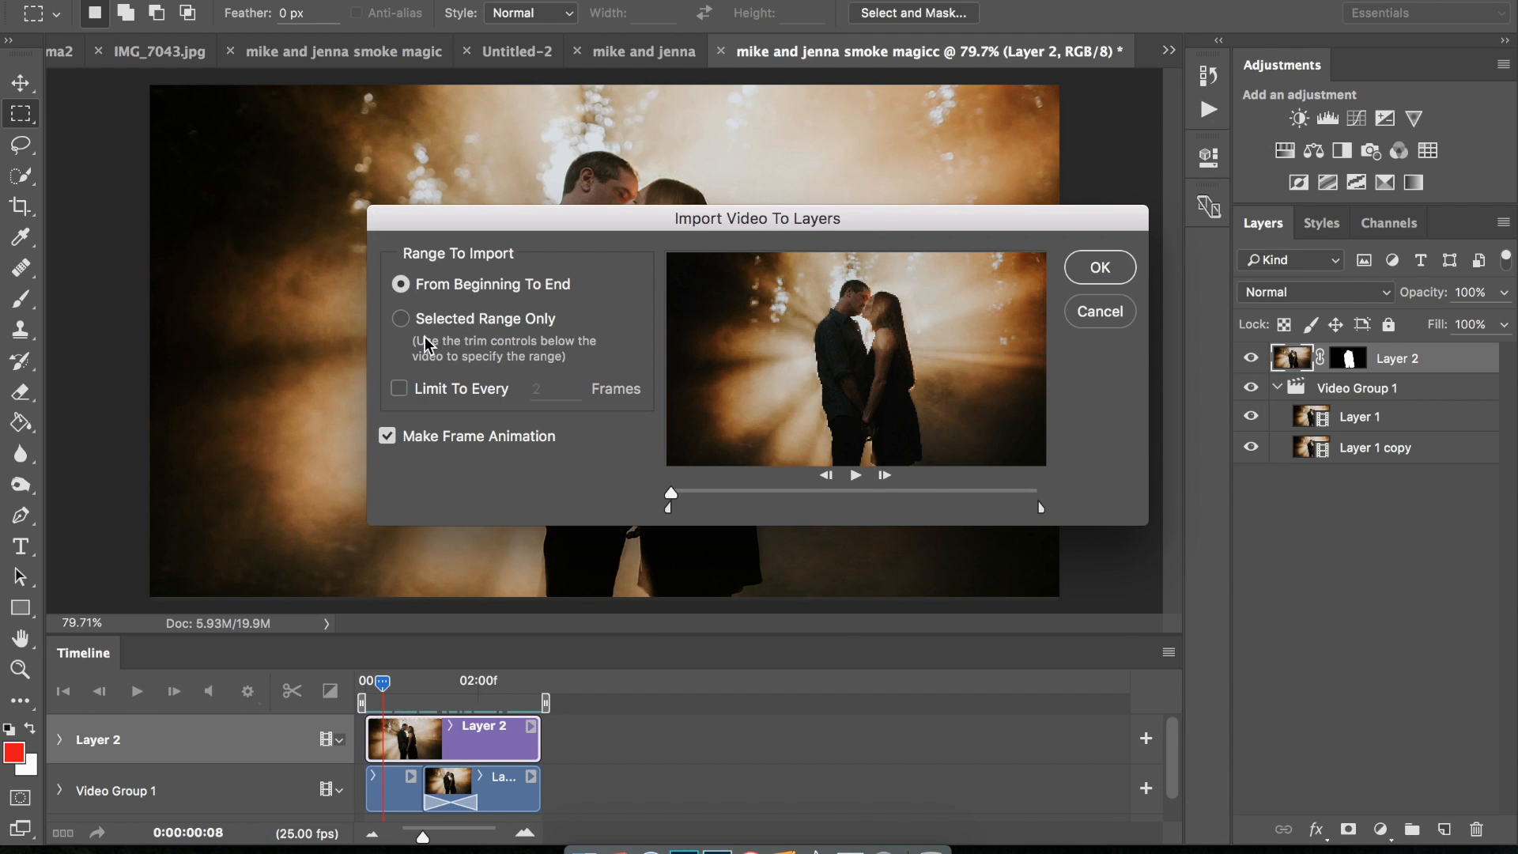
click(398, 388)
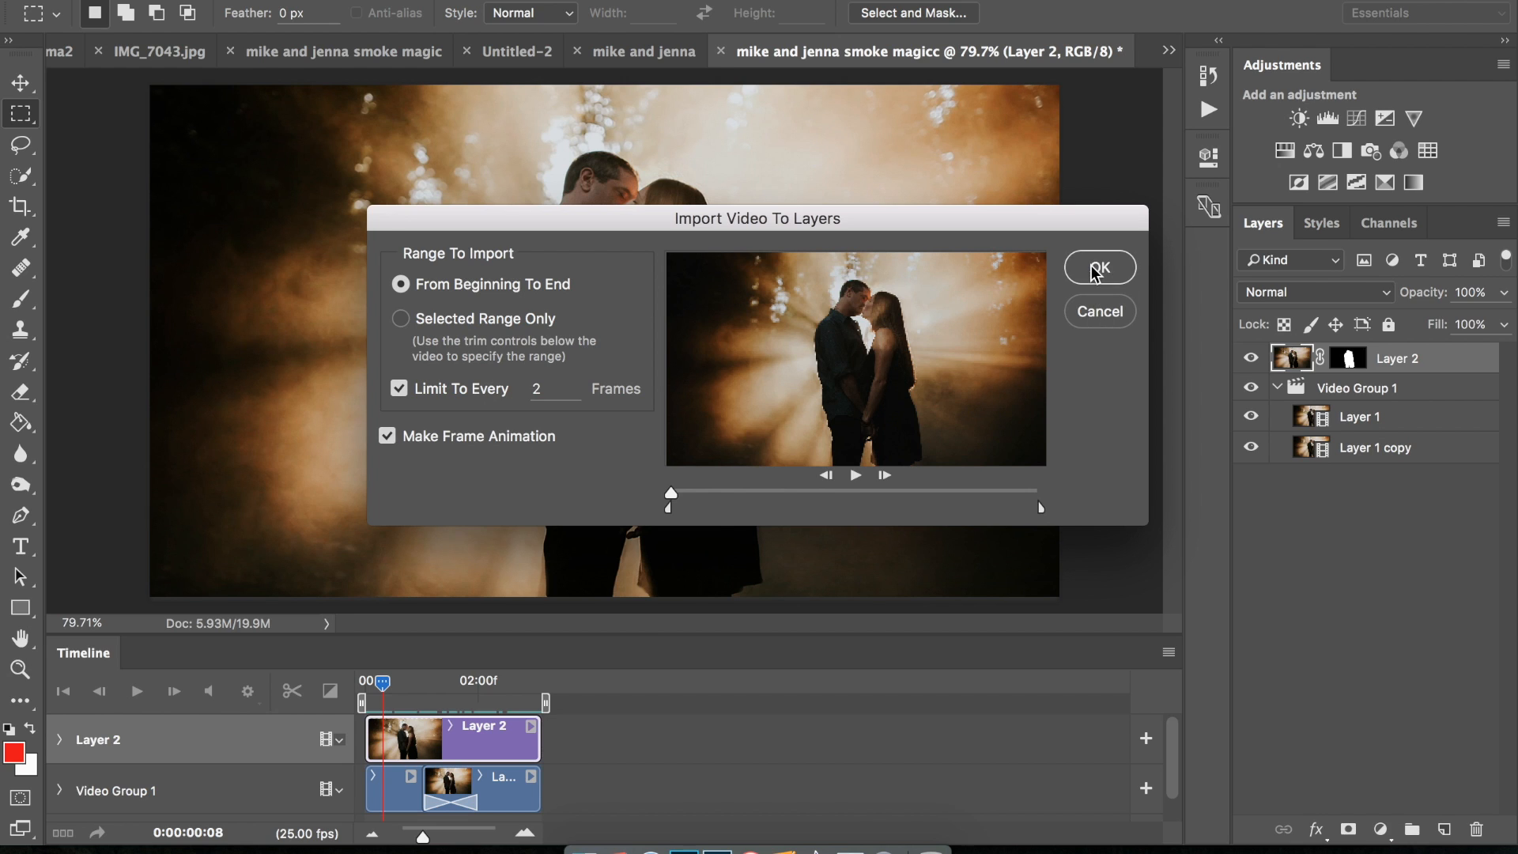
click(1098, 267)
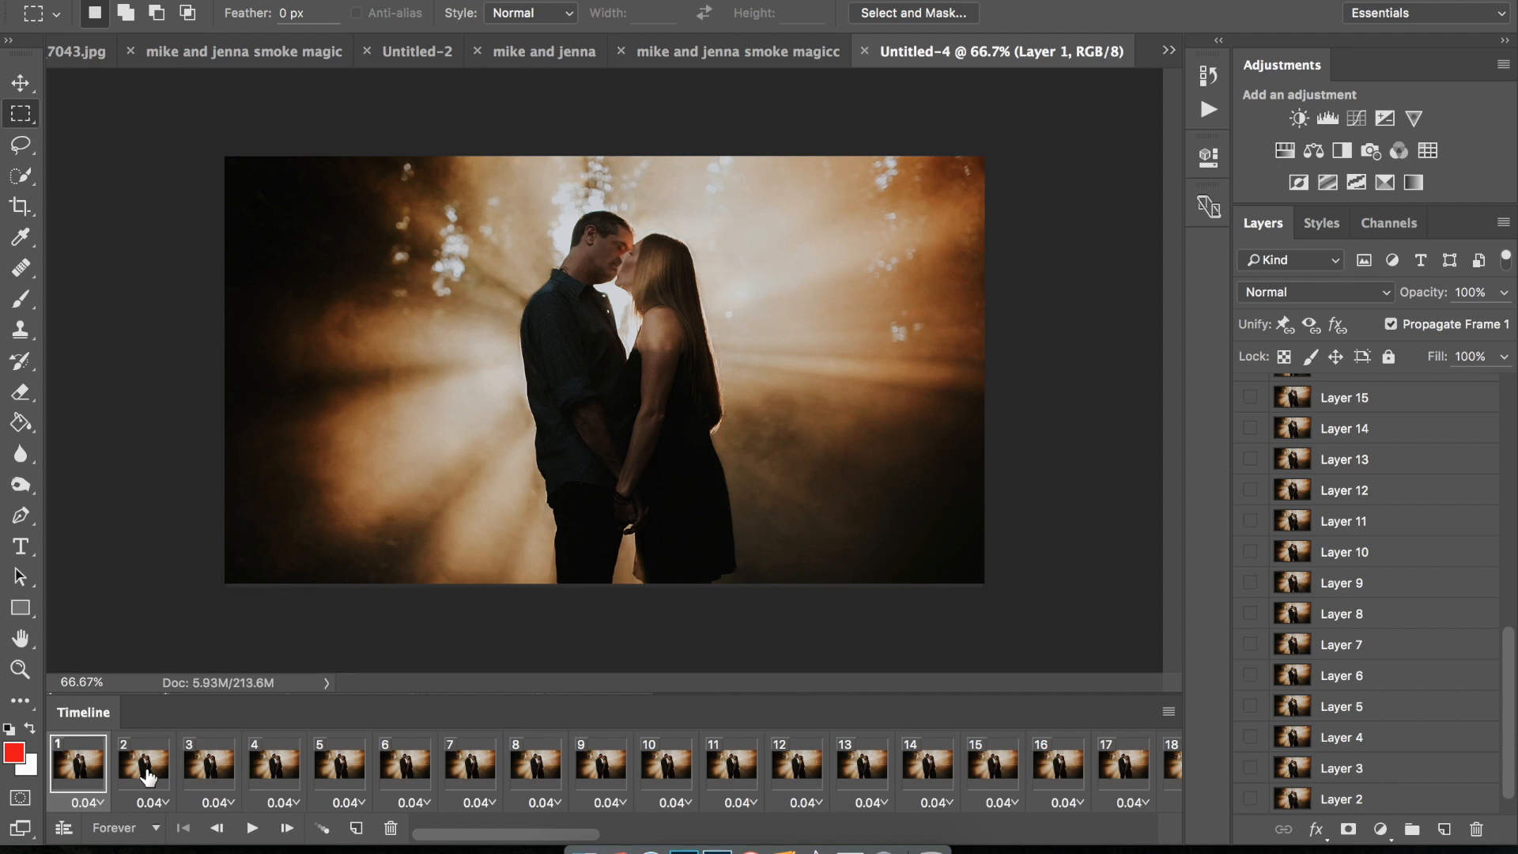
Resize the animation image to 900 px wide with linked proportions, giving 900×506.
click(145, 766)
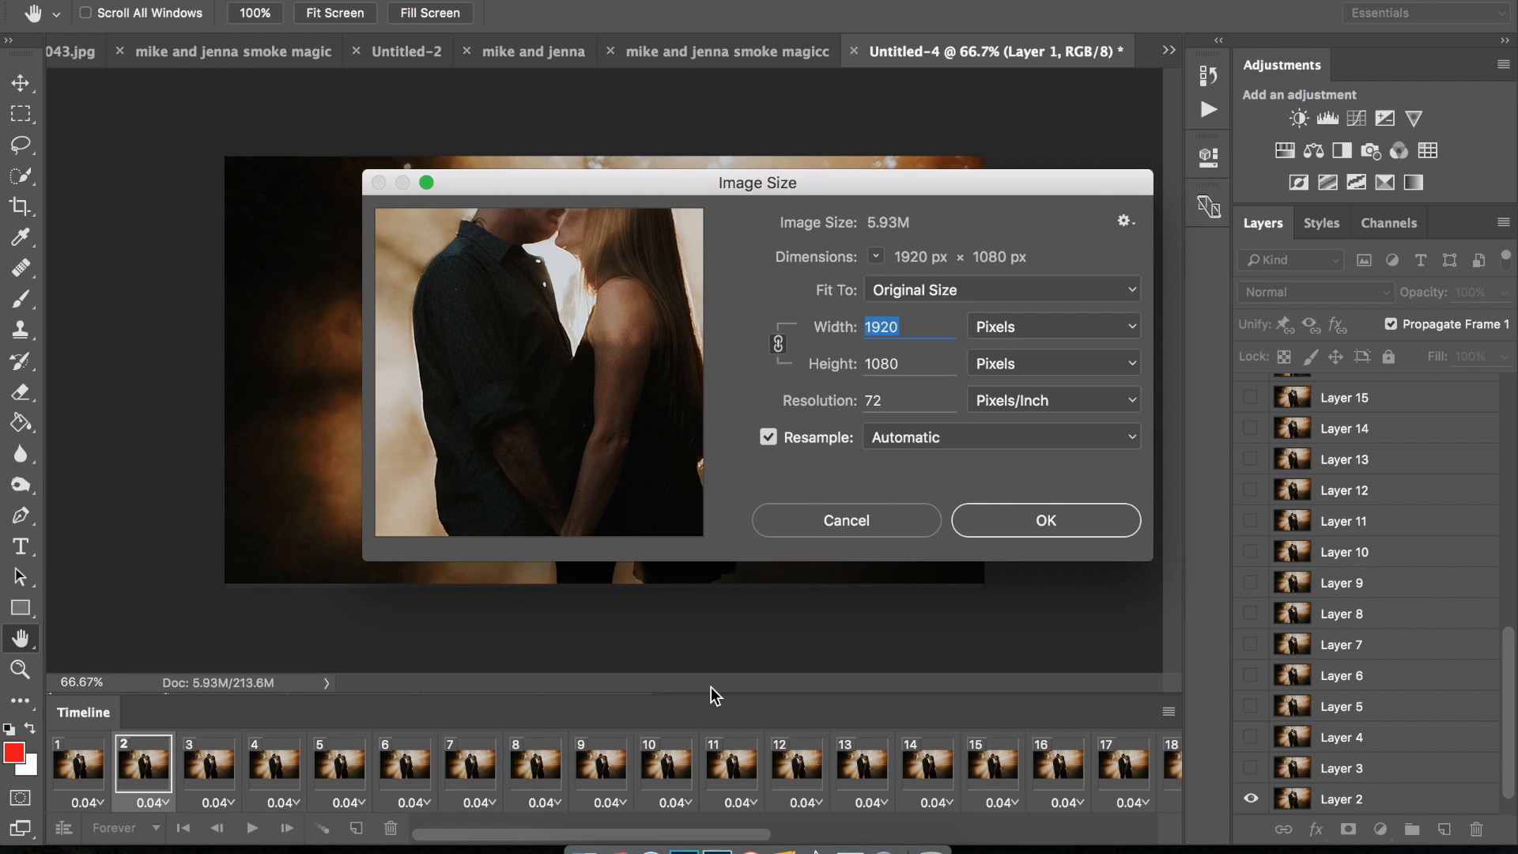
text(9)
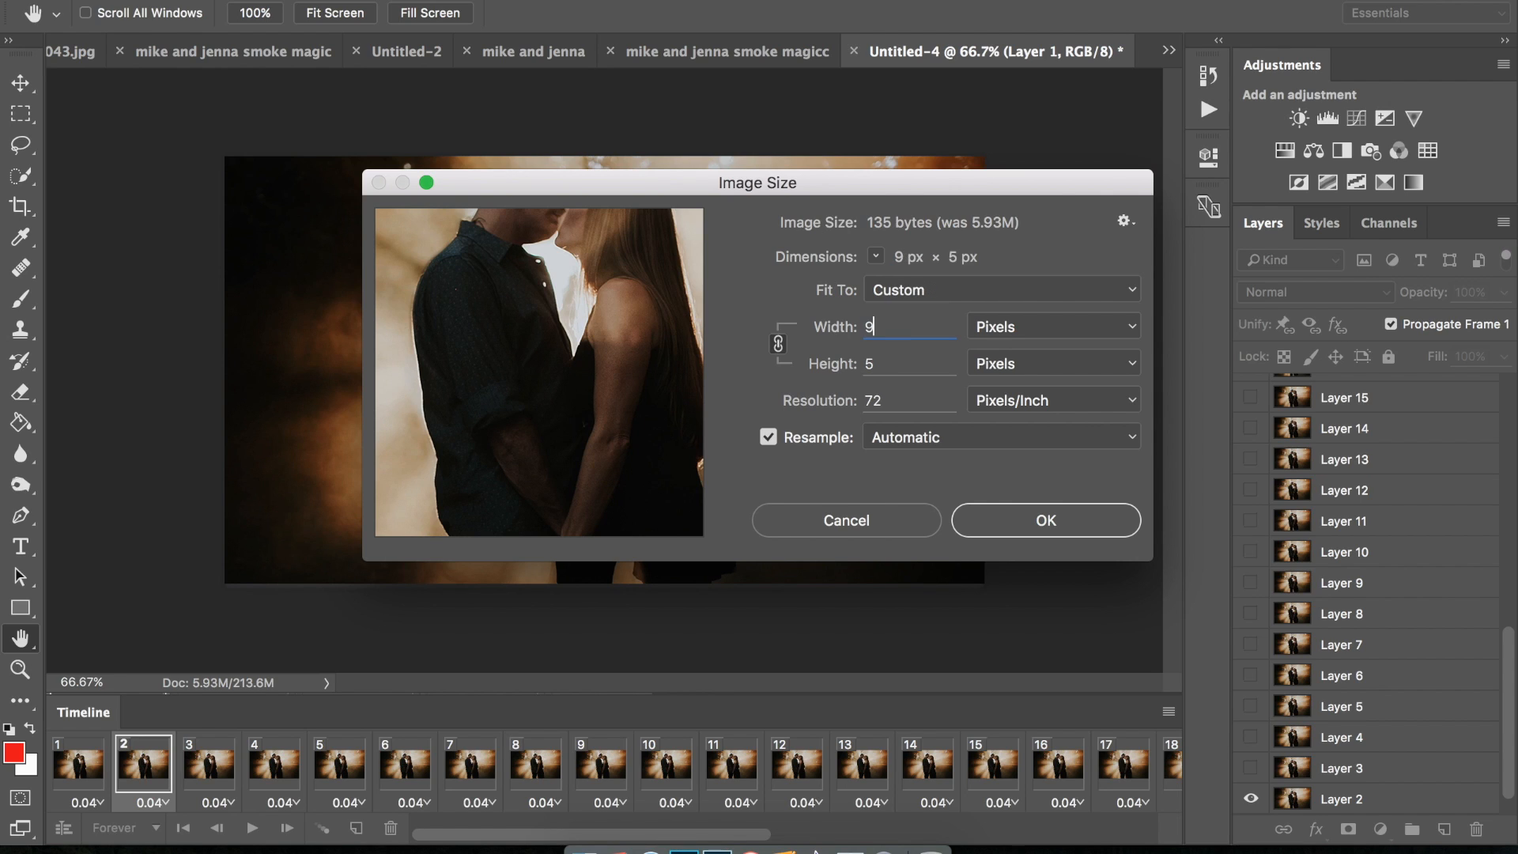
text(00)
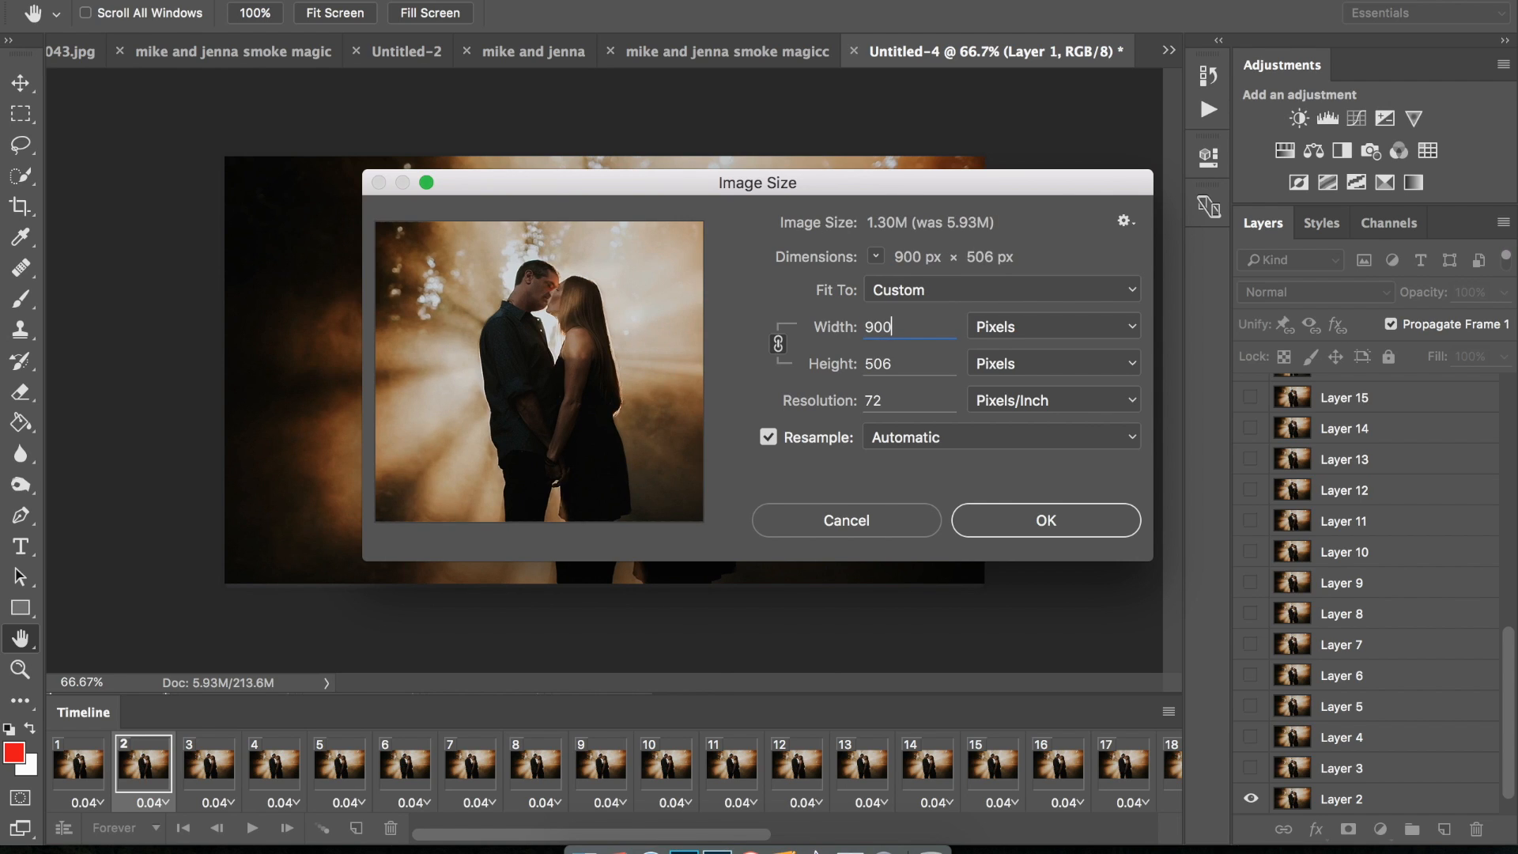
click(1046, 521)
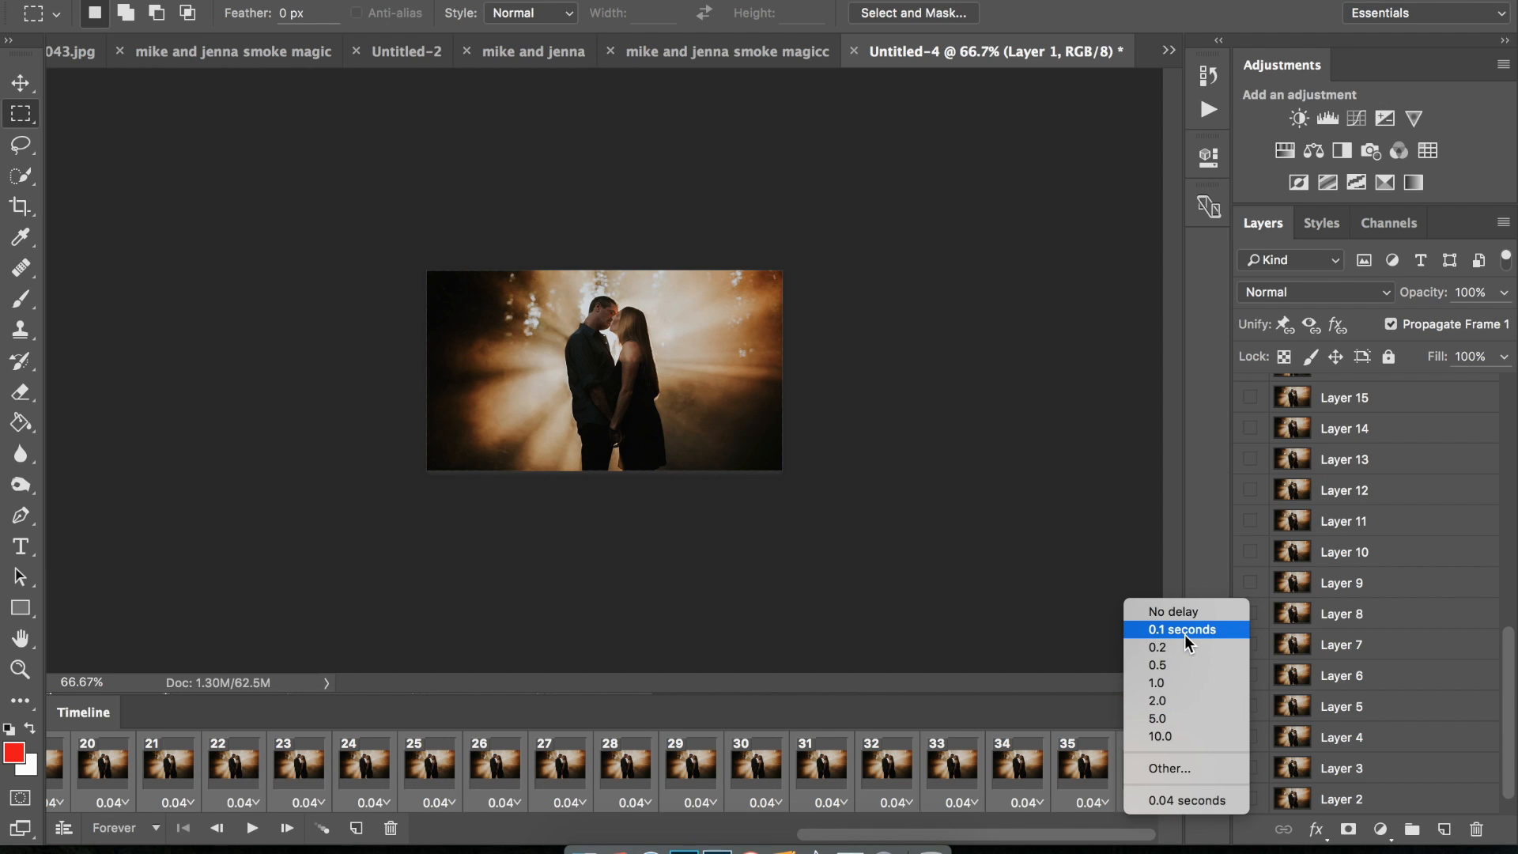
Set all frame delays to 0.1 seconds, then play and stop the animation preview.
click(1180, 629)
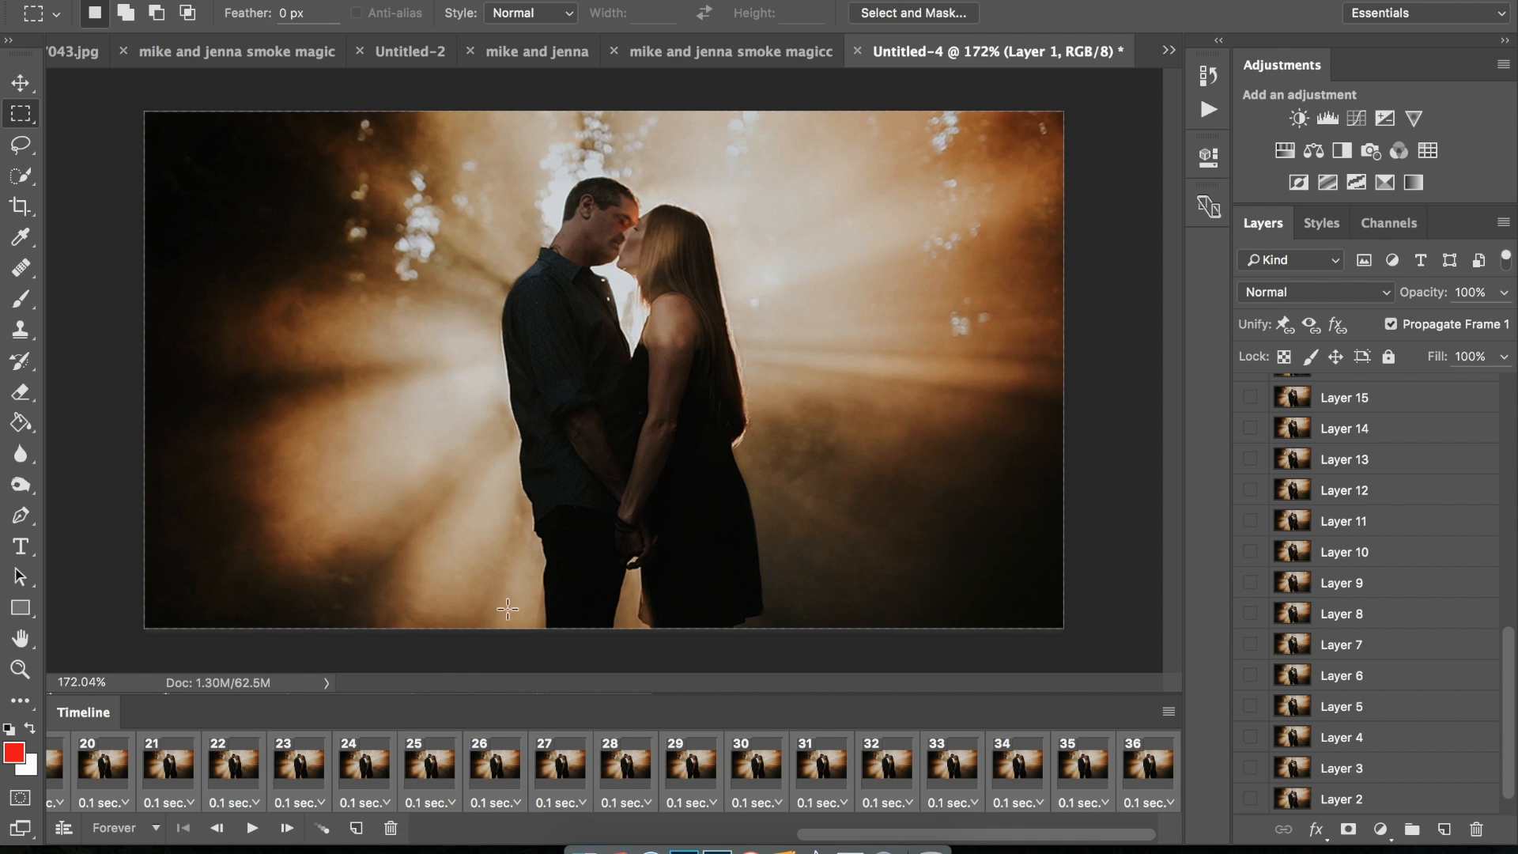
click(363, 772)
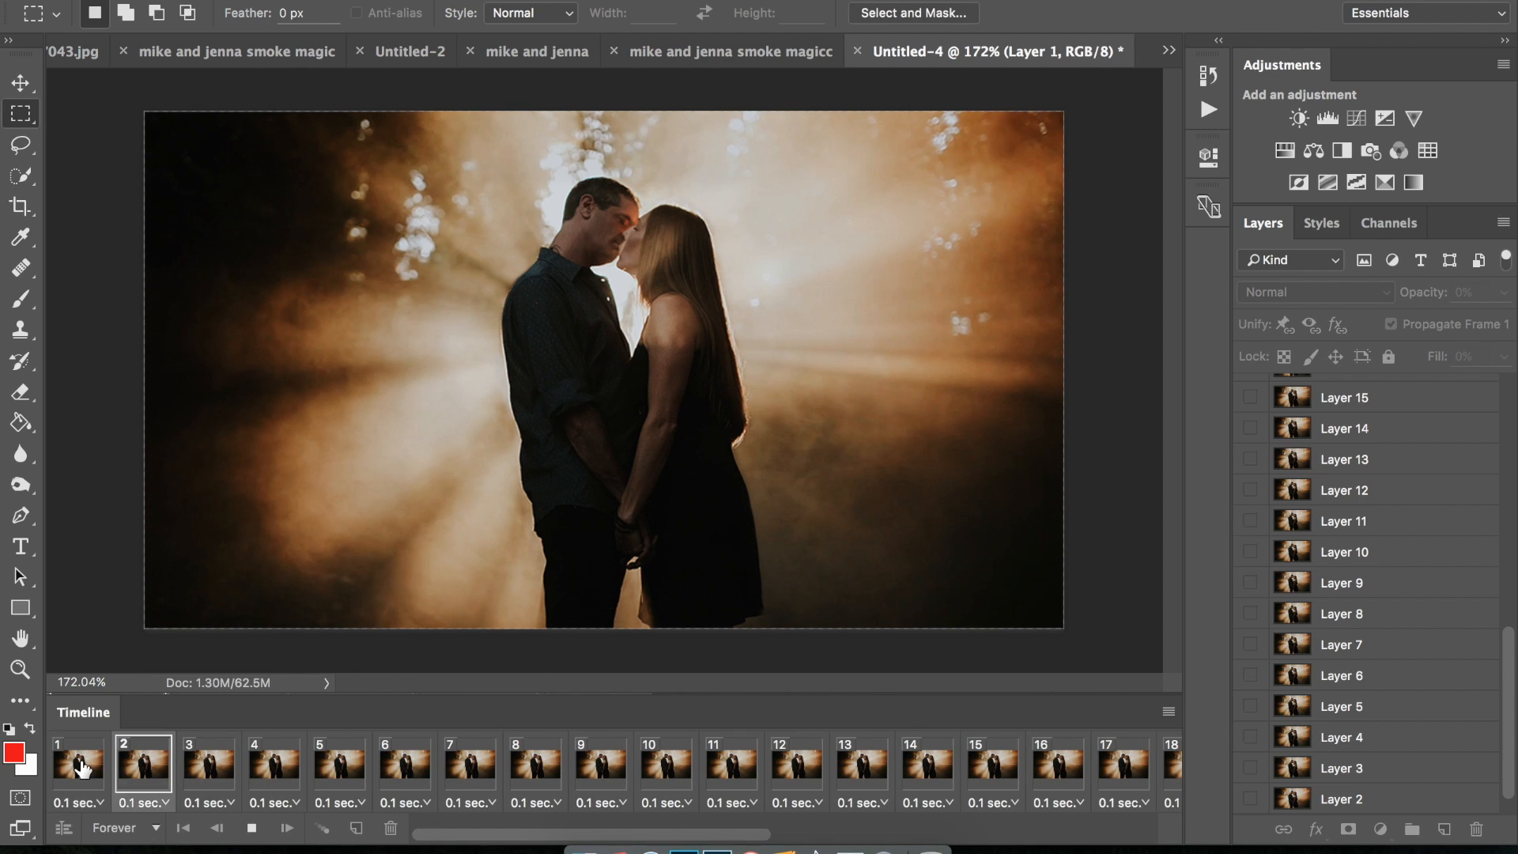
click(796, 772)
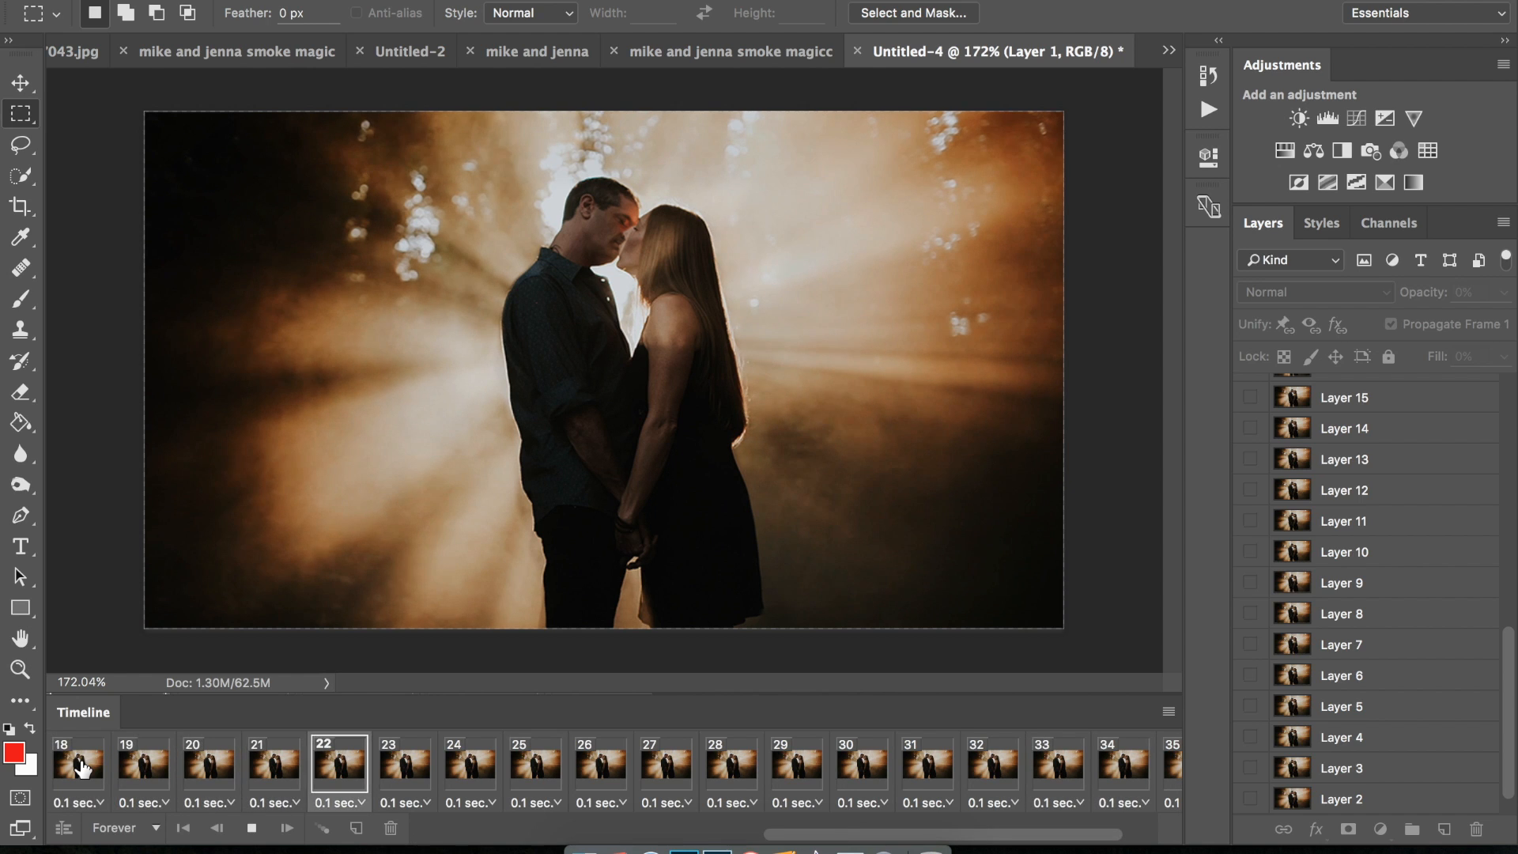
click(992, 766)
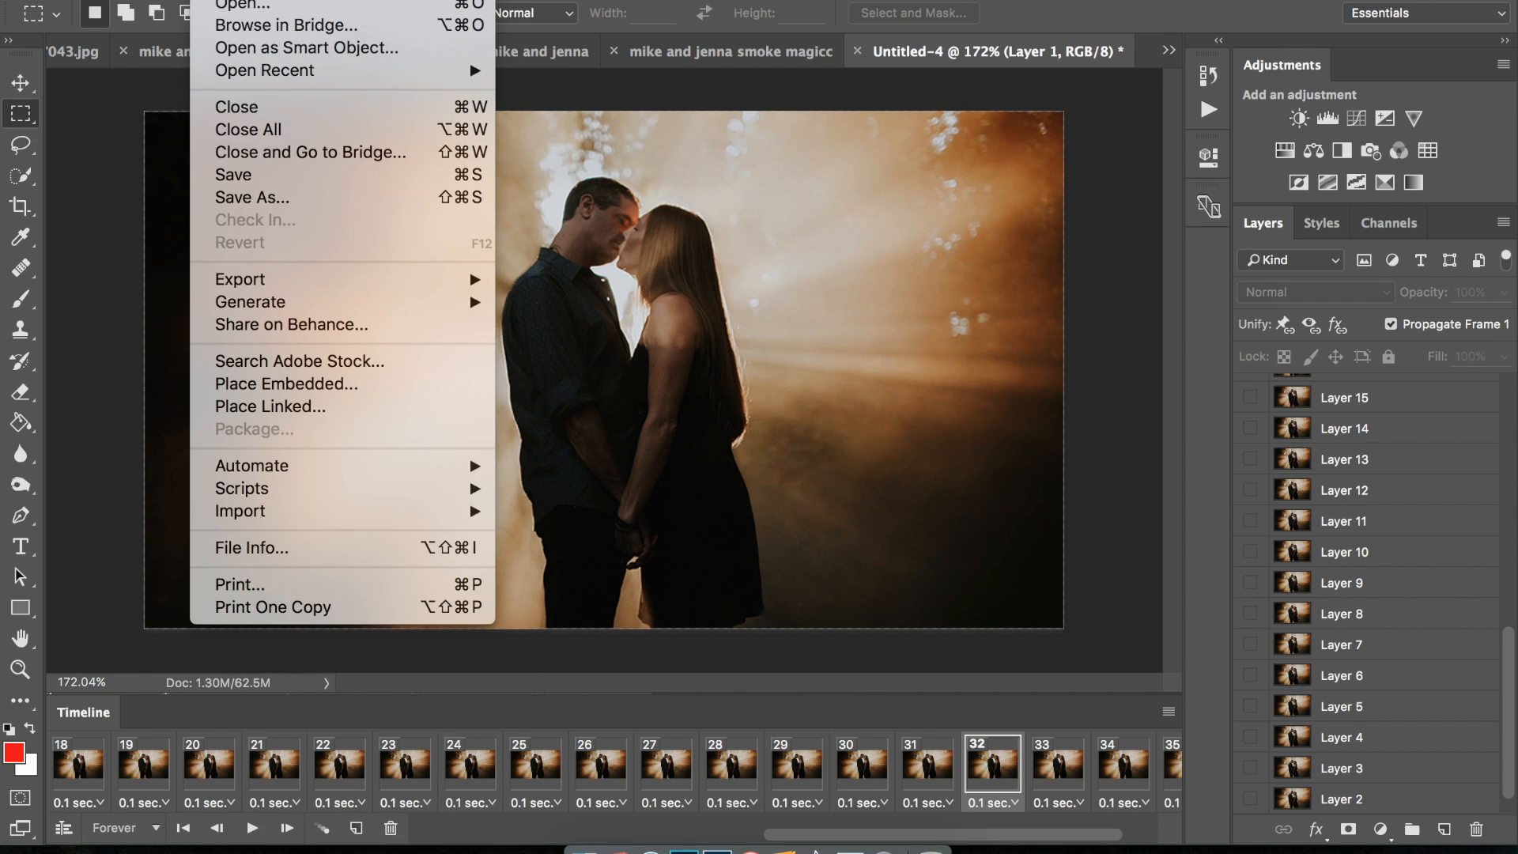
mouse_move(338, 287)
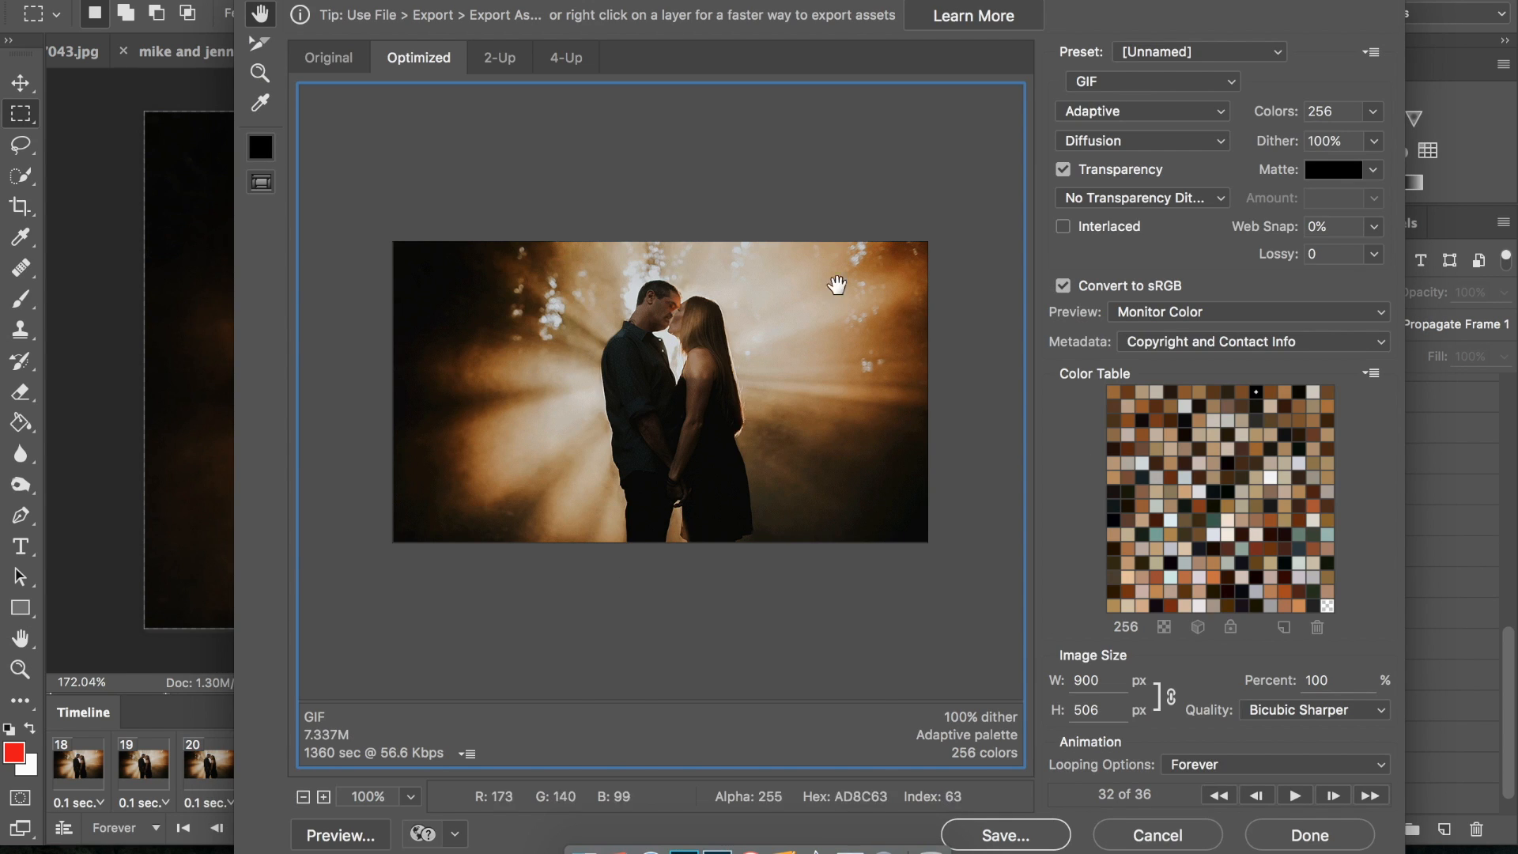
mouse_move(360, 841)
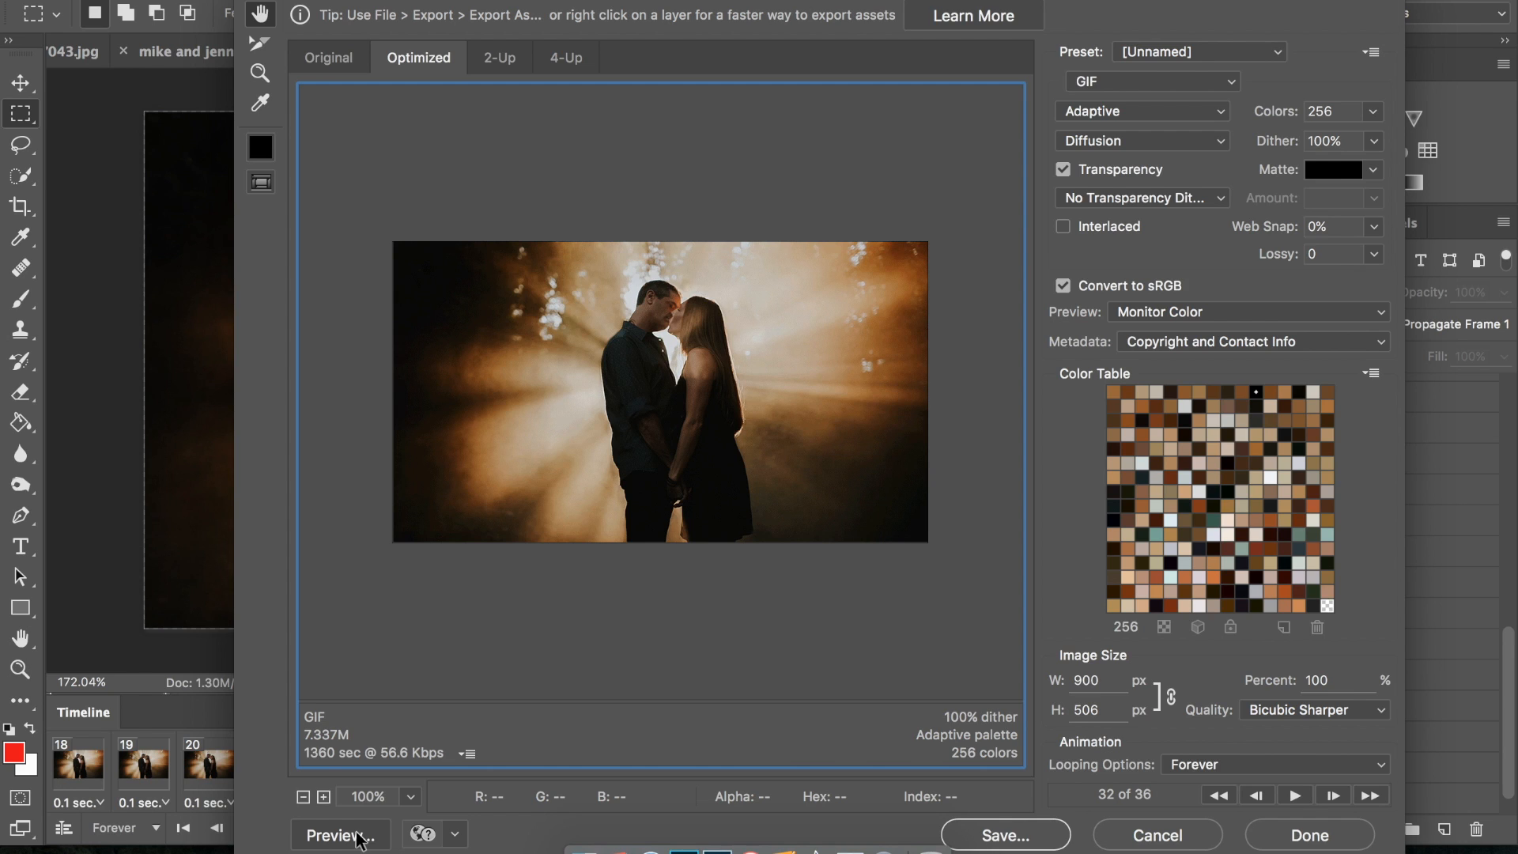
mouse_move(1051, 93)
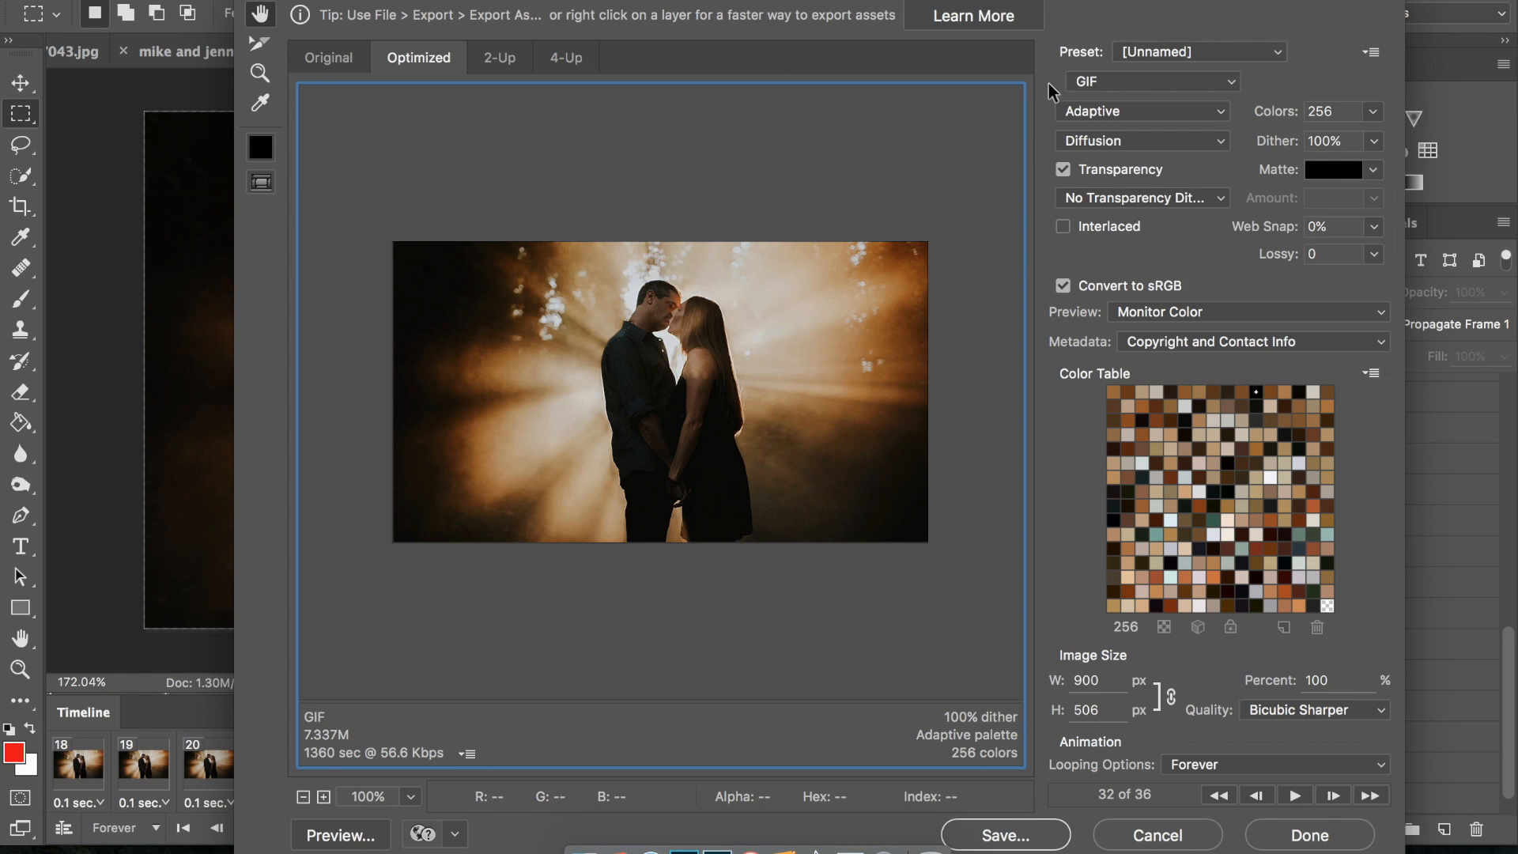
mouse_move(1125, 69)
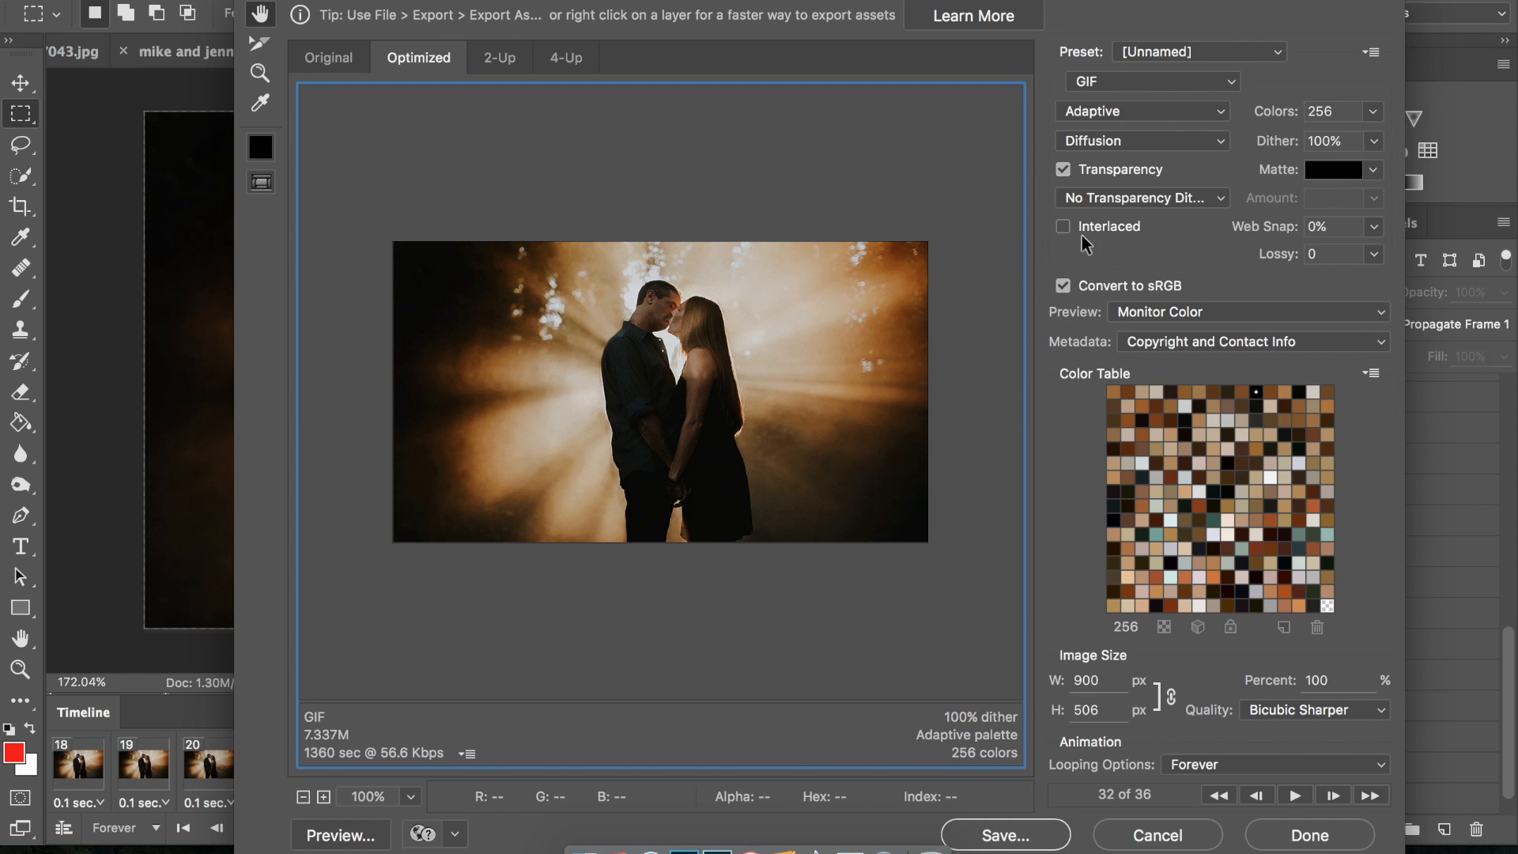
mouse_move(1375, 151)
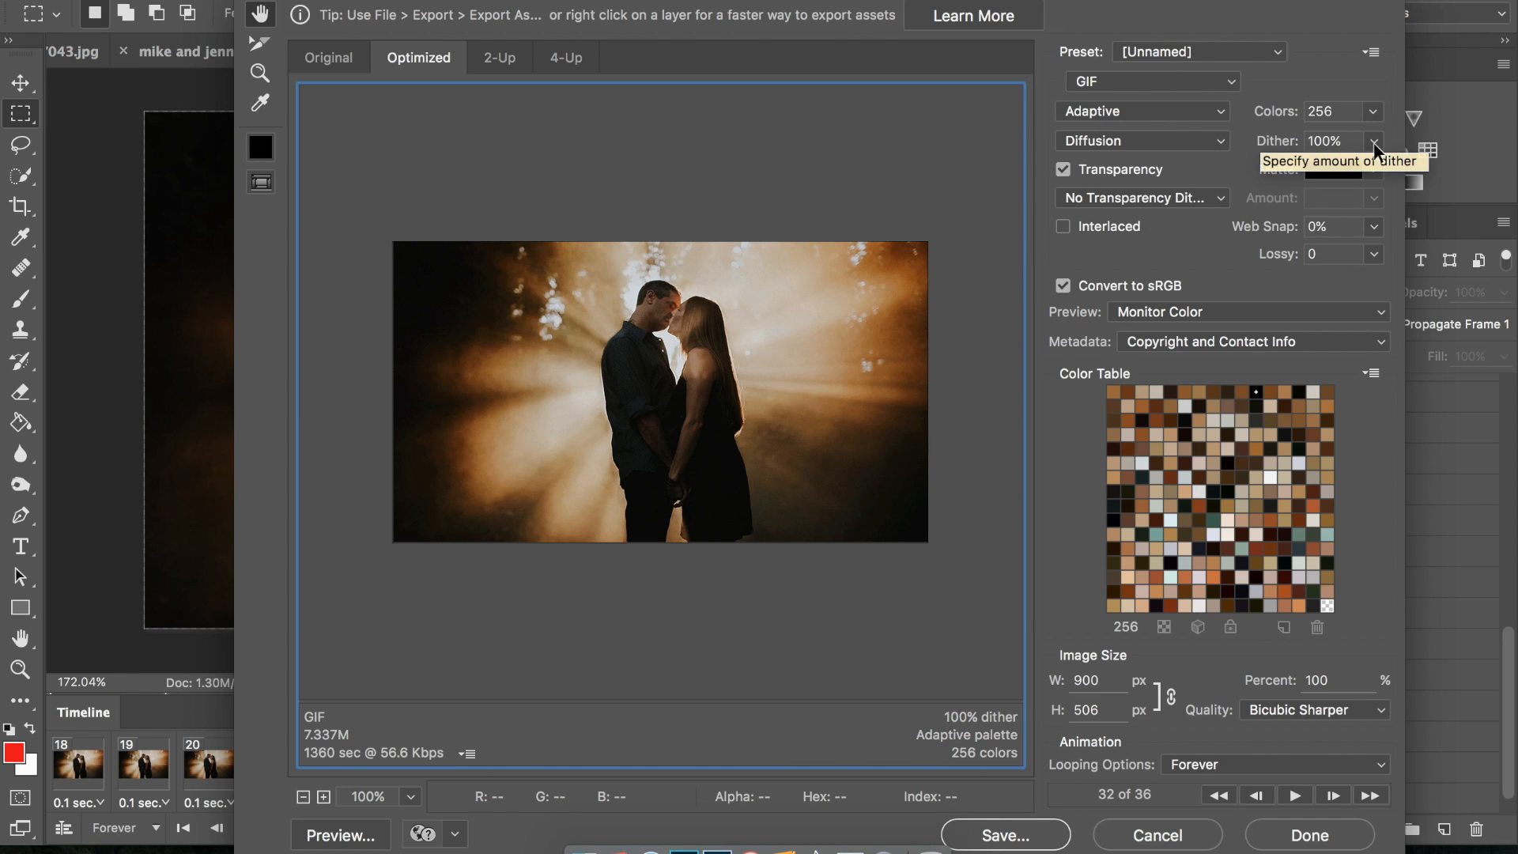
mouse_move(1375, 149)
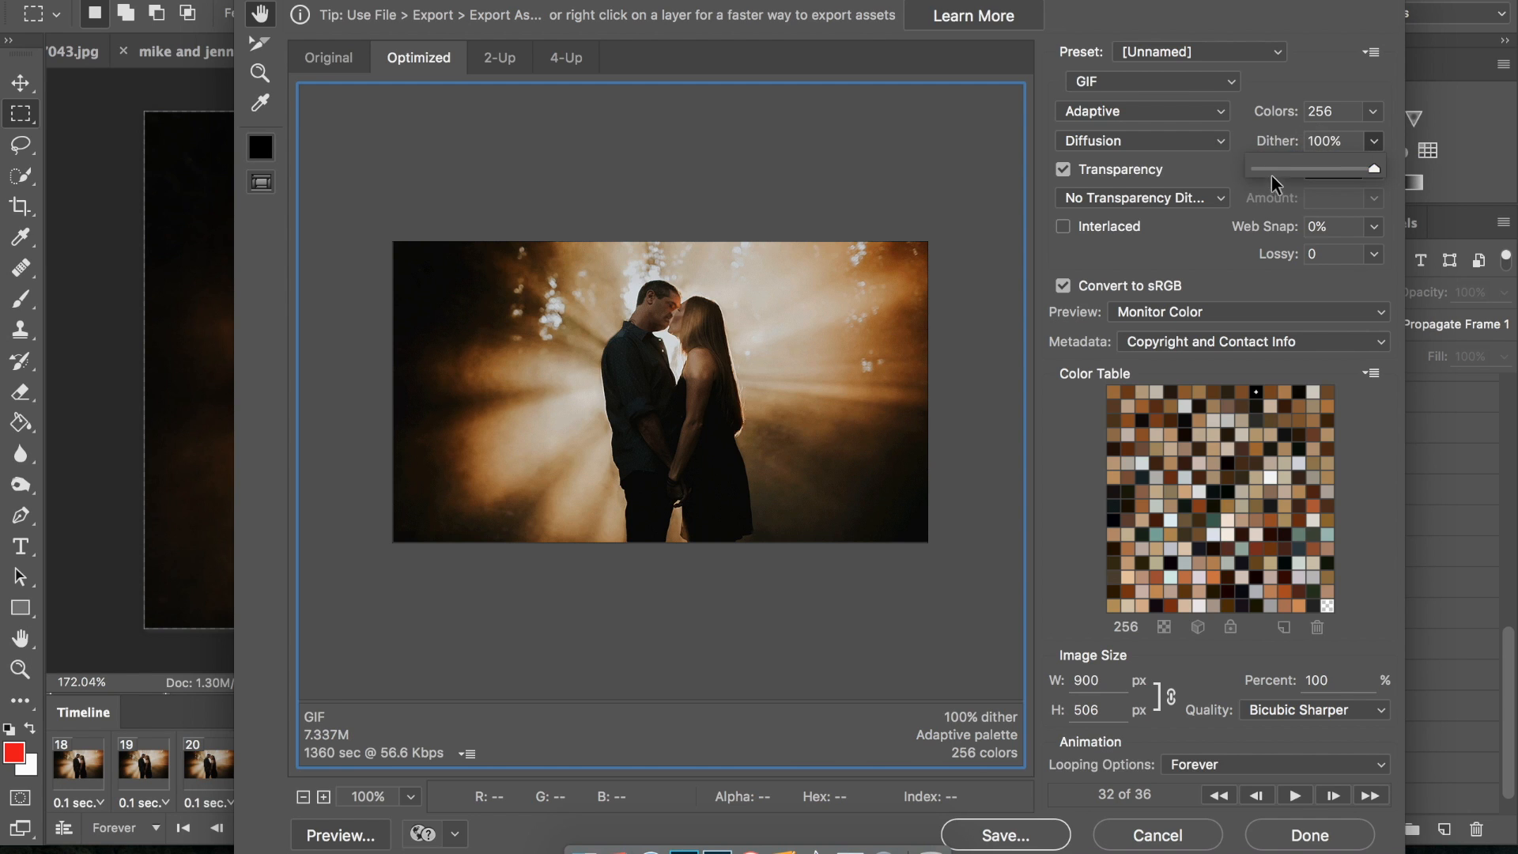
Lower the GIF dither to 15%, restore it to 100%, and start saving the export.
drag(1371, 169, 1274, 169)
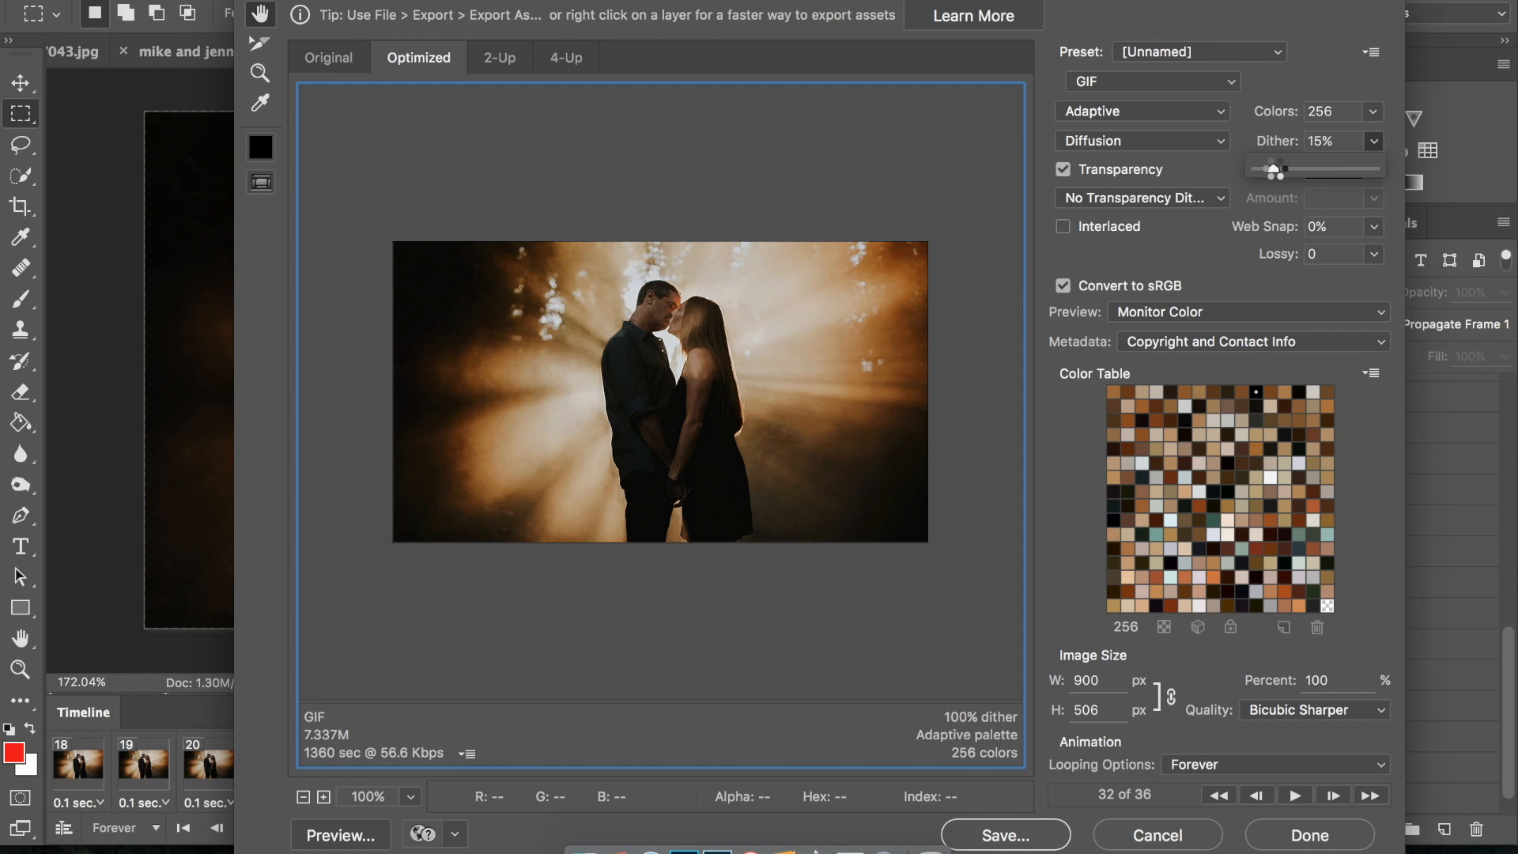
drag(1276, 171, 1276, 170)
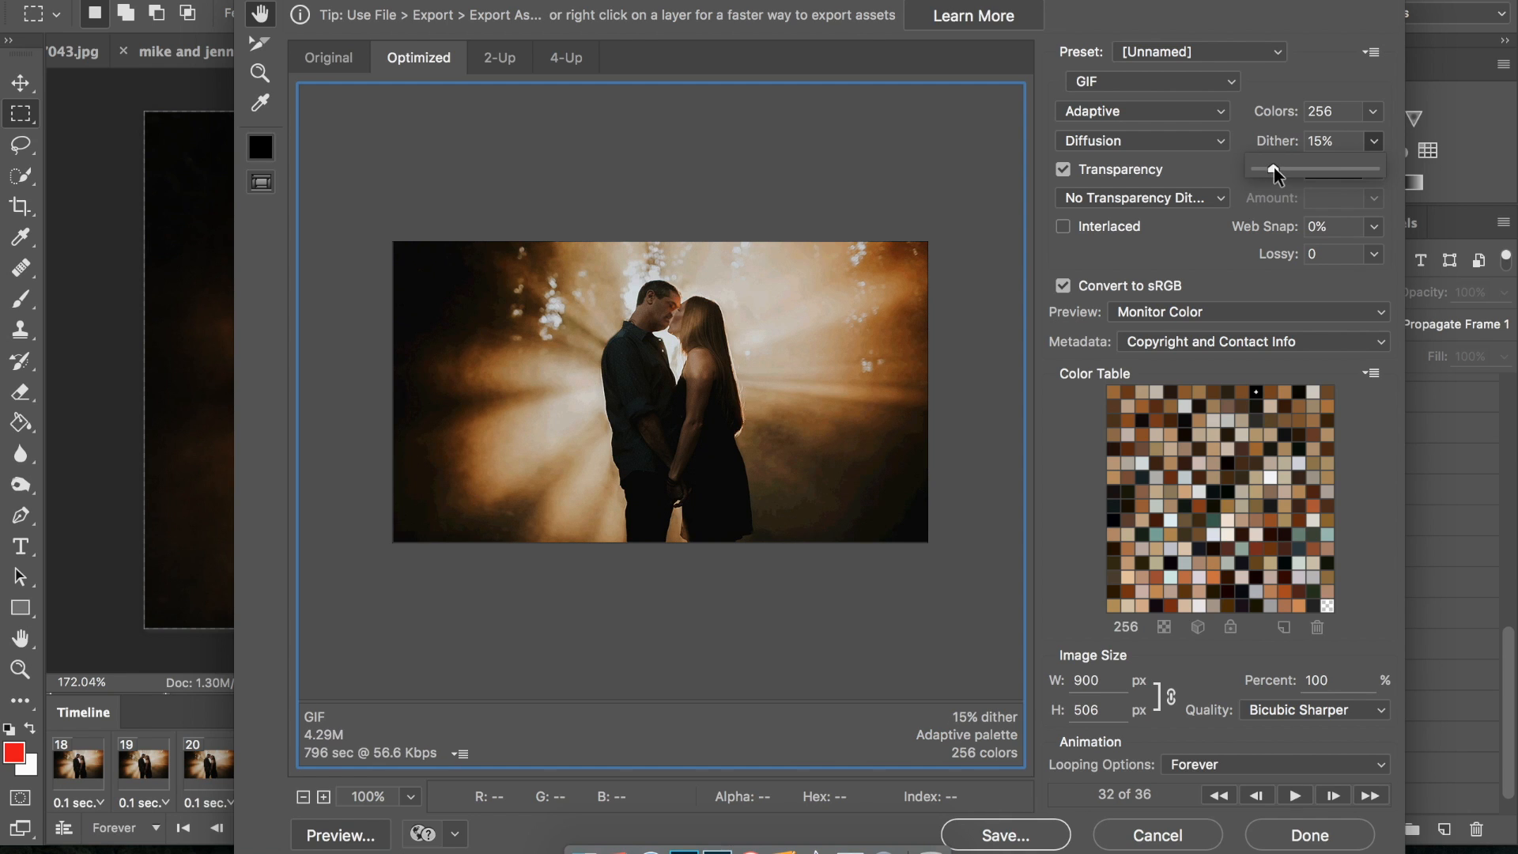
mouse_move(845, 389)
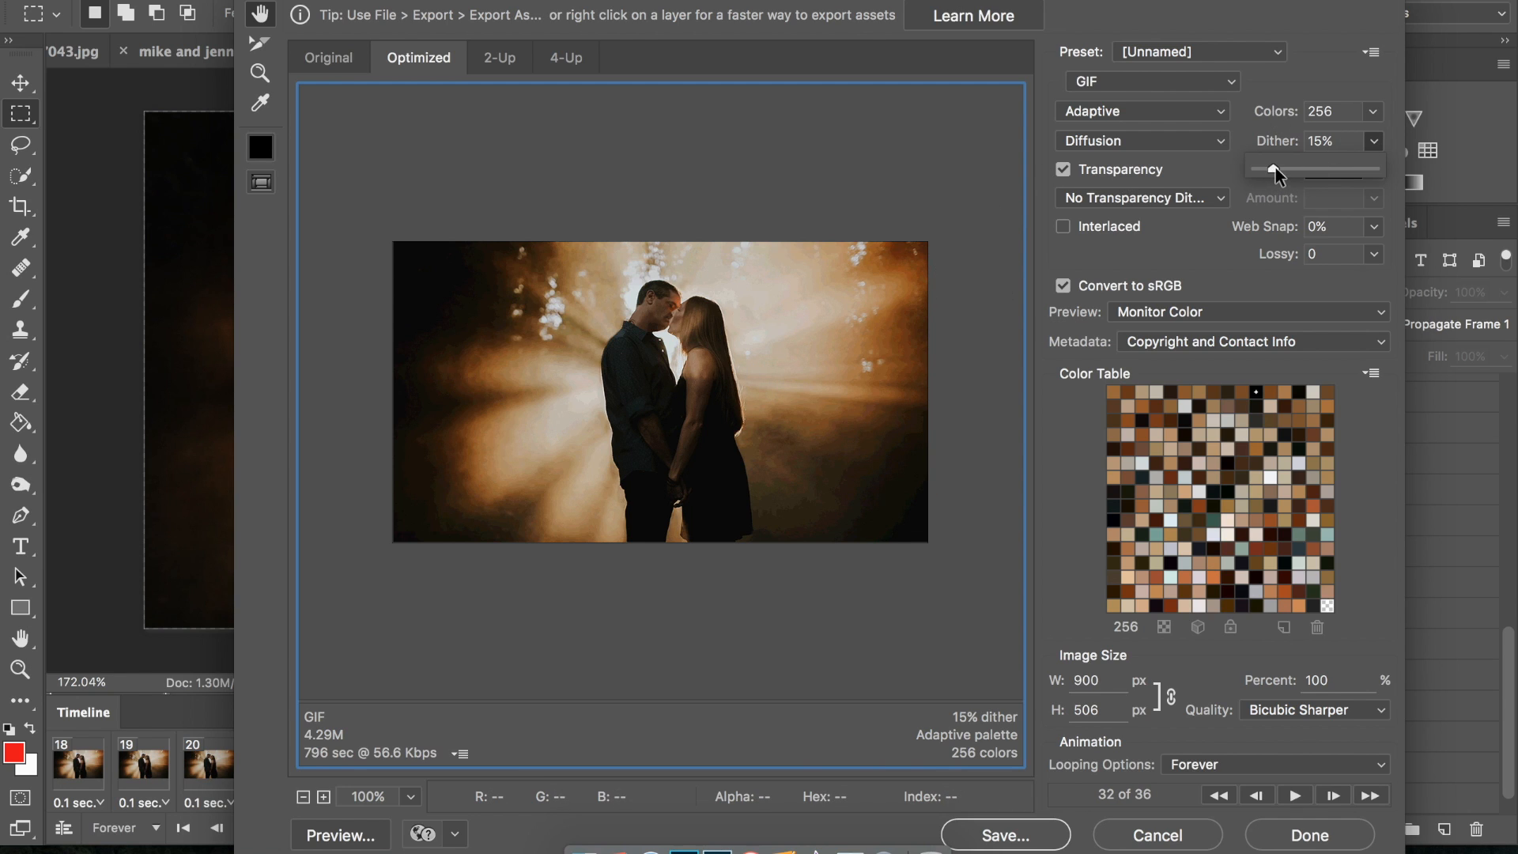
drag(1273, 168, 1375, 168)
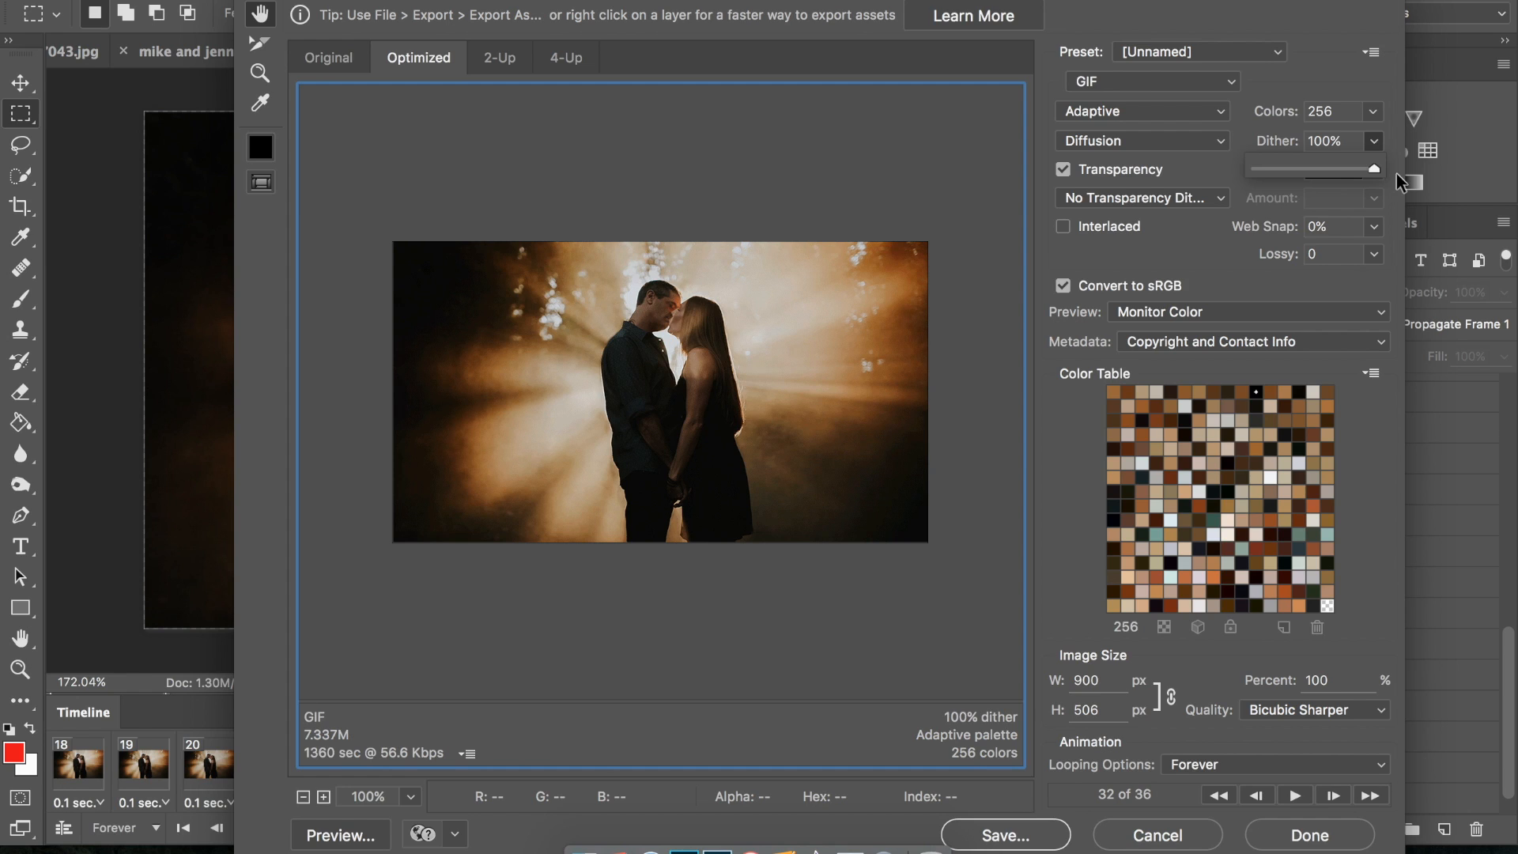
mouse_move(1390, 165)
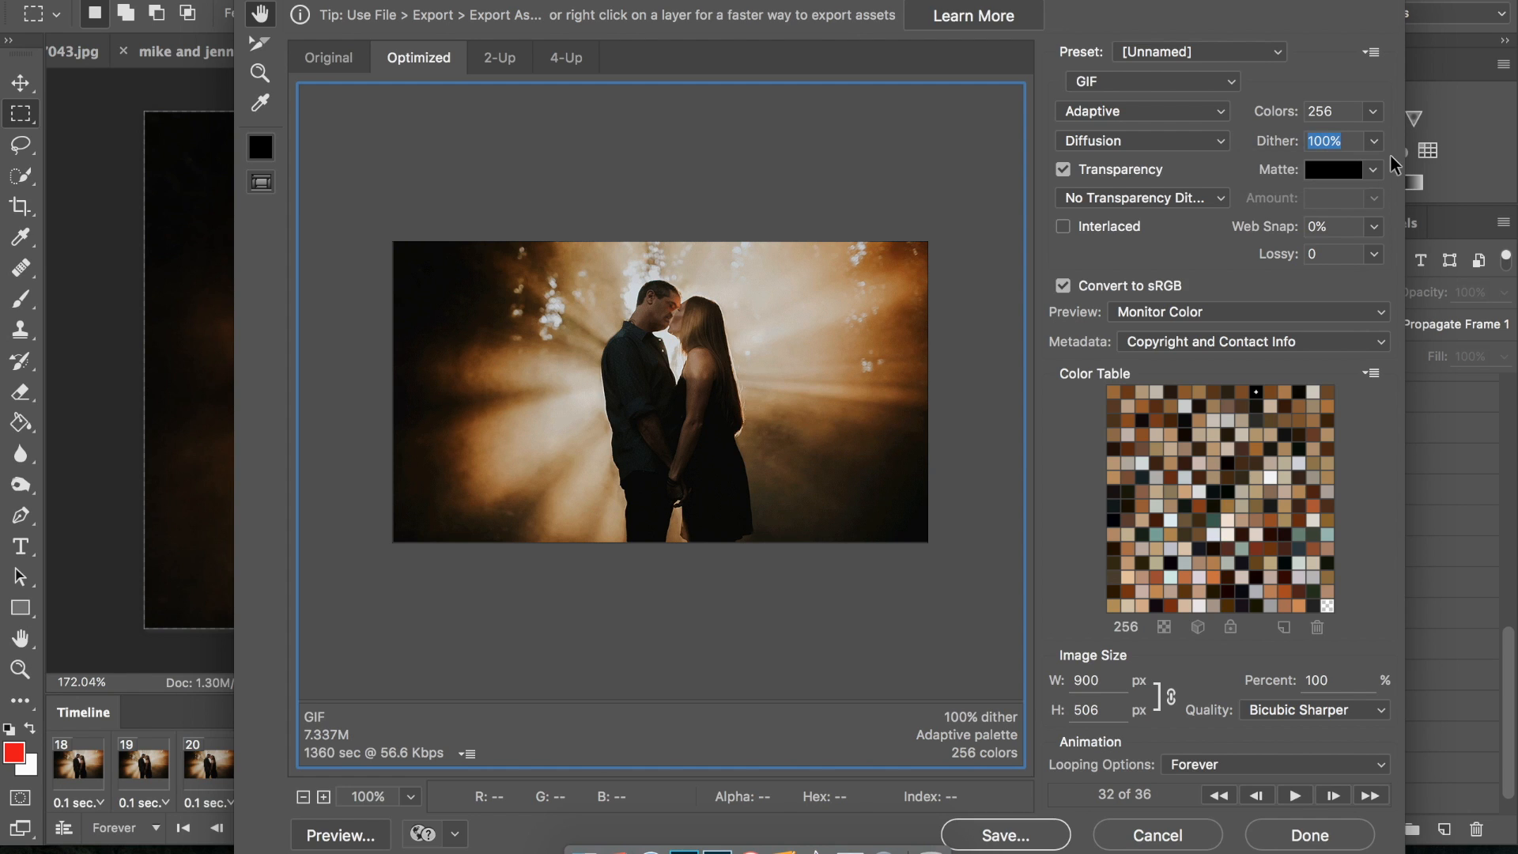
mouse_move(1113, 282)
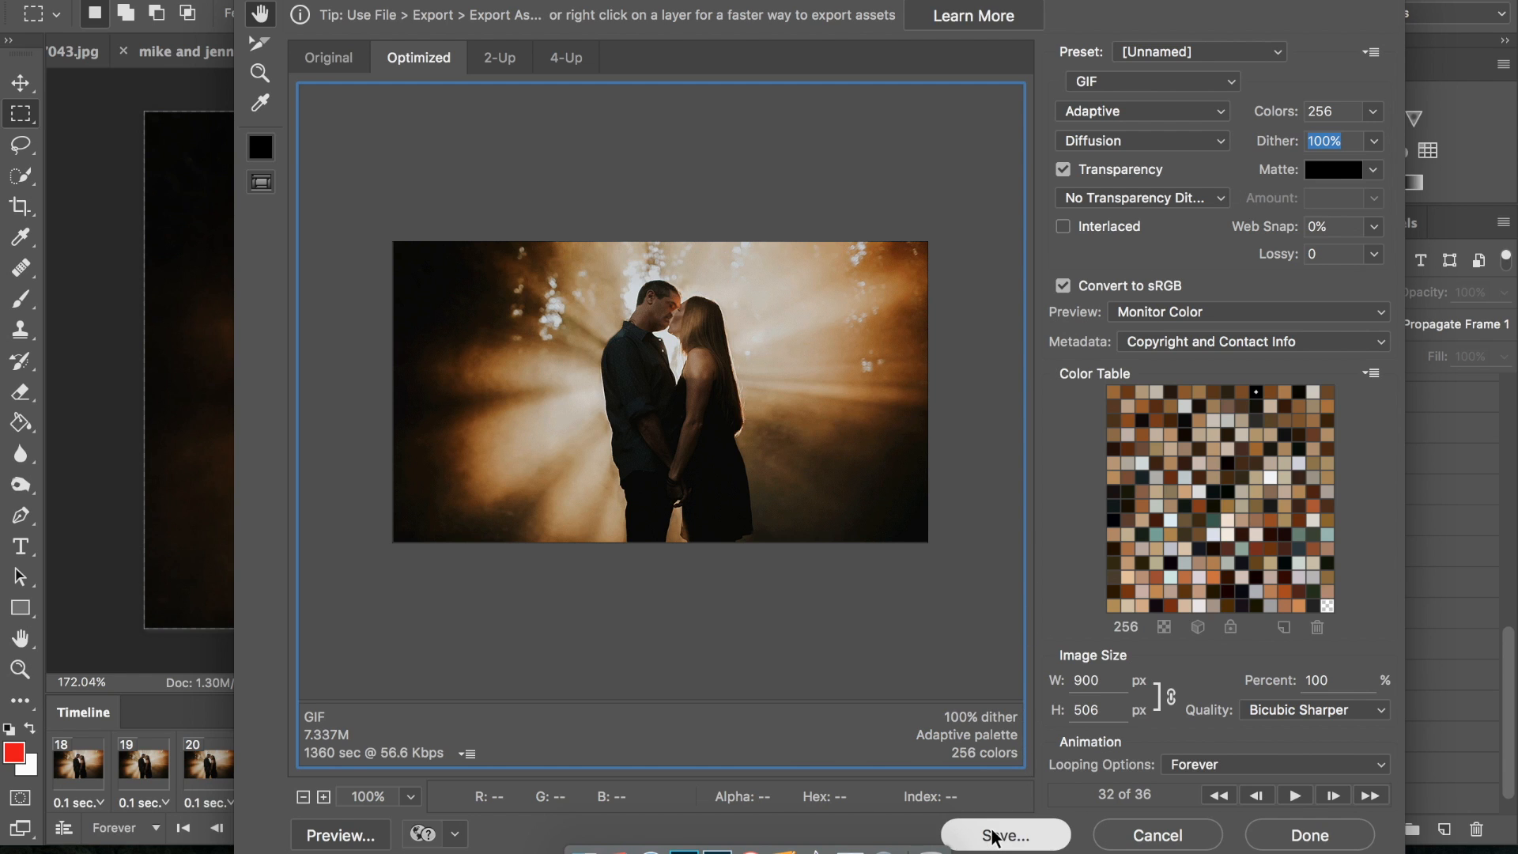
click(1004, 834)
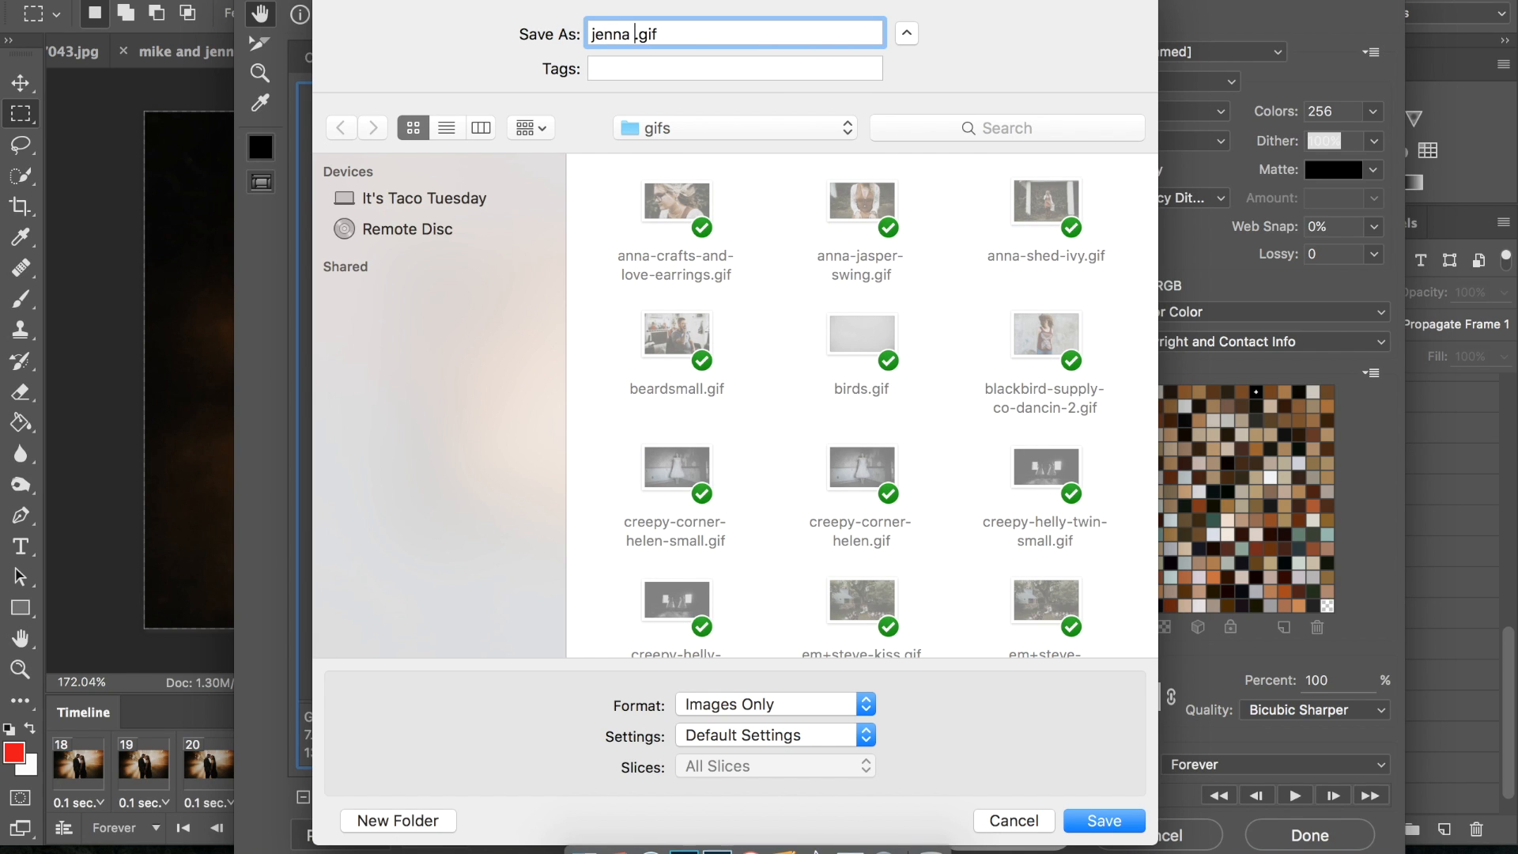
Name the file 'jenna and mike magic smoke.gif' in the gifs folder.
text(and mike magic)
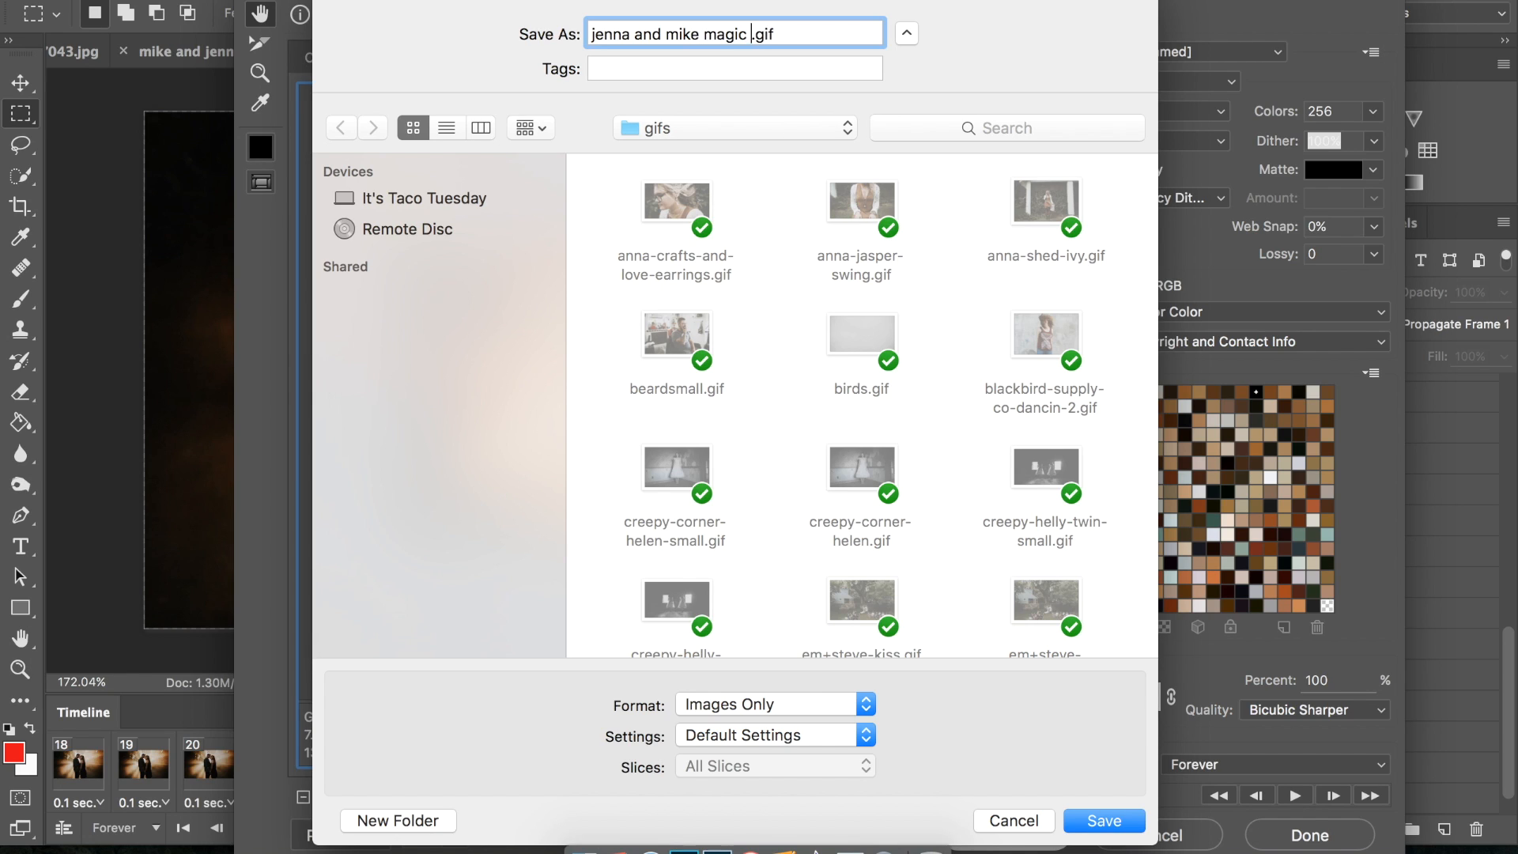
text(smoke)
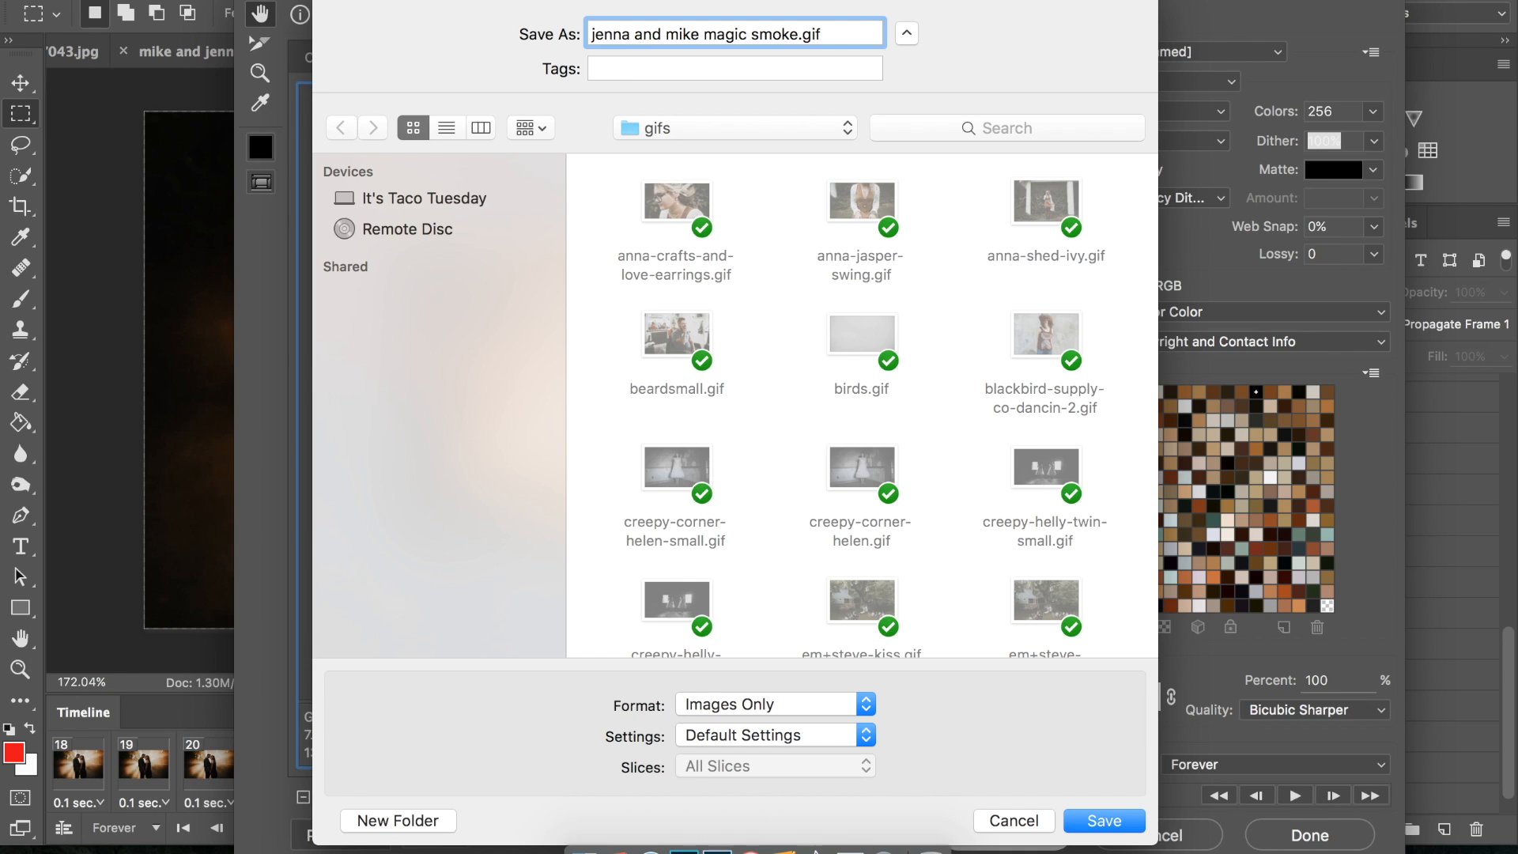
mouse_move(932, 235)
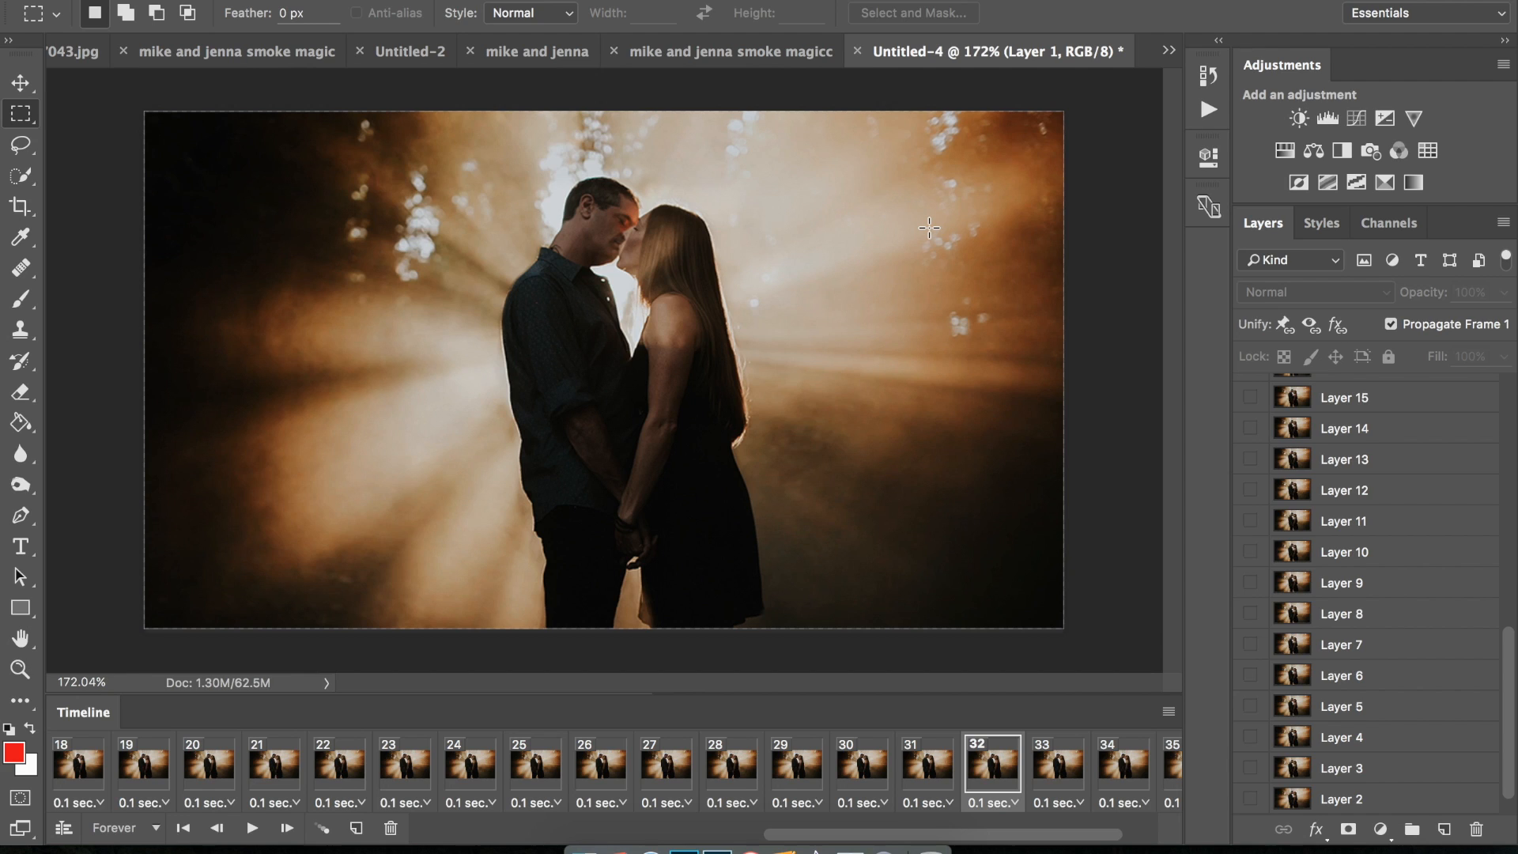
mouse_move(443, 278)
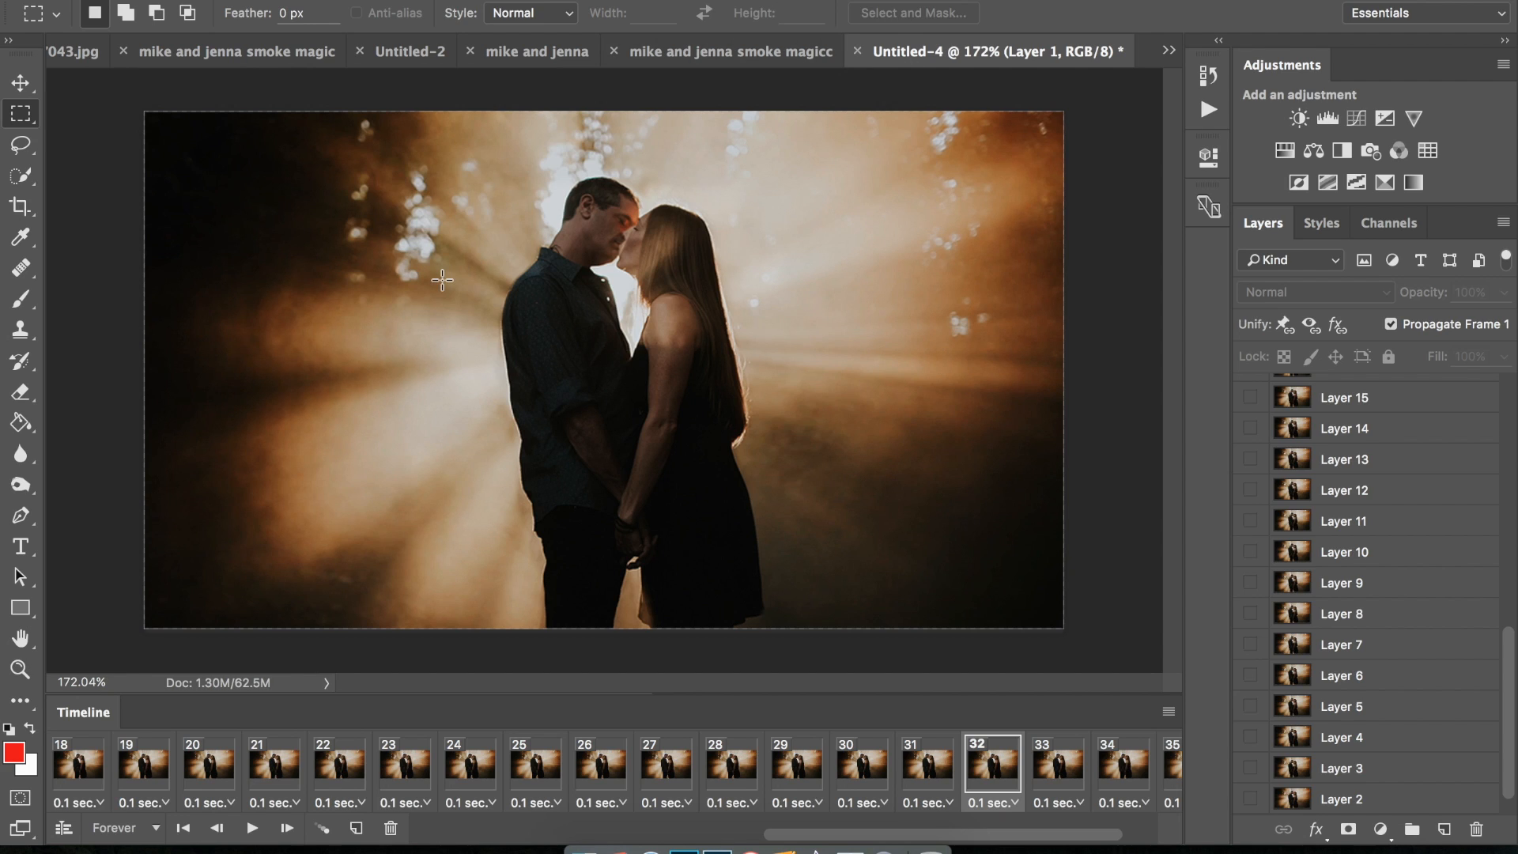